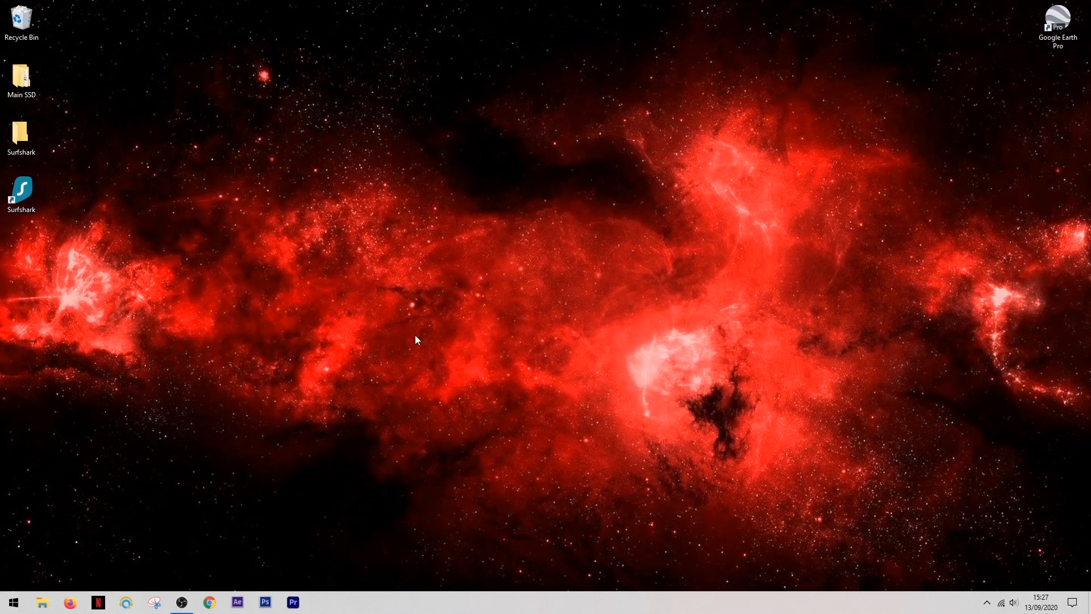
Launch the Surfshark VPN app from its desktop shortcut.
click(21, 193)
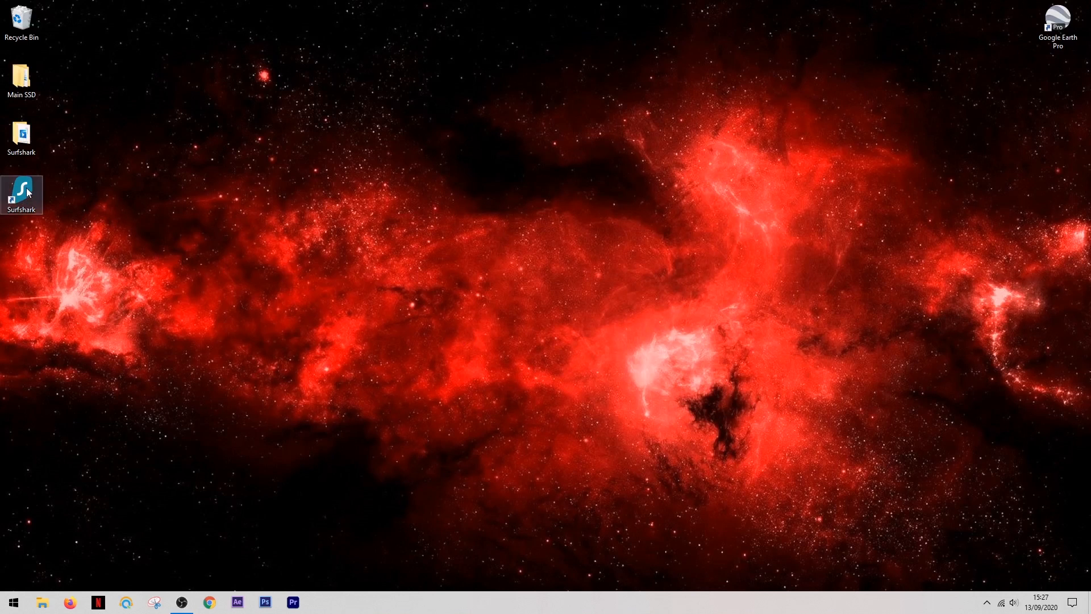
double_click(21, 193)
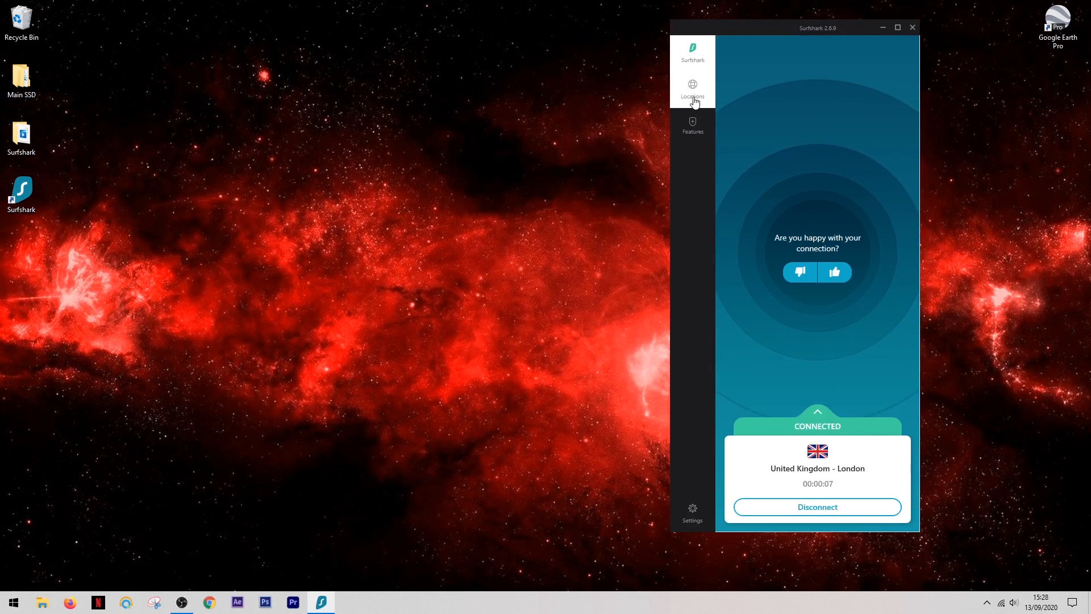
Star France – Bordeaux, Germany – Berlin and Germany – Munich in the full locations list.
click(692, 89)
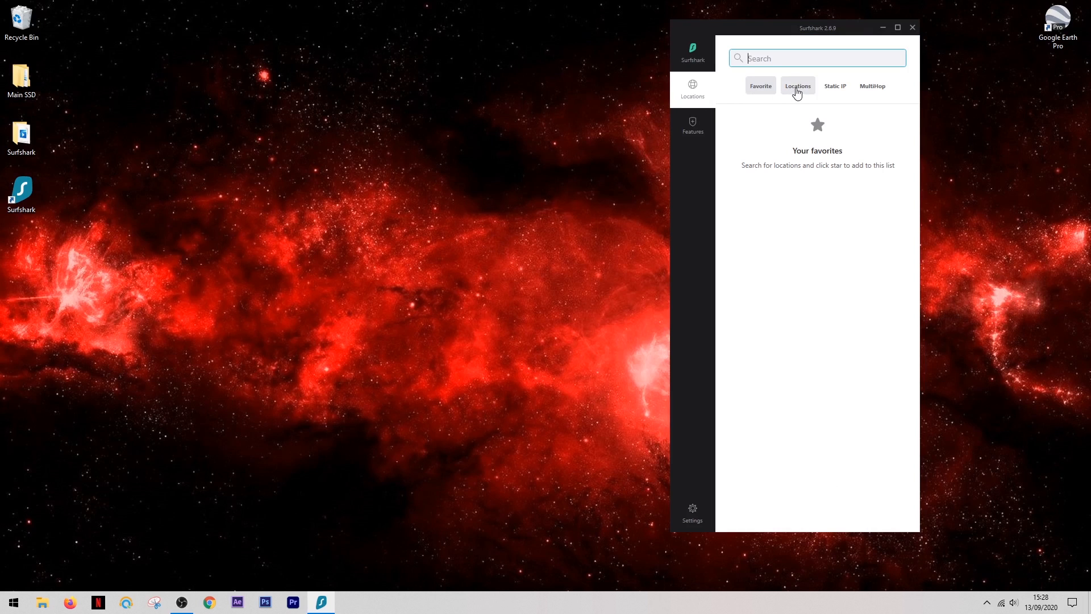
click(797, 86)
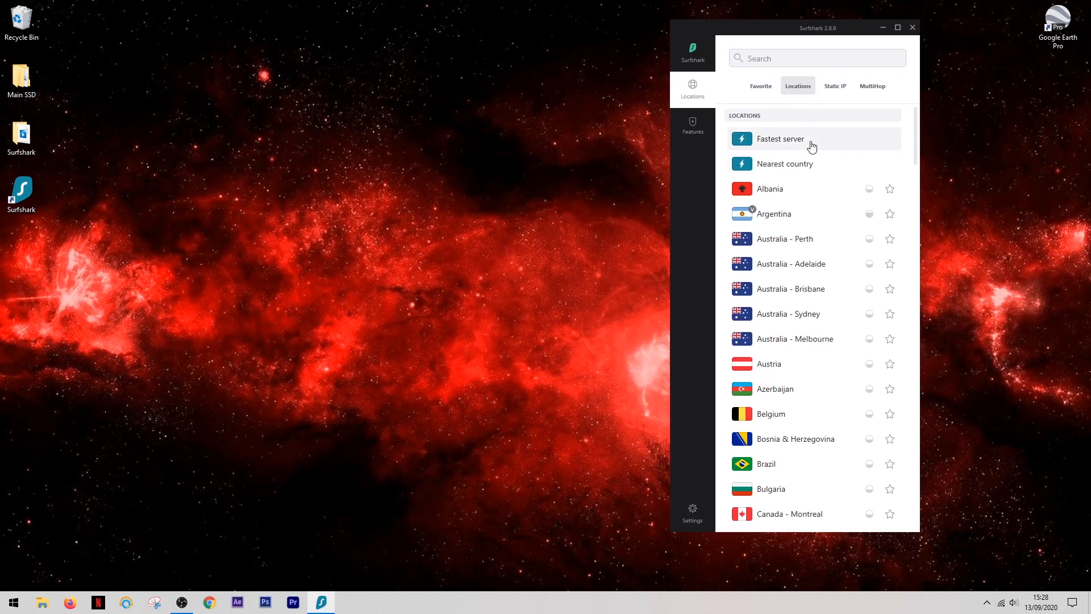
scroll(down, 3)
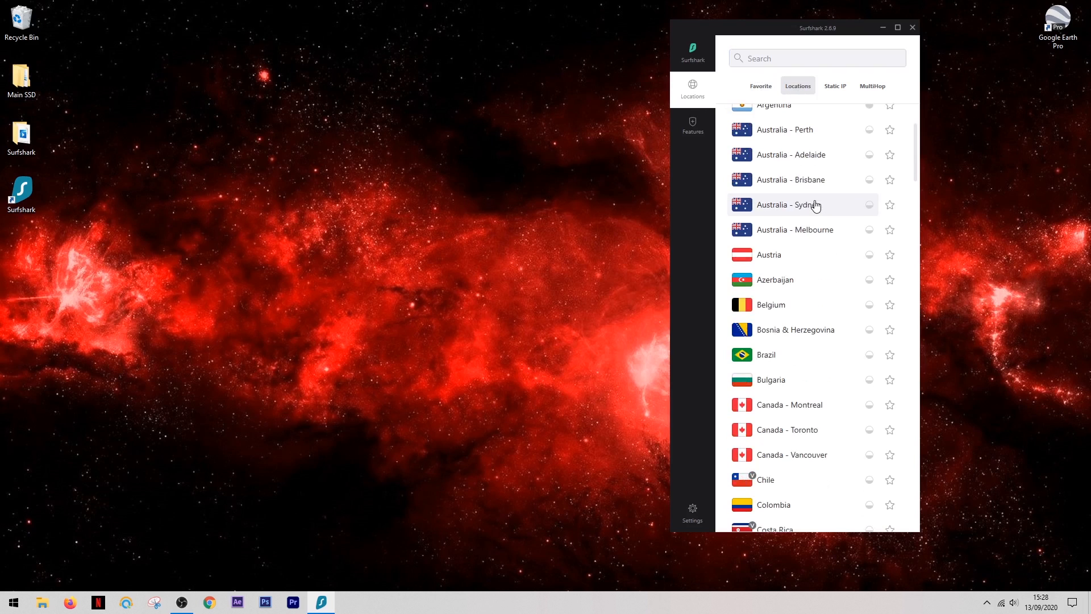
scroll(down, 3)
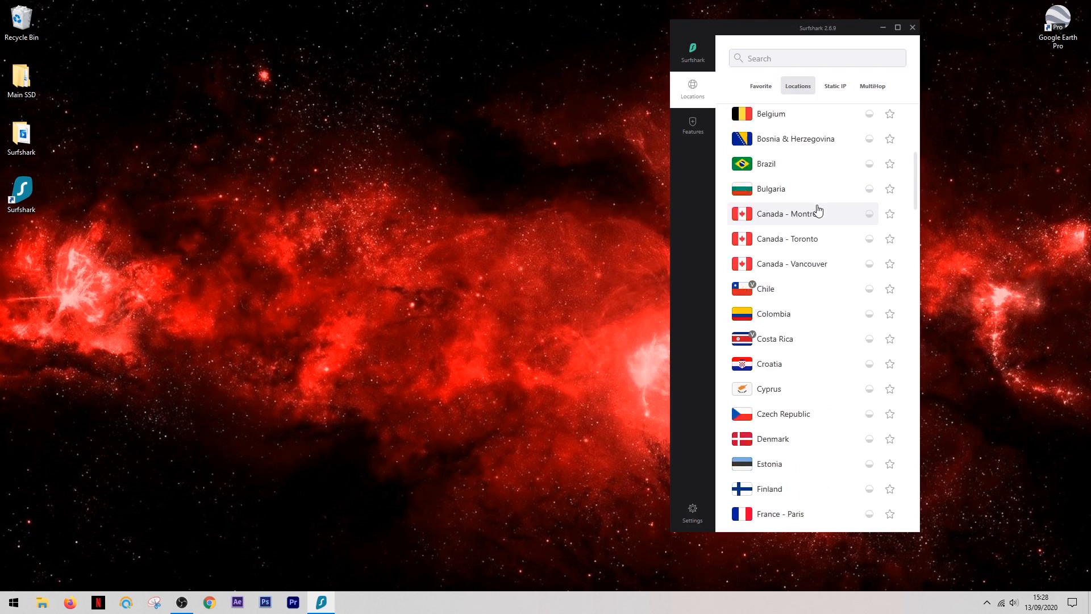
scroll(down, 3)
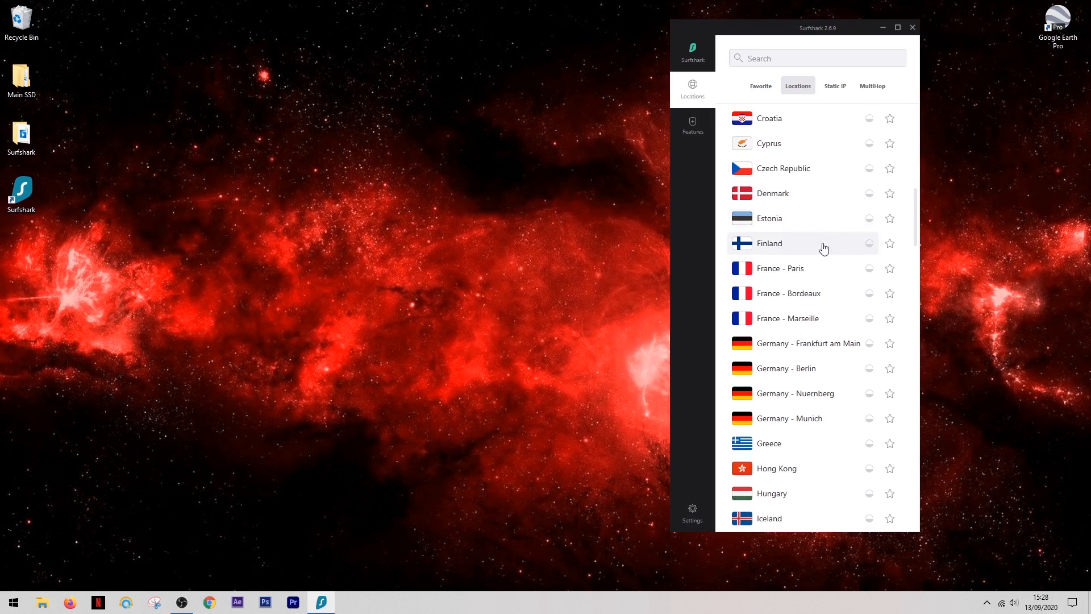
click(890, 293)
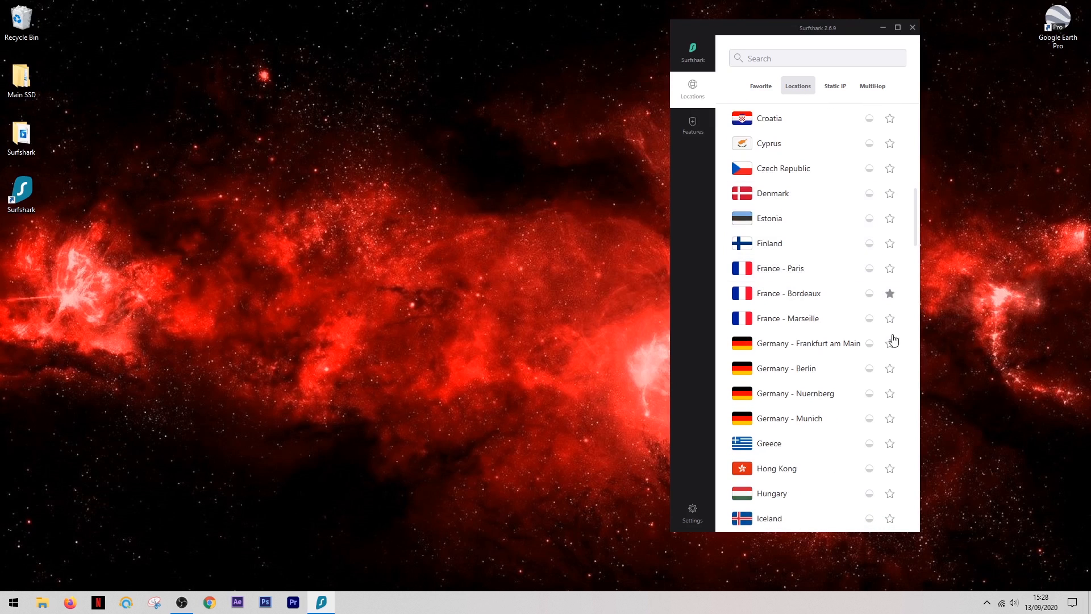
click(890, 368)
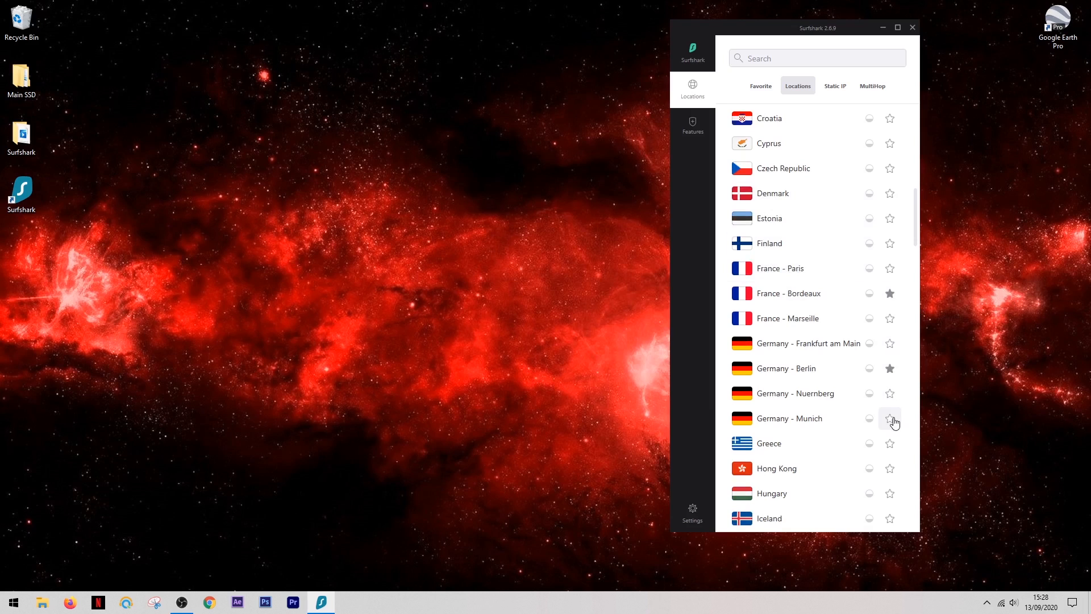
click(889, 418)
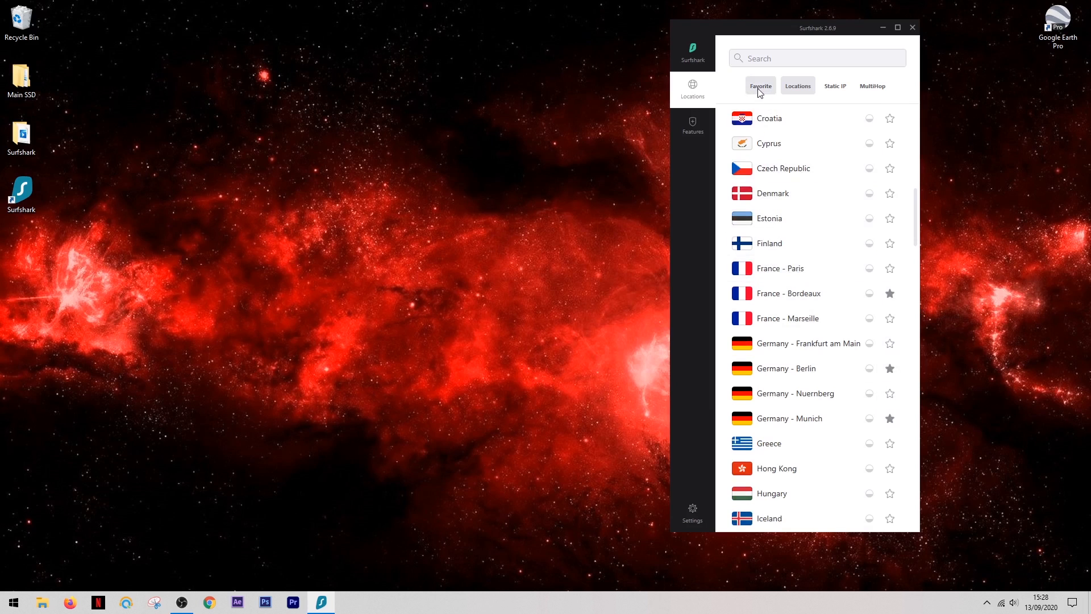
Check the Favorite tab, then connect the VPN to Croatia from the locations list.
click(797, 86)
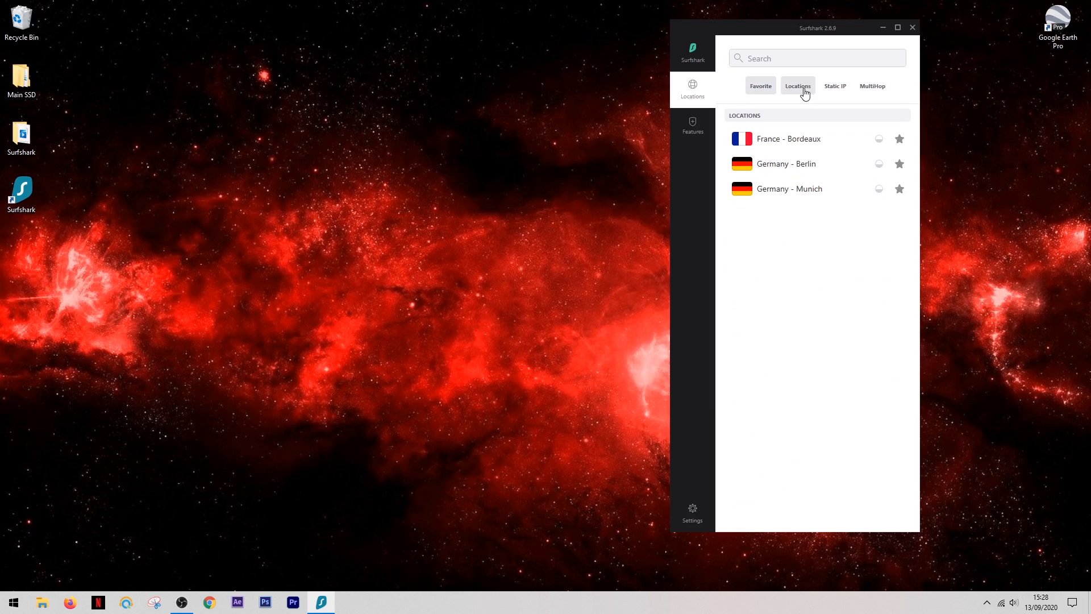
click(797, 86)
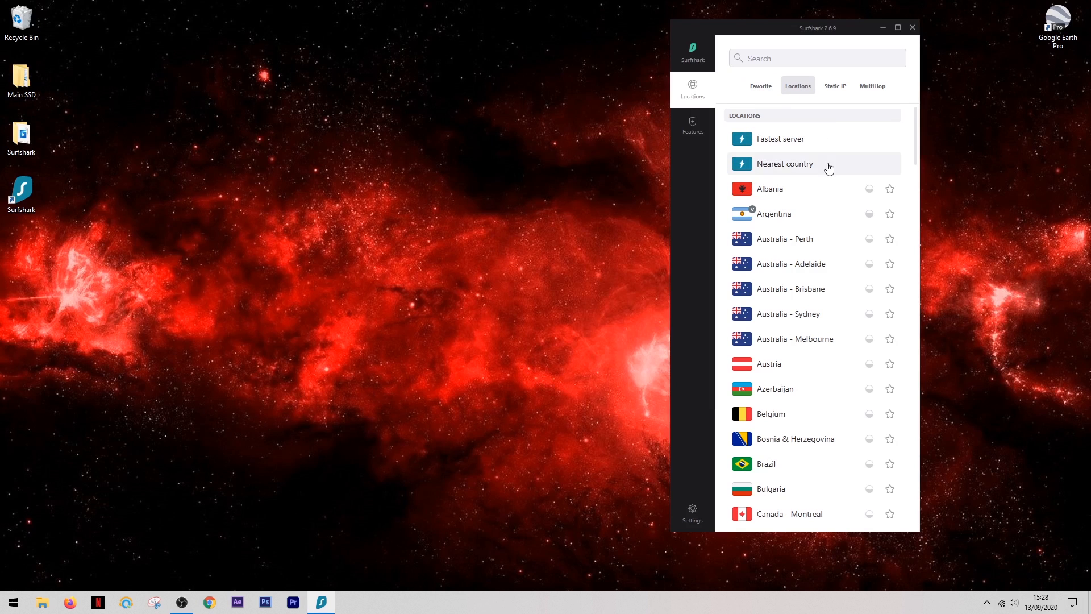
scroll(down, 3)
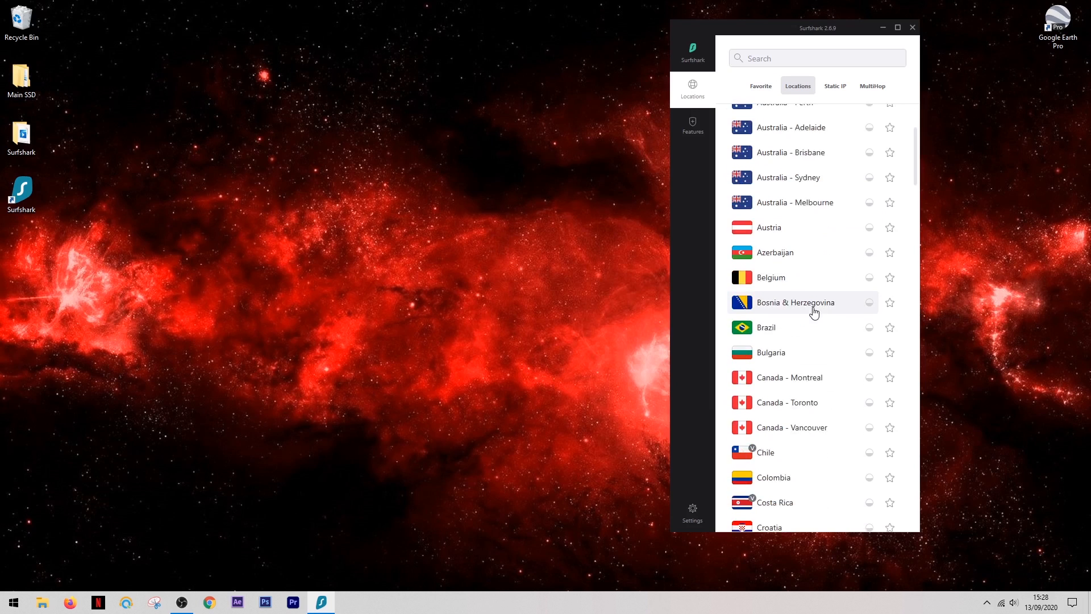
scroll(down, 3)
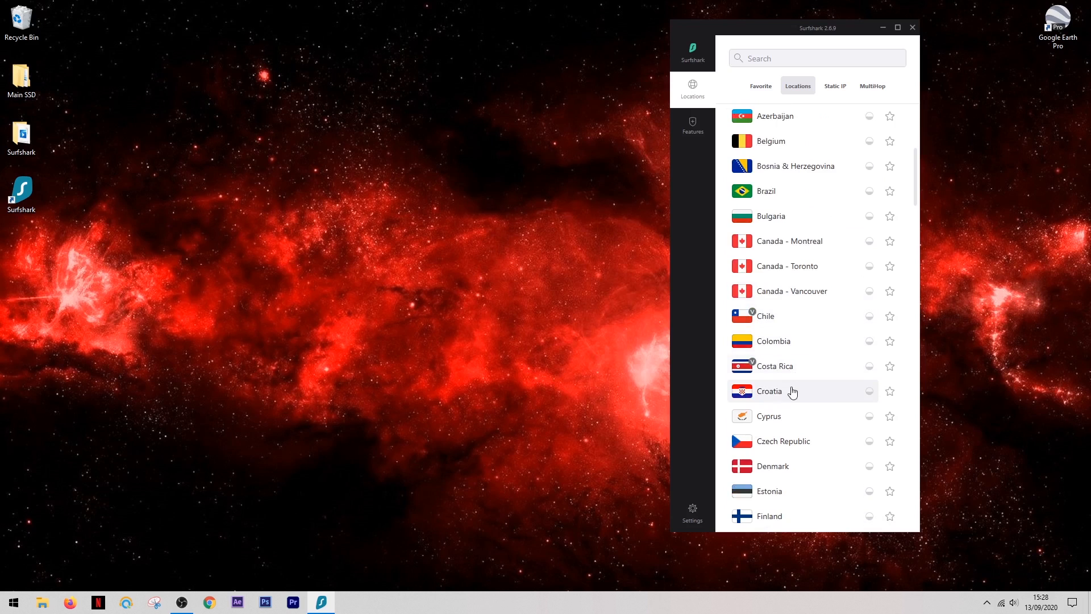
click(769, 390)
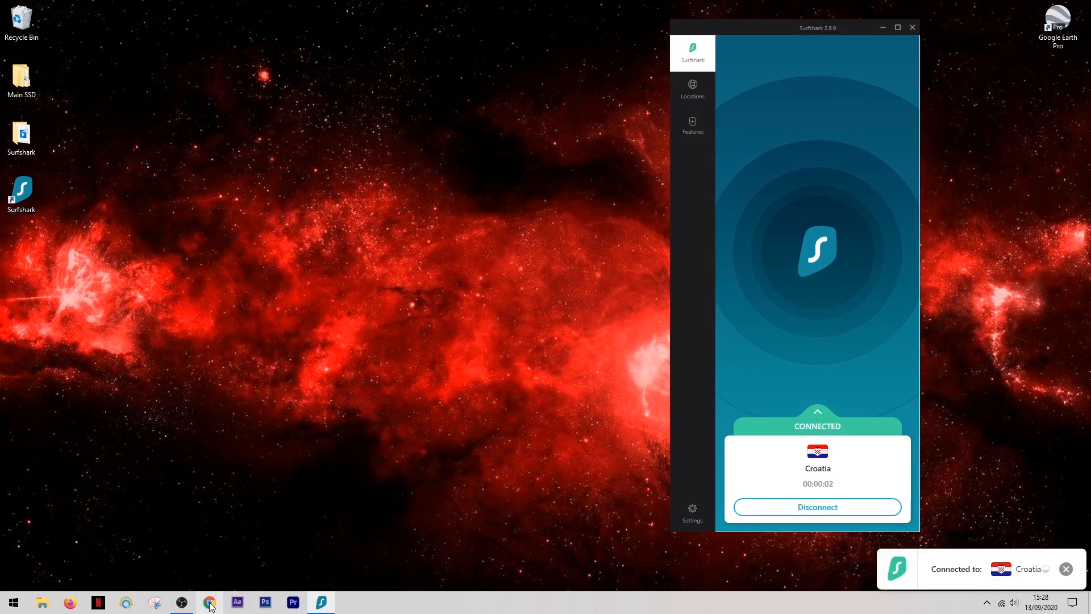
click(208, 602)
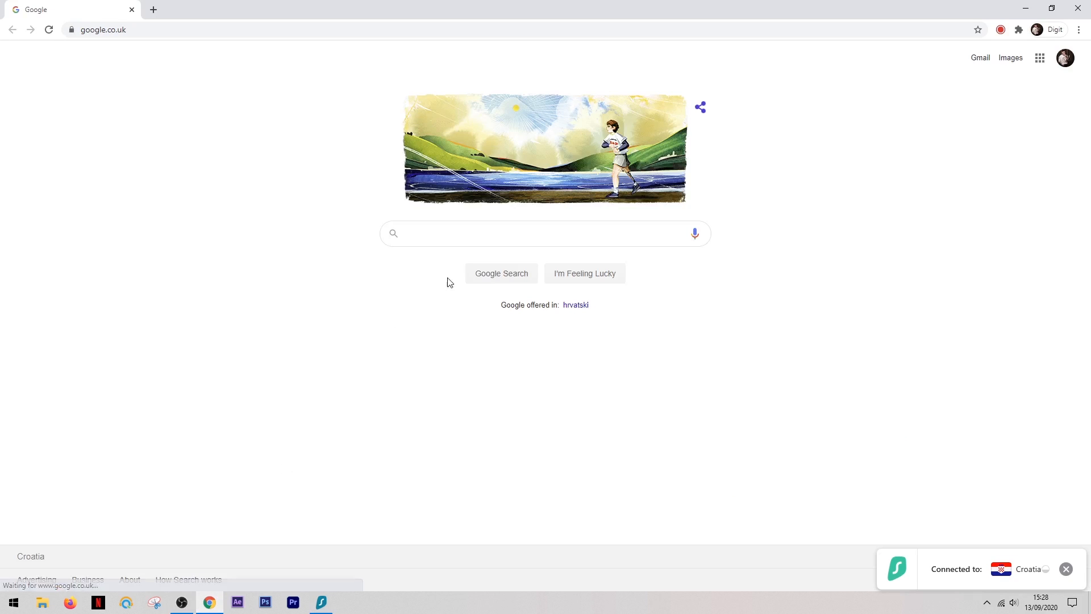
text(rand)
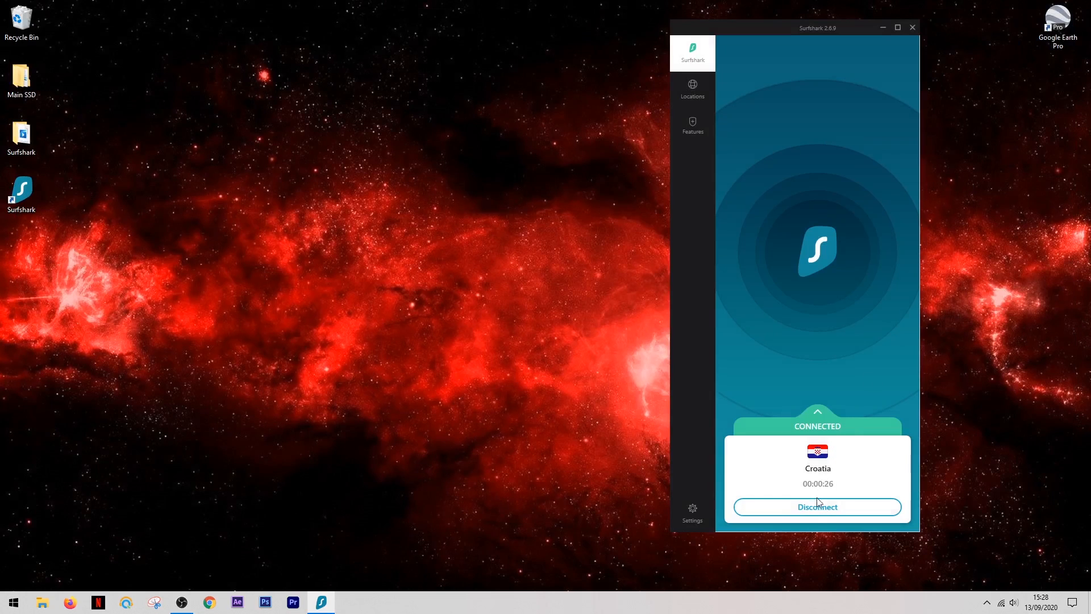
Disconnect the VPN from Croatia and load netflix.com in Firefox.
click(817, 506)
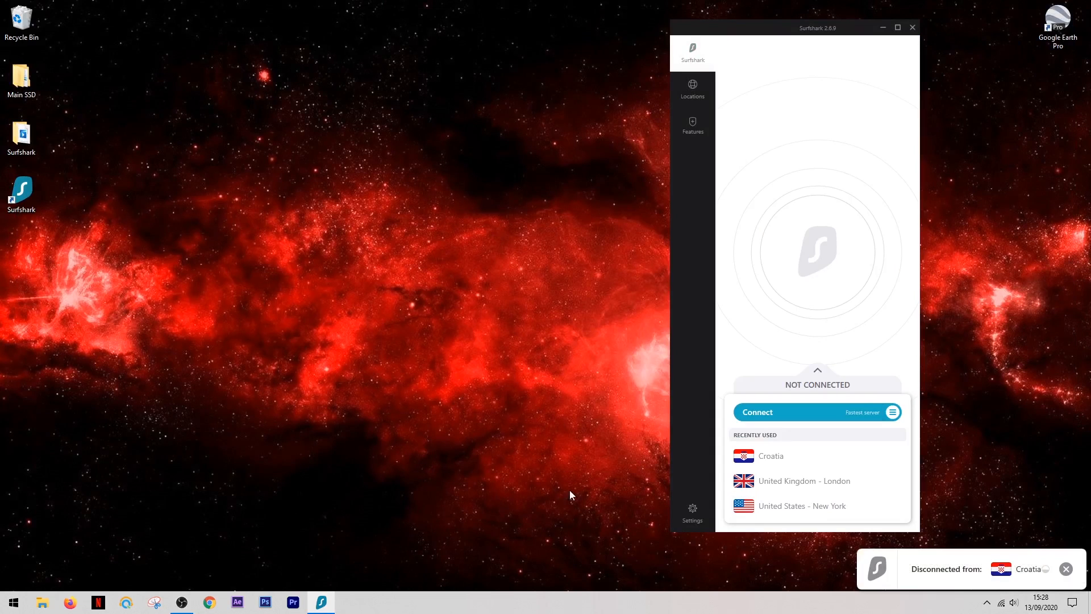
mouse_move(70, 603)
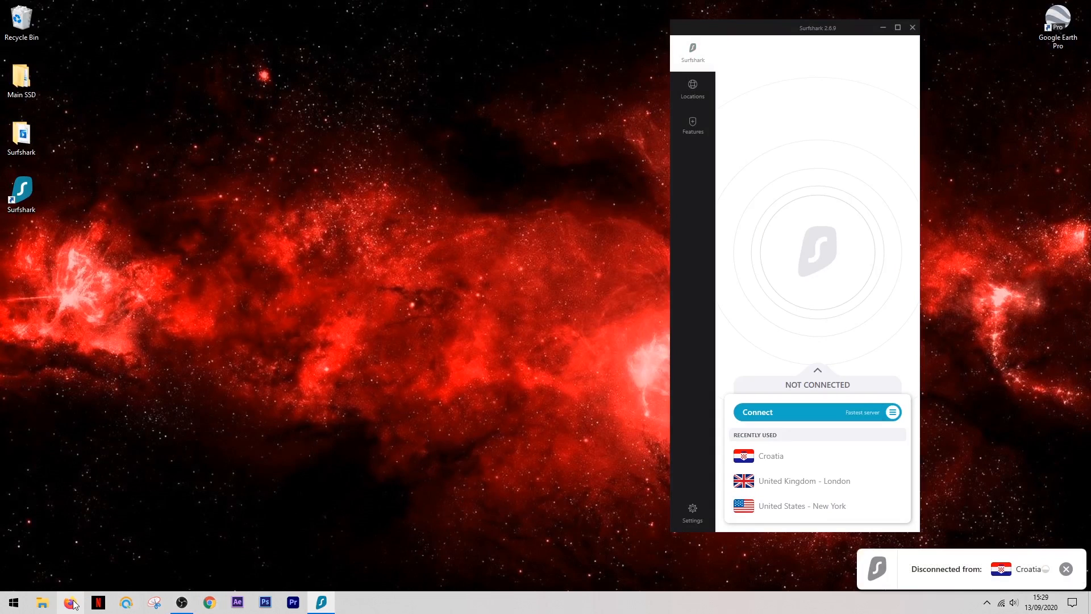
click(69, 602)
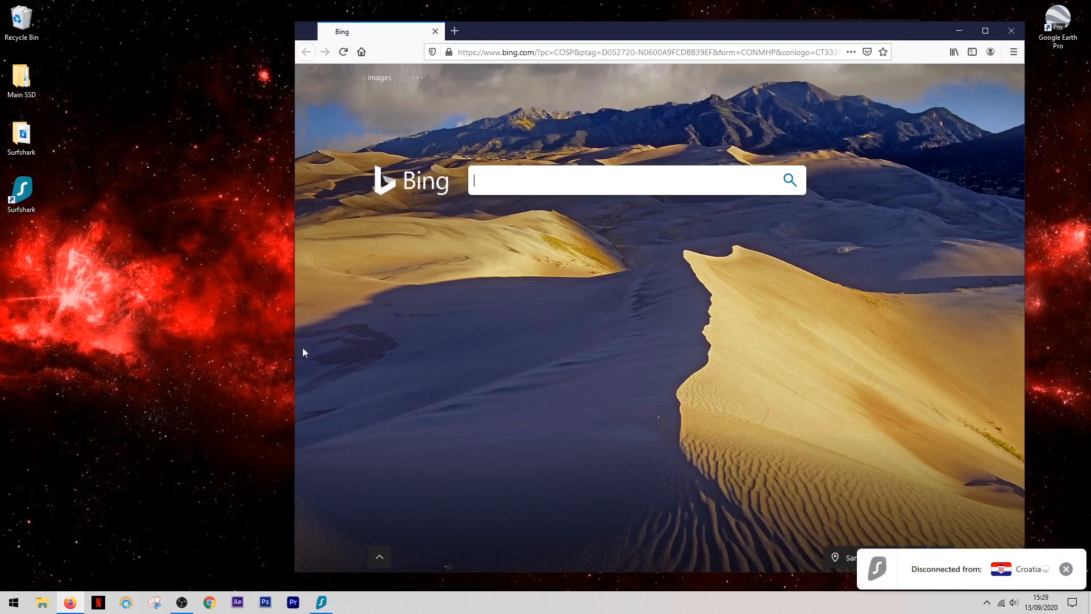
click(648, 51)
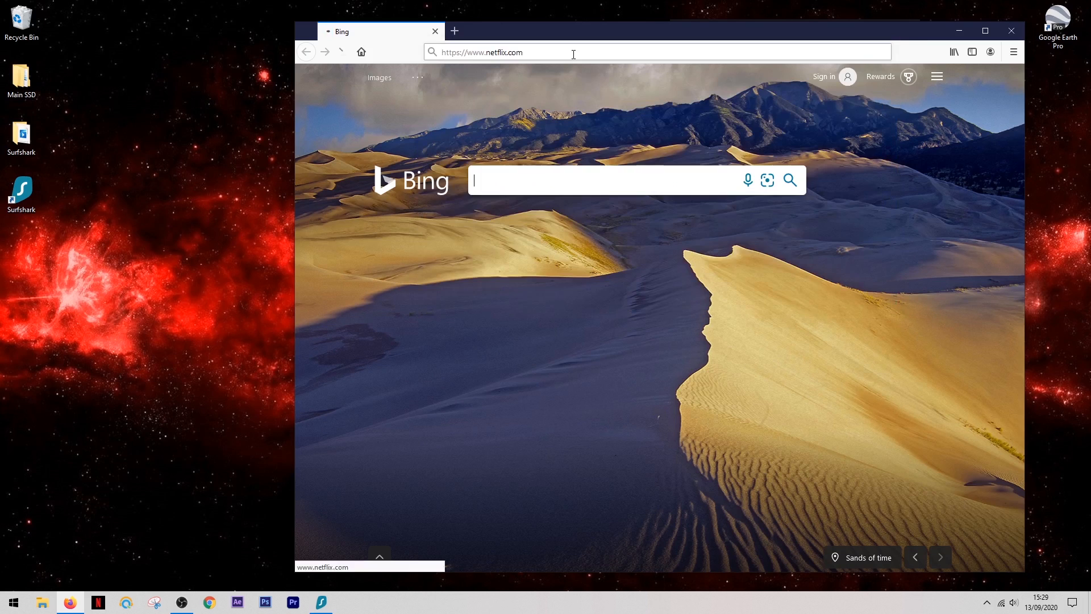
key(Return)
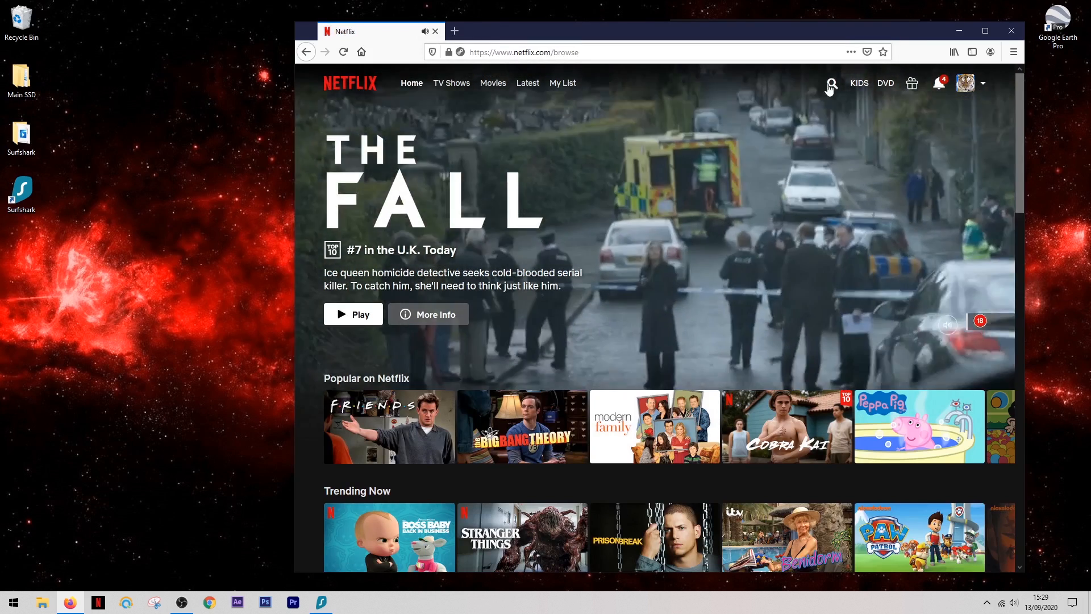
Search Netflix for 'the office'.
click(830, 83)
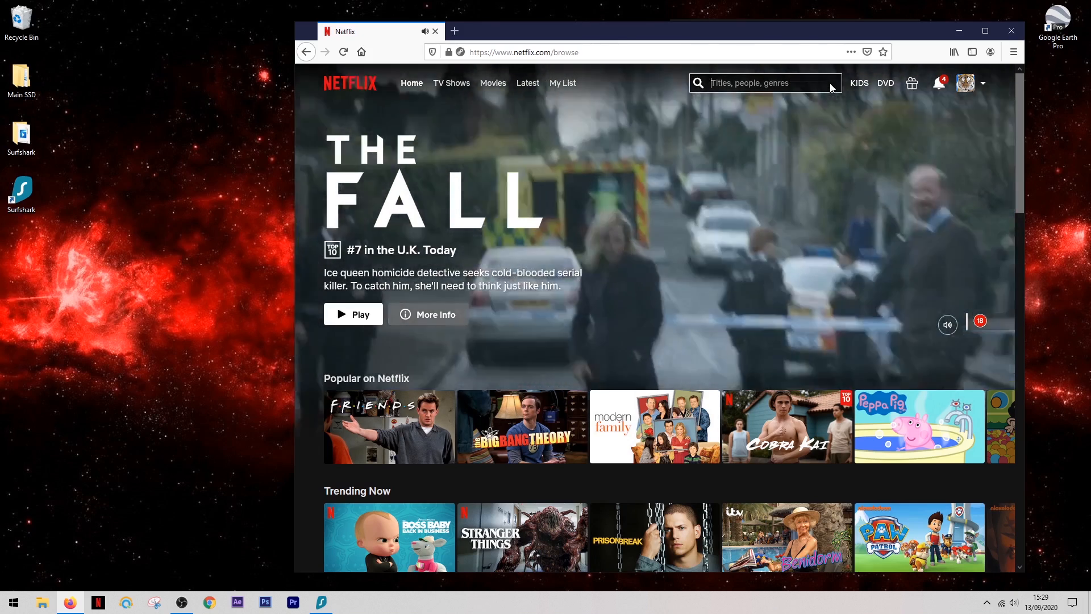
text(the of)
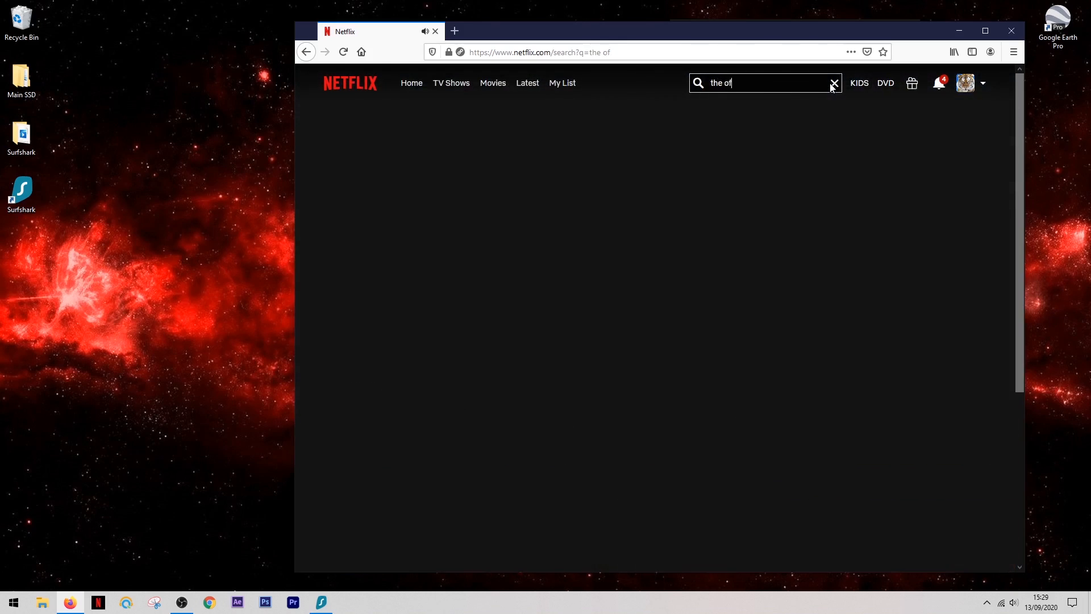
text(fice)
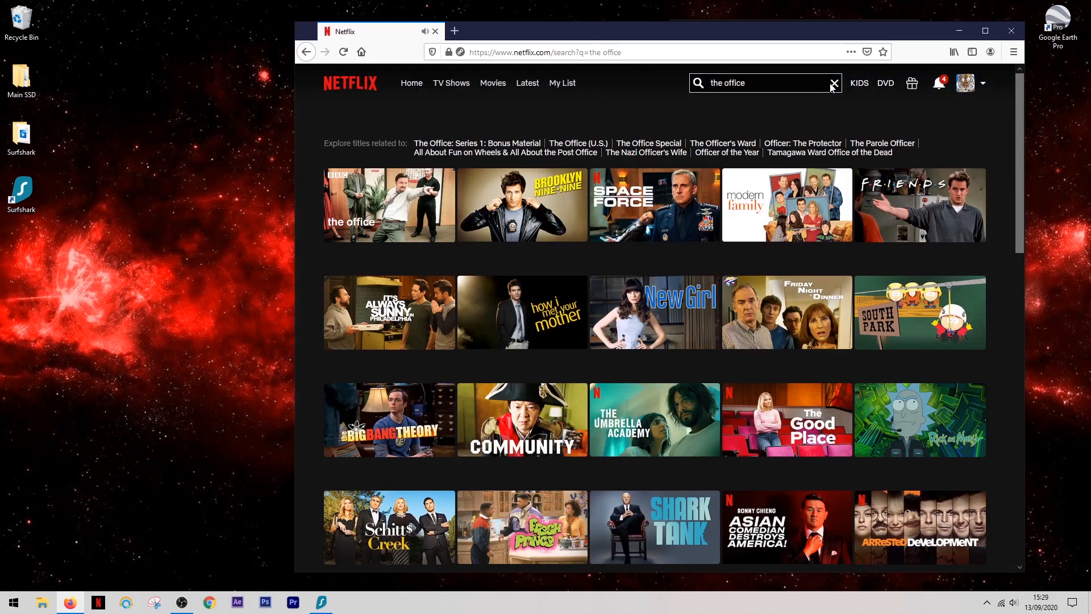
mouse_move(388, 205)
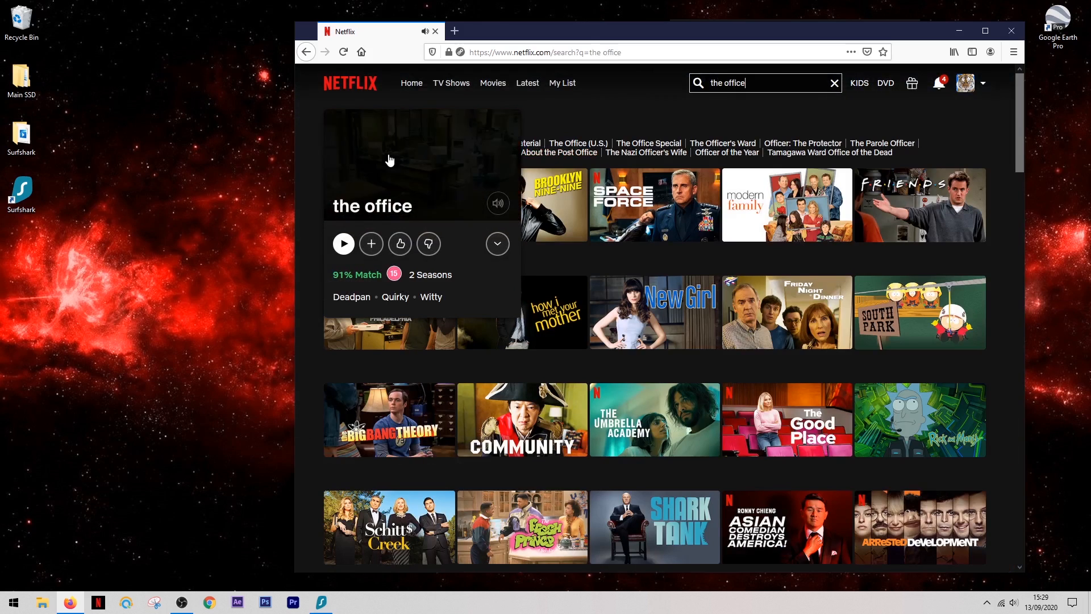
mouse_move(619, 128)
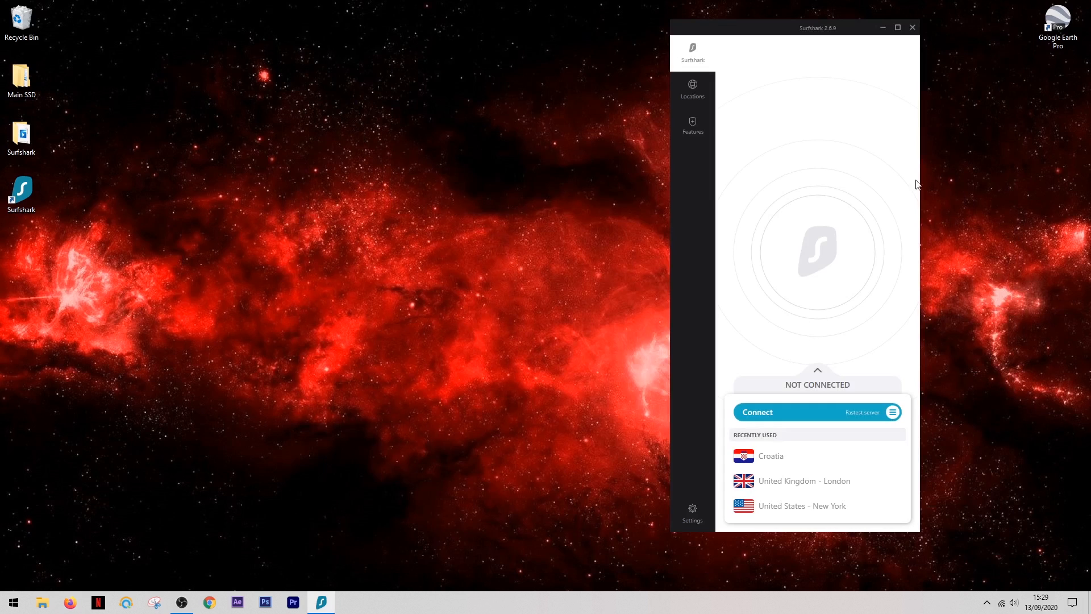
mouse_move(809, 496)
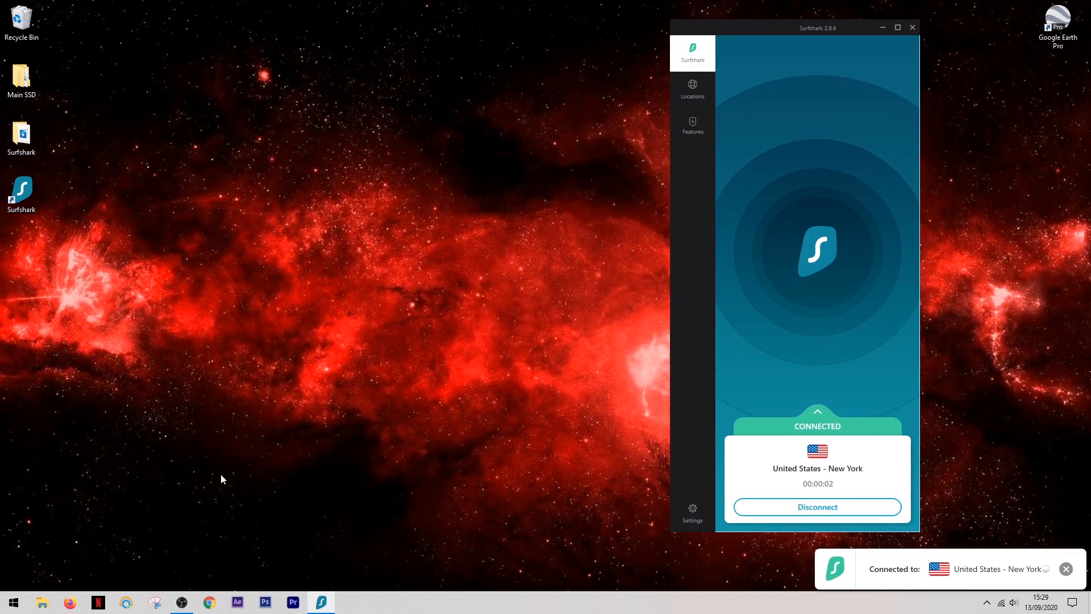
Switch back to Firefox from the taskbar.
click(68, 602)
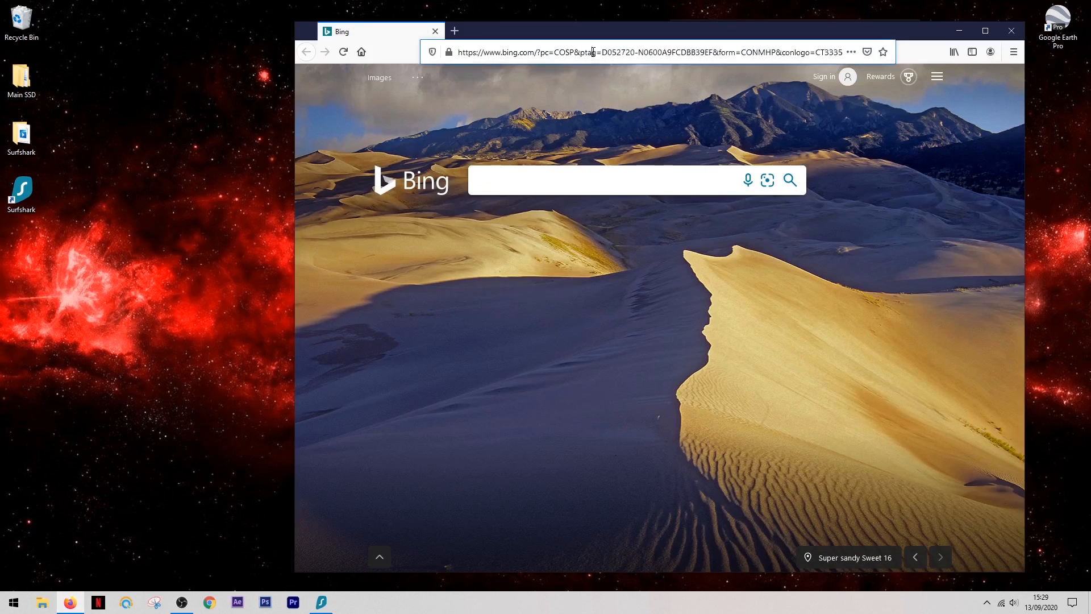
text(https://www.netflix.com)
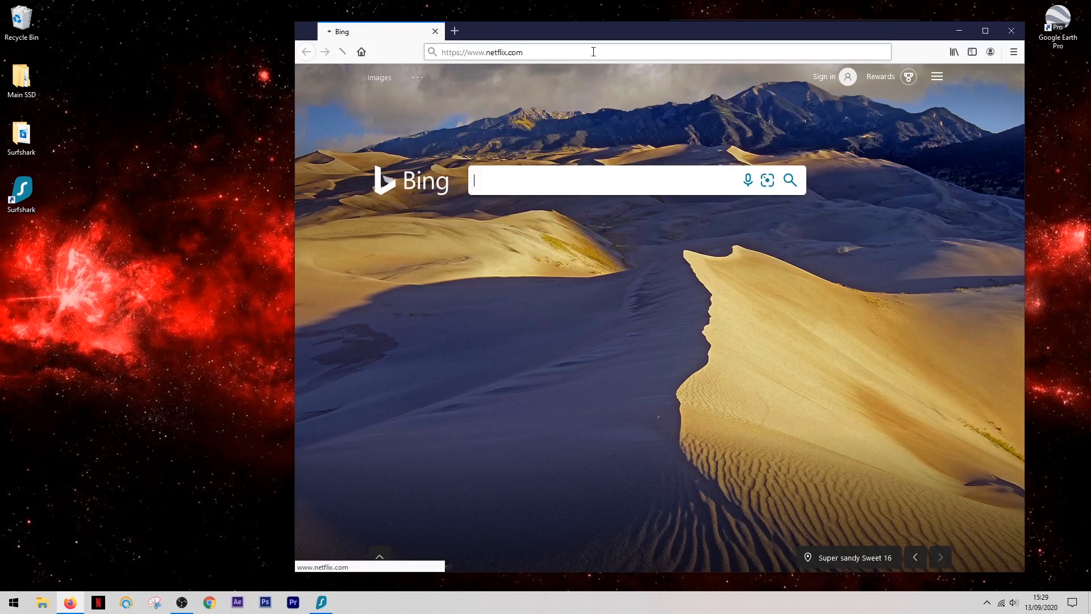
key(Return)
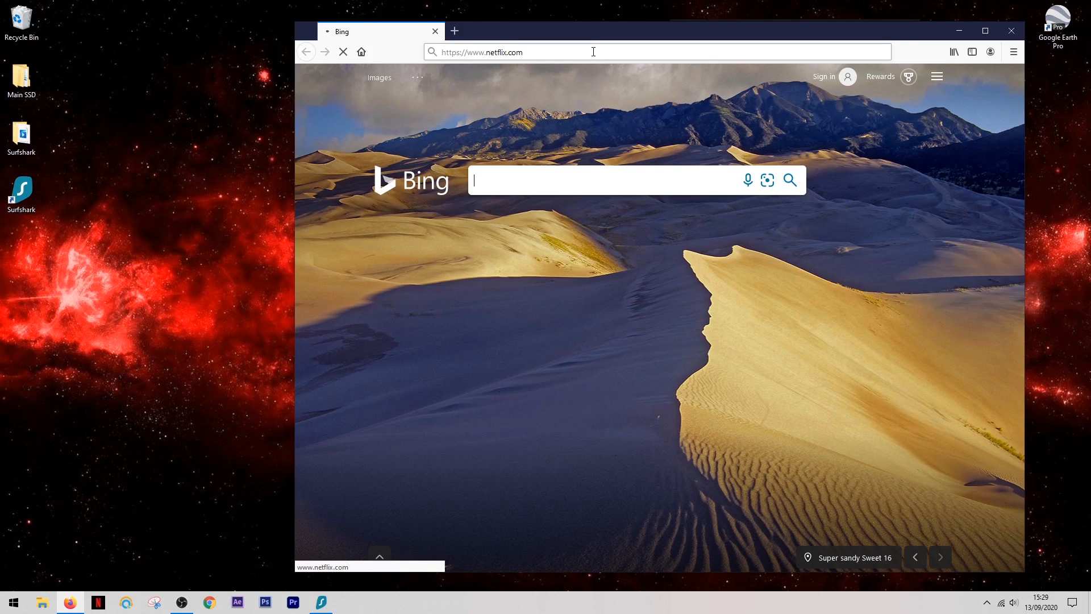
key(Return)
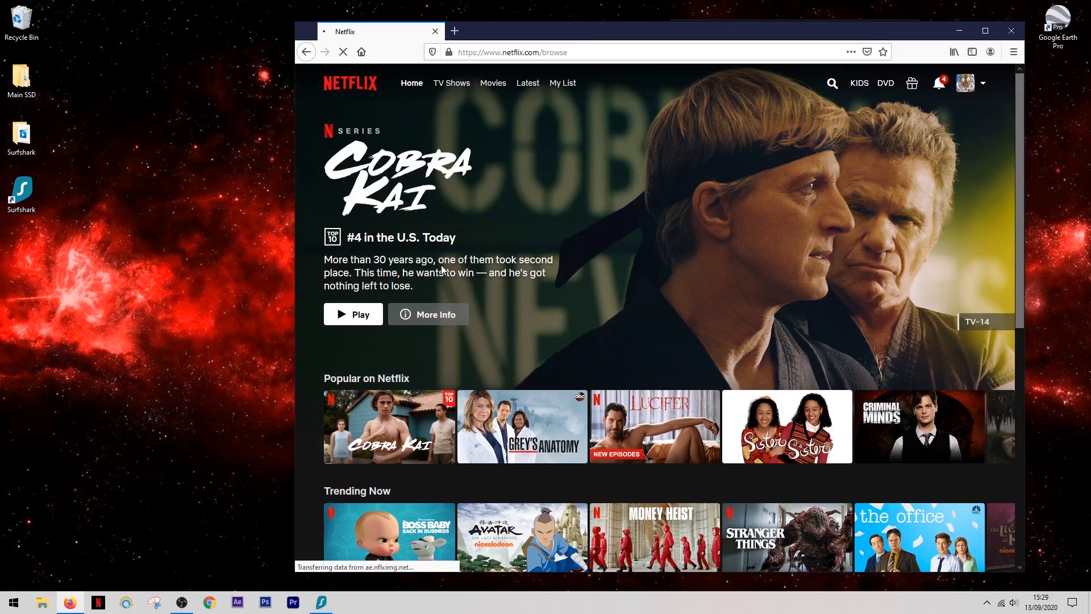
Search 'the office', play Diversity Day and skip ahead near 18:07.
click(831, 83)
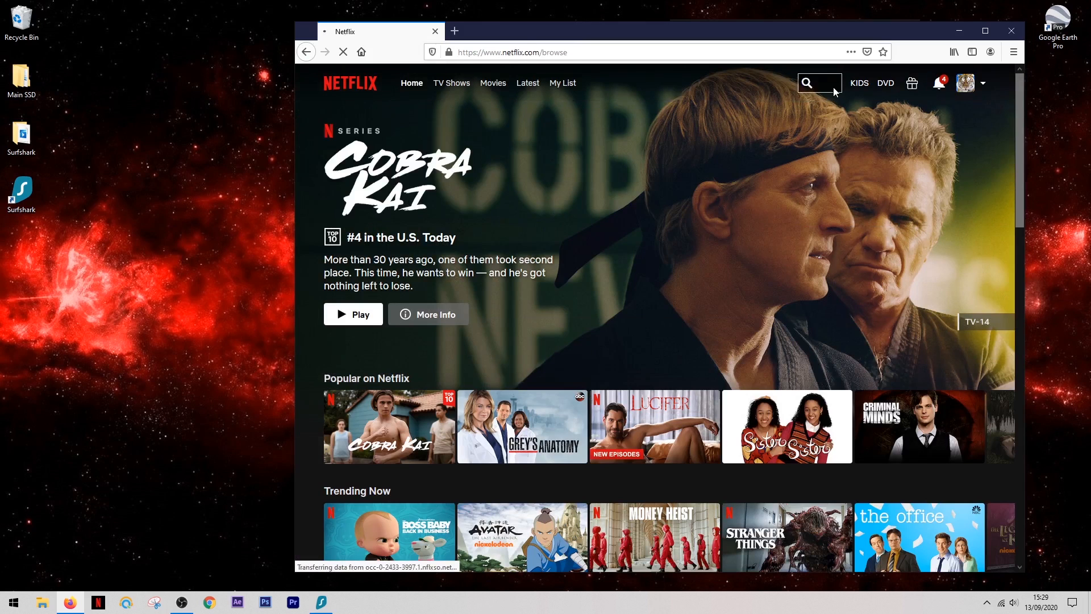
text(the o)
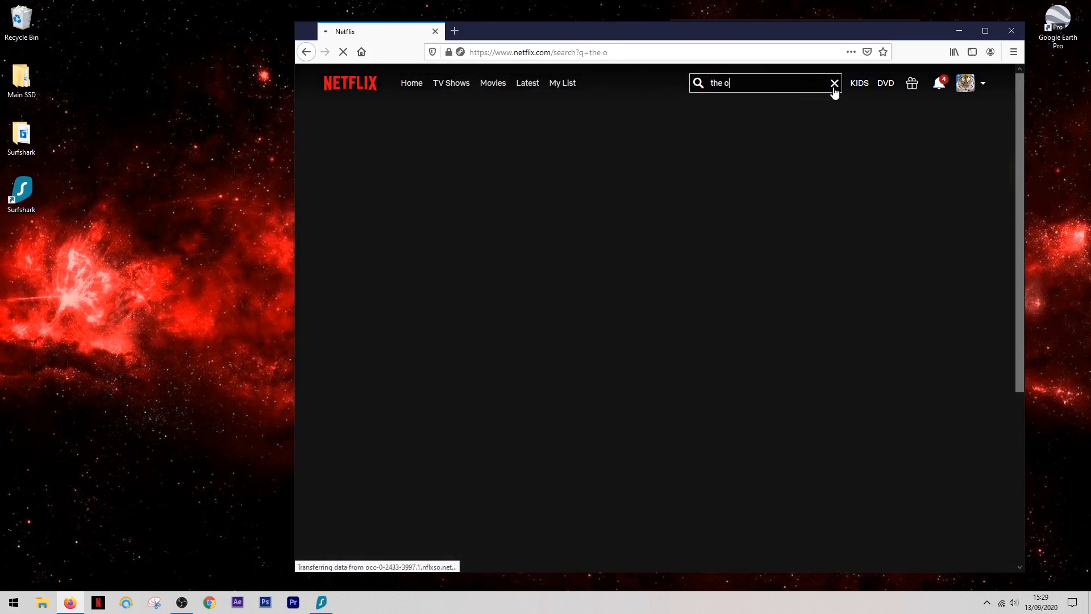
text(ffice)
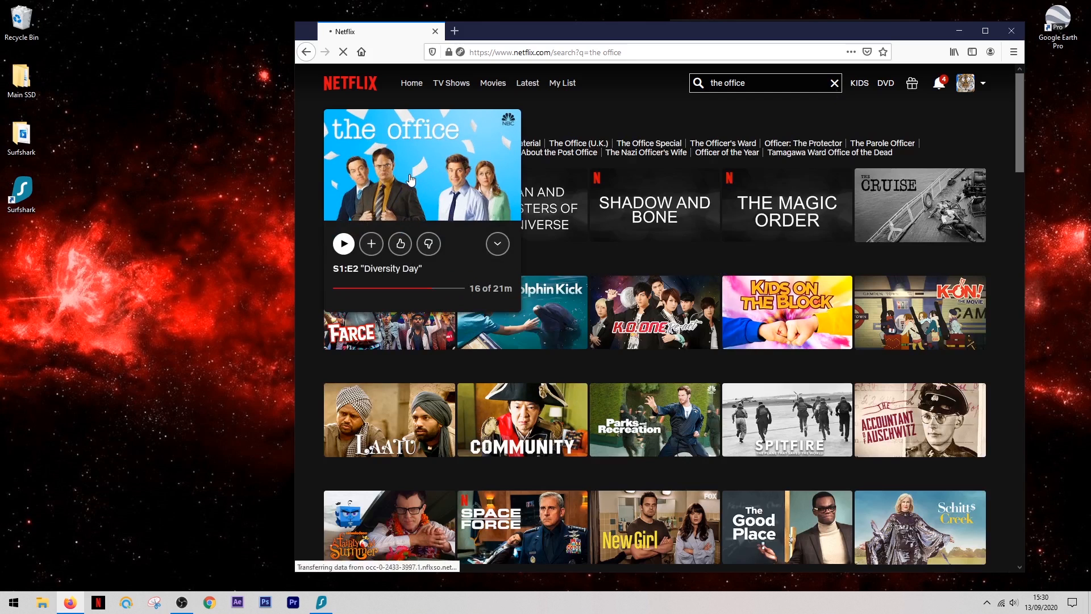
click(342, 244)
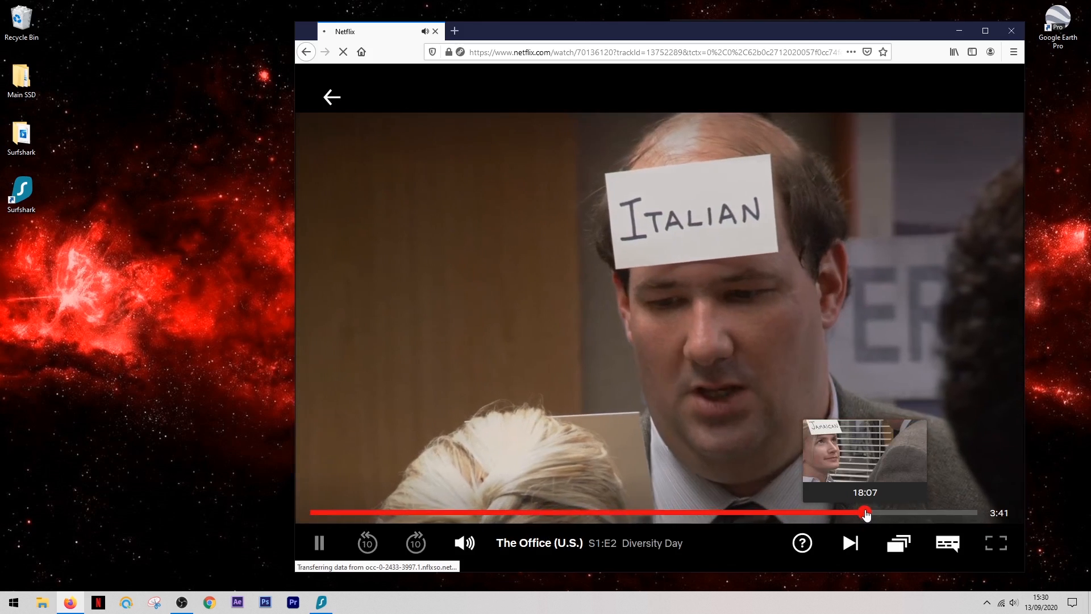
click(865, 513)
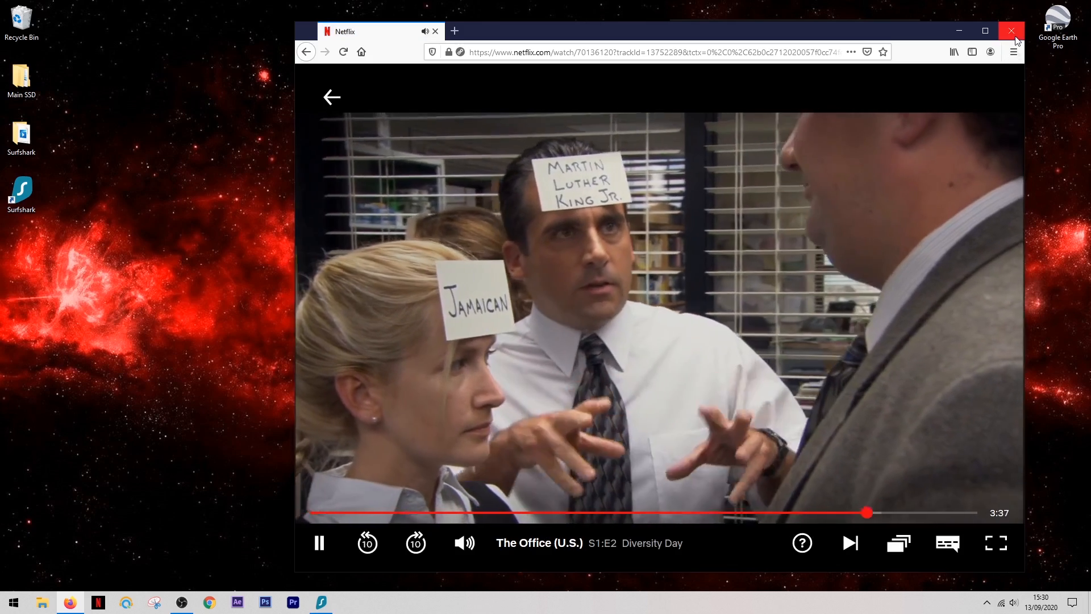
Close the browser, disconnect from New York and connect to United Kingdom – London.
click(1011, 31)
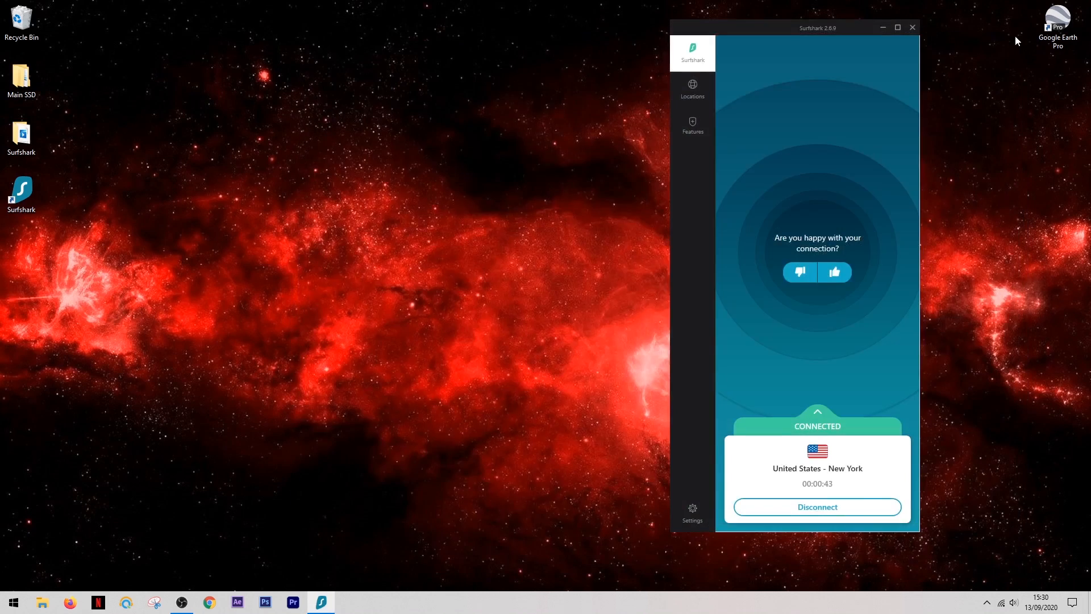
click(817, 506)
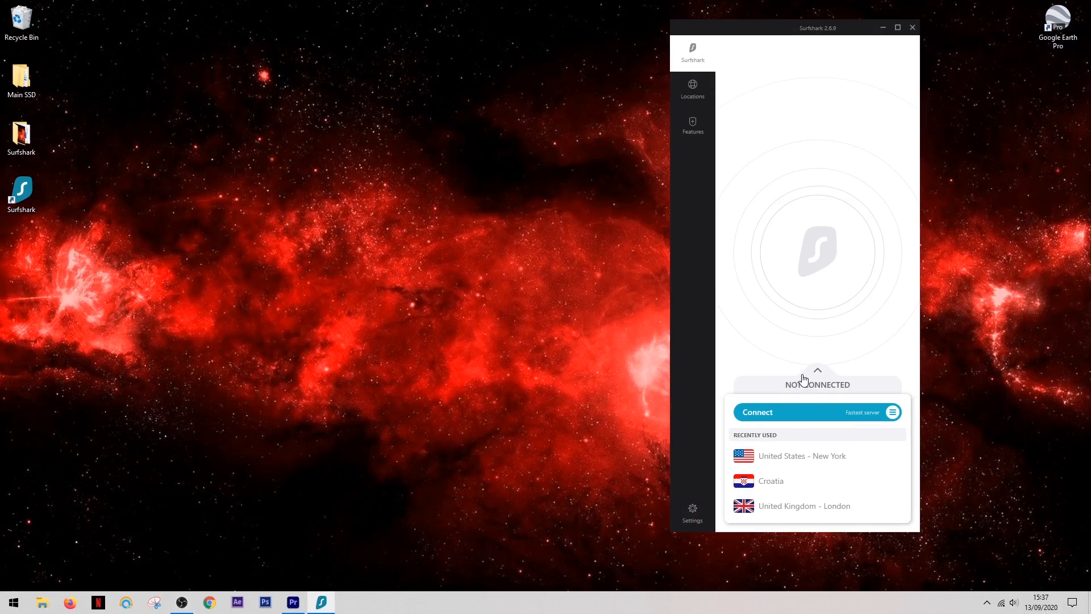
click(757, 412)
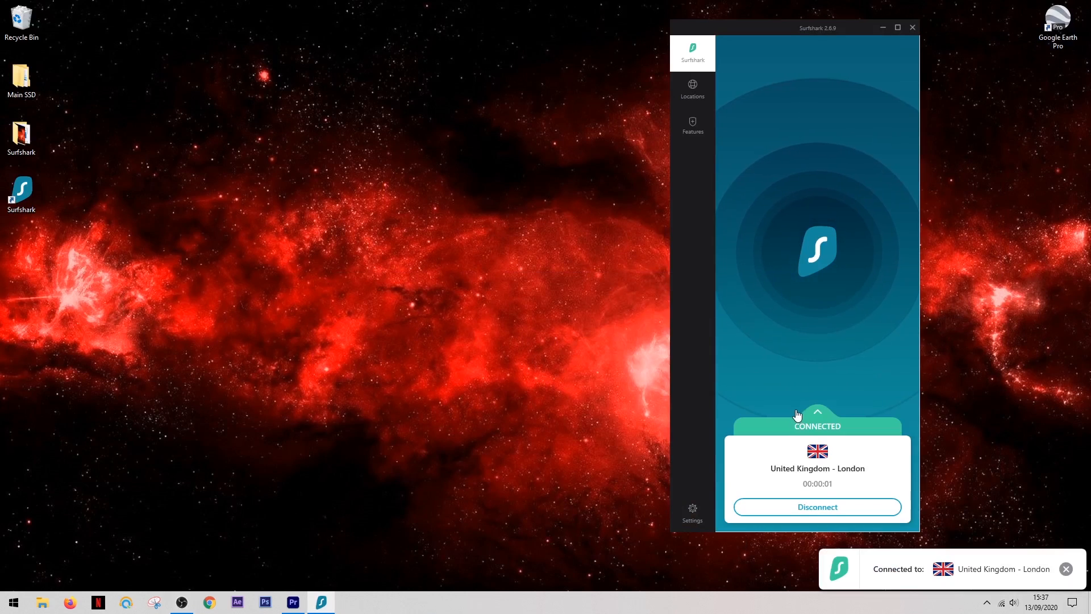
mouse_move(412, 334)
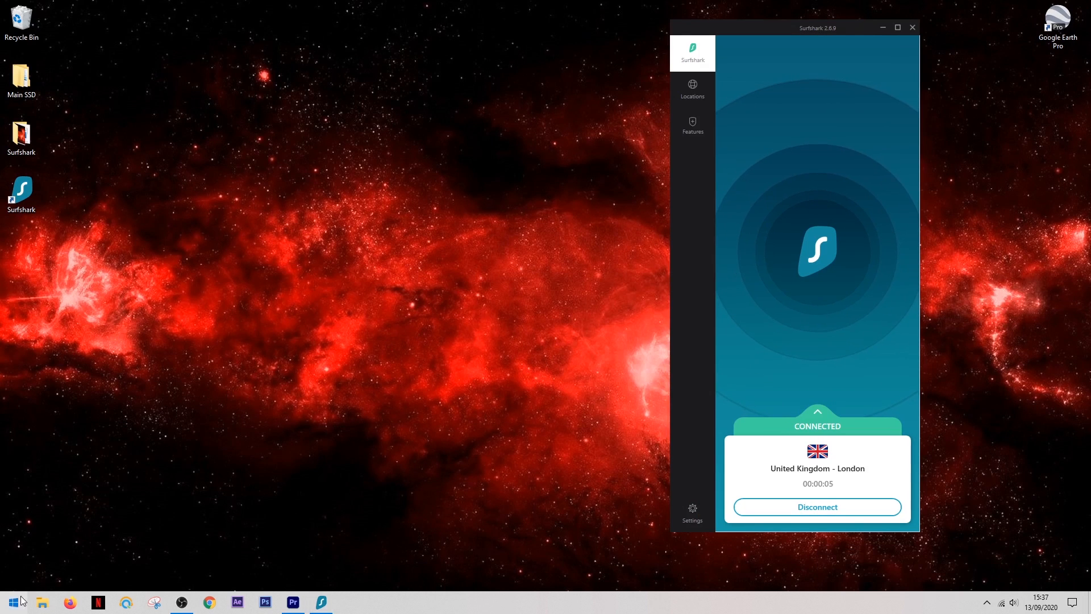
Open uTorrent and scroll through the Lincoln torrent's Trackers list.
click(10, 601)
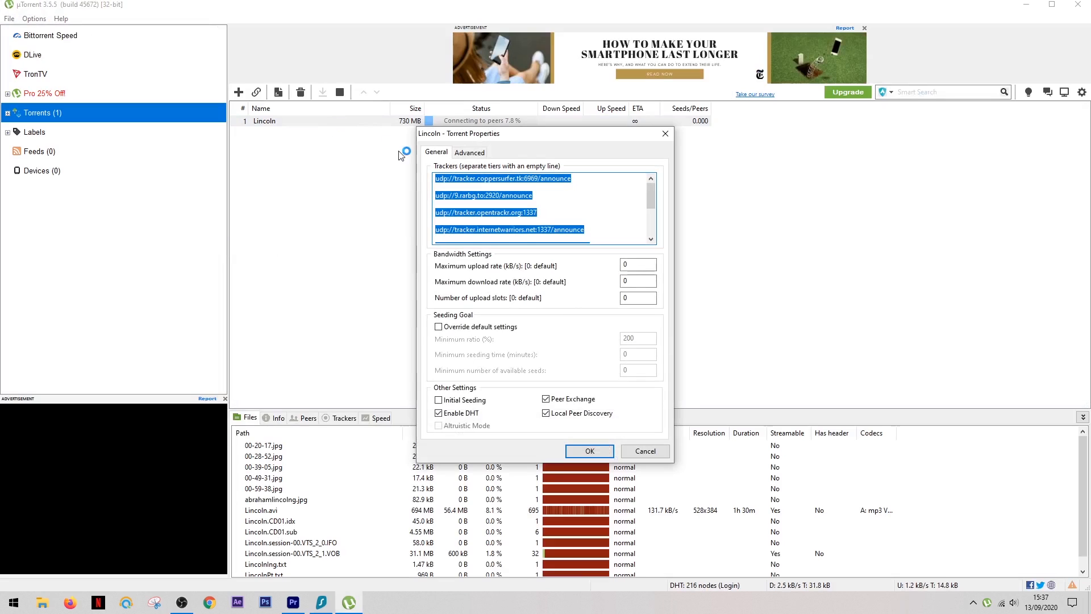
scroll(down, 3)
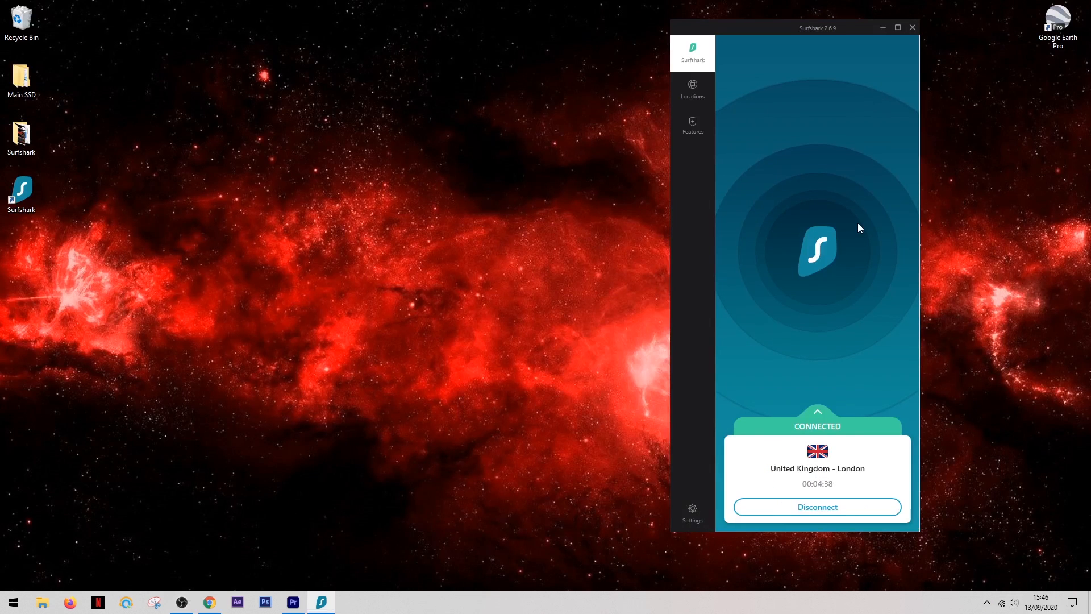
Enable Kill Switch under Connectivity settings and confirm with Continue.
click(692, 512)
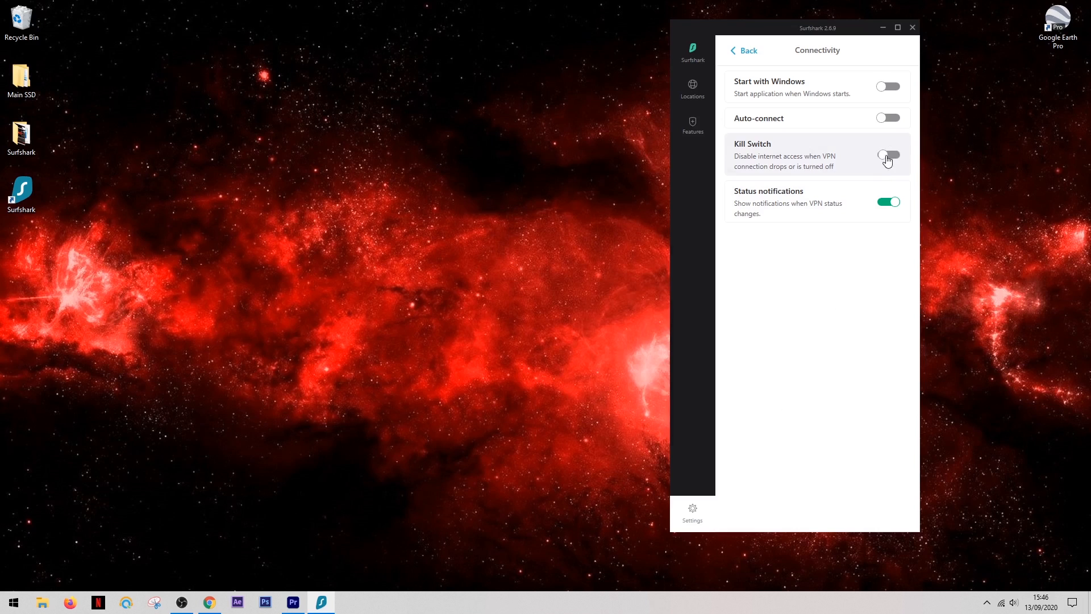
click(887, 155)
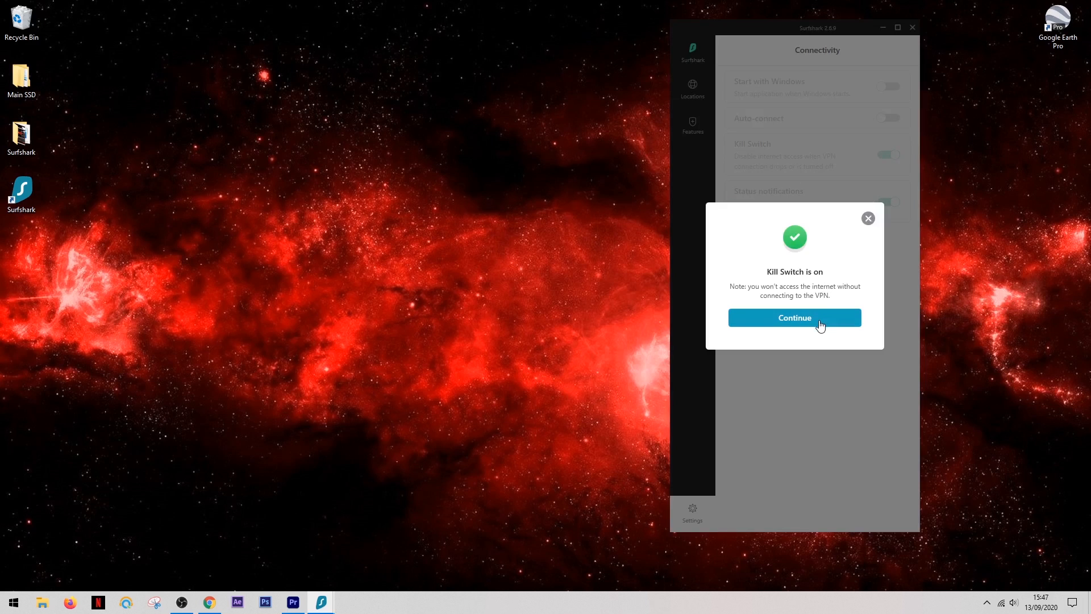
click(794, 317)
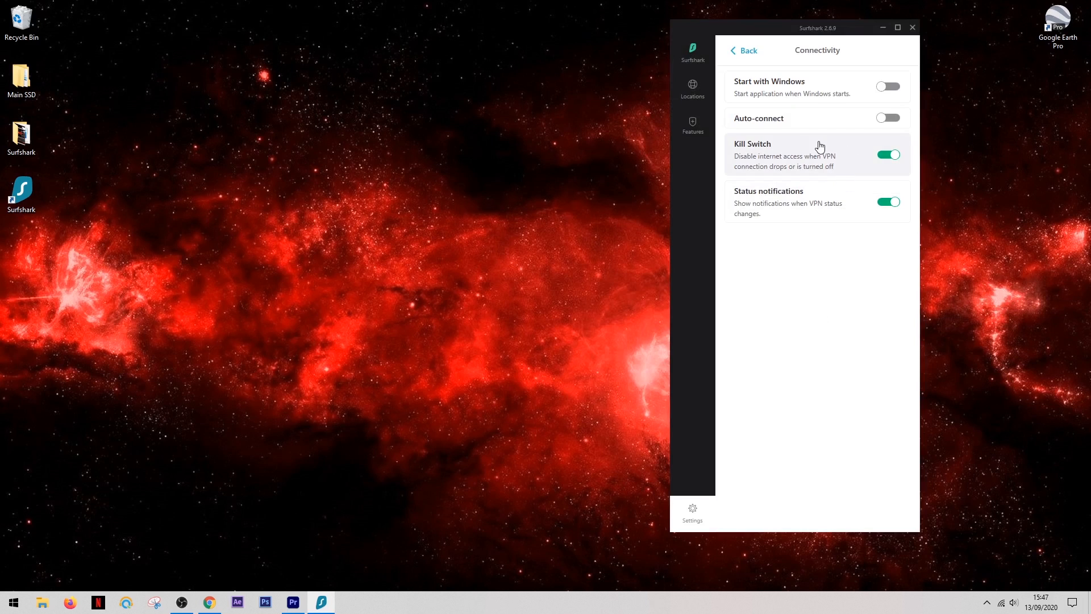
mouse_move(782, 154)
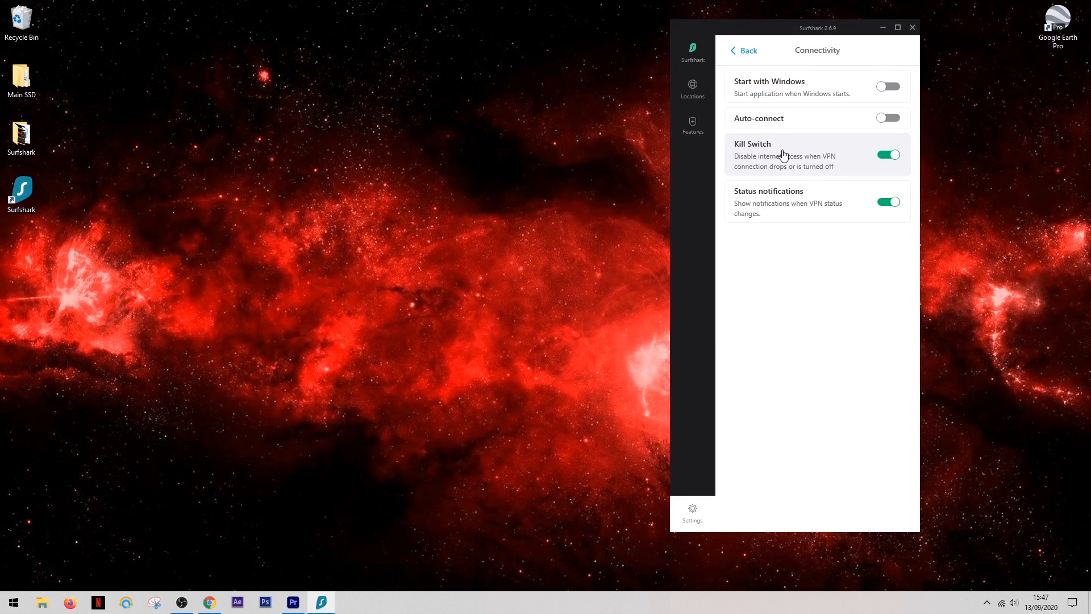
mouse_move(793, 157)
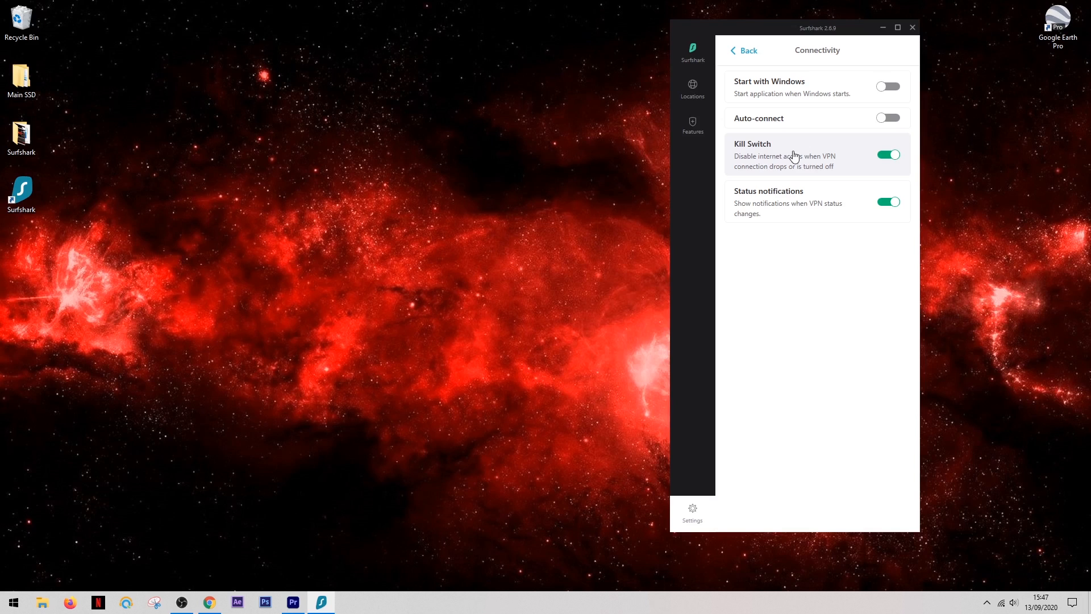
mouse_move(691, 125)
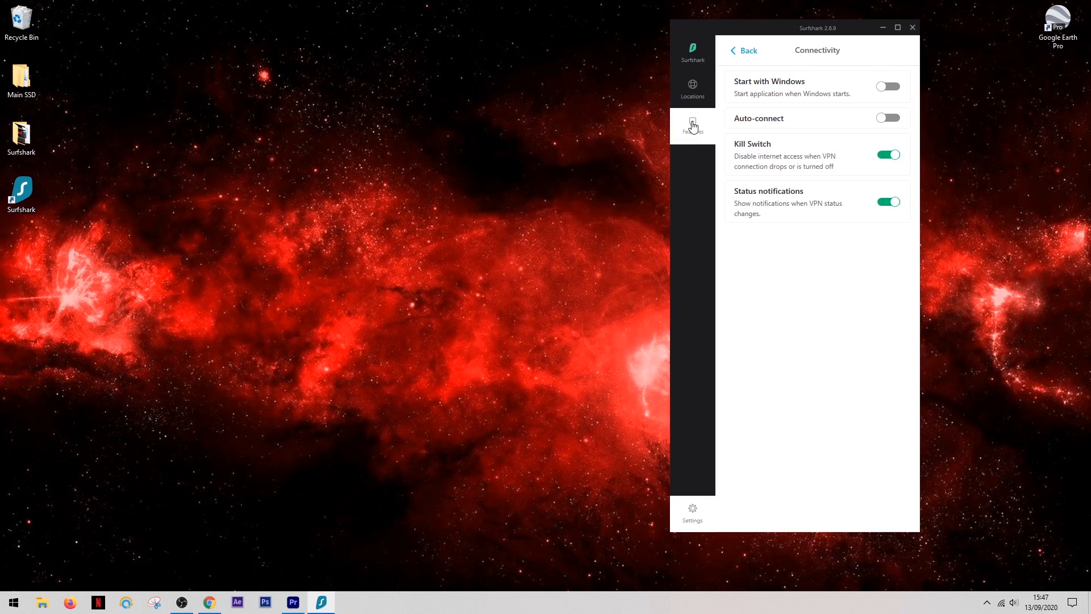
Open the Features page from Surfshark's left sidebar.
click(692, 125)
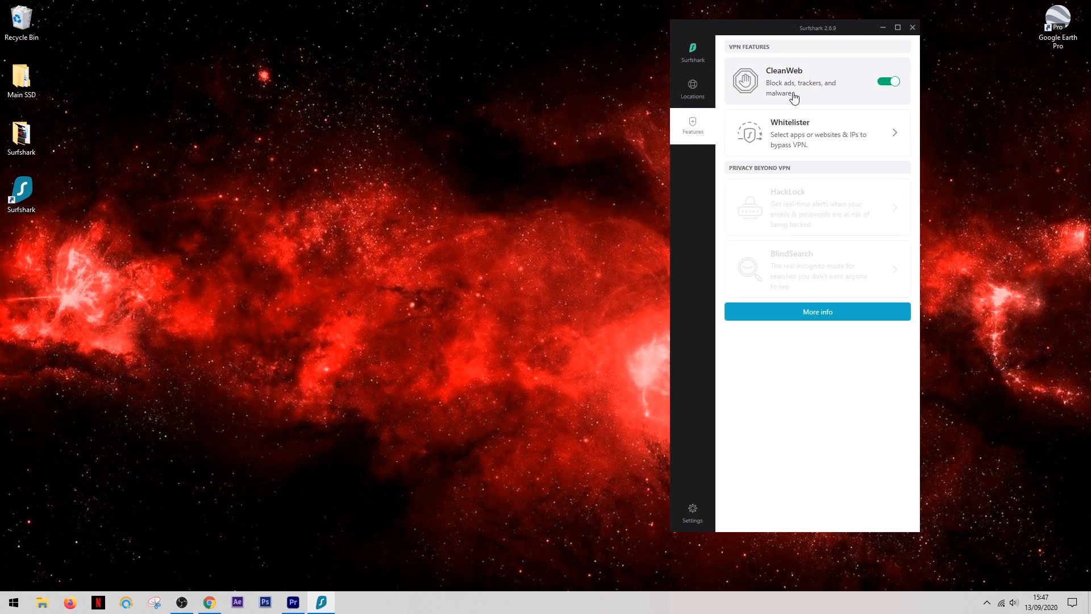
mouse_move(788, 78)
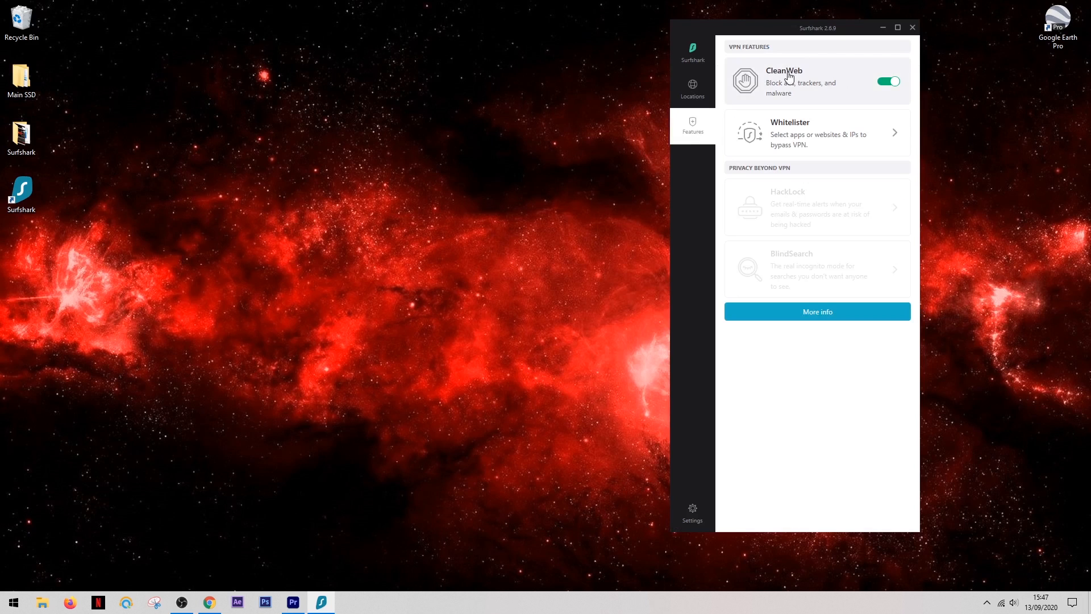
mouse_move(841, 87)
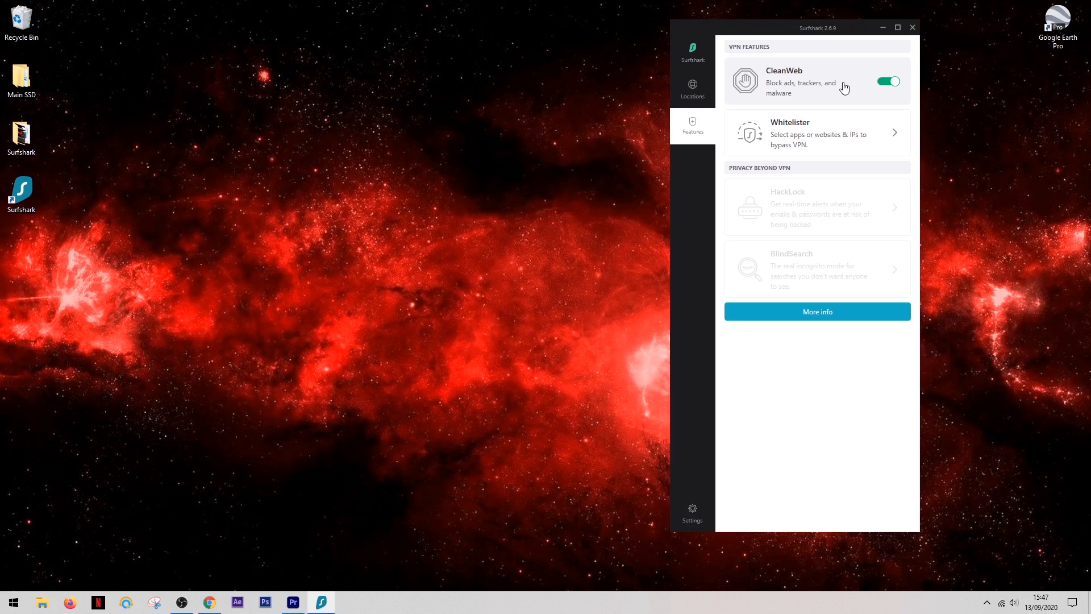
mouse_move(850, 81)
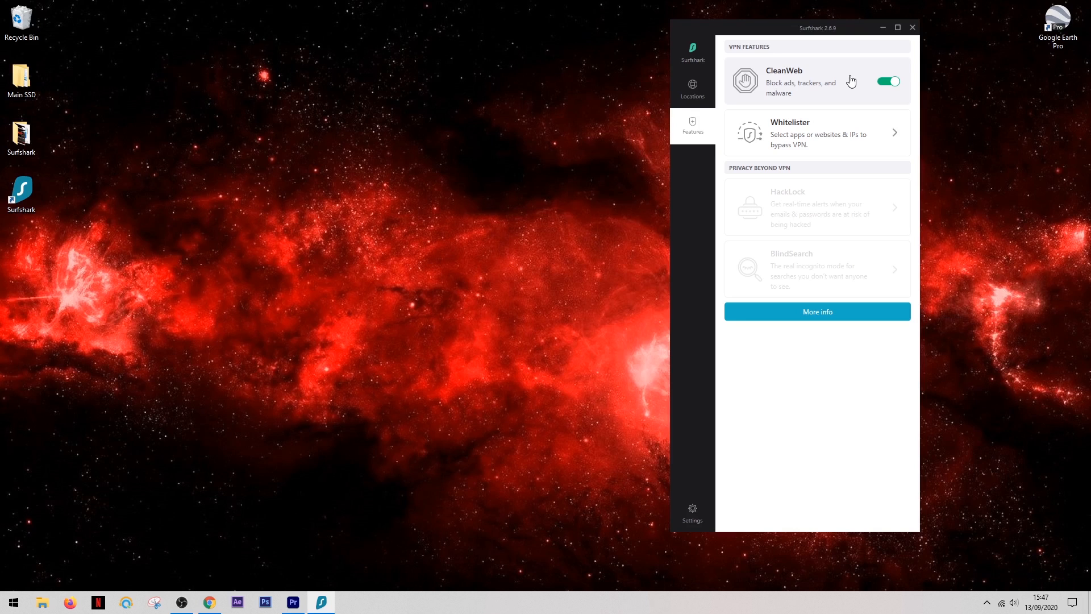
Enable Bypass VPN in Whitelister and select Google Earth as the bypassing app.
click(818, 133)
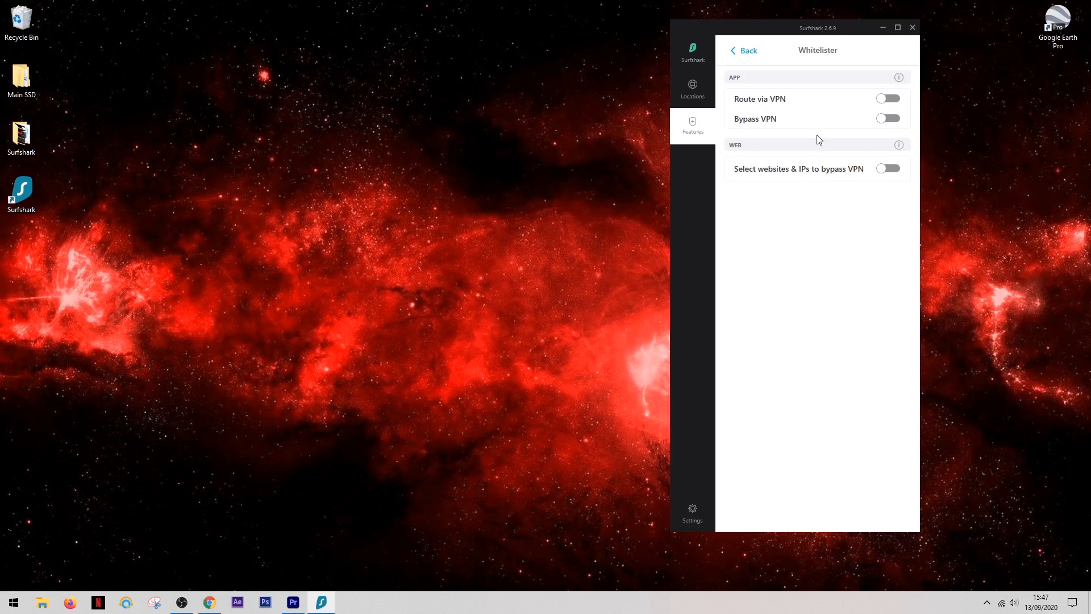
mouse_move(847, 96)
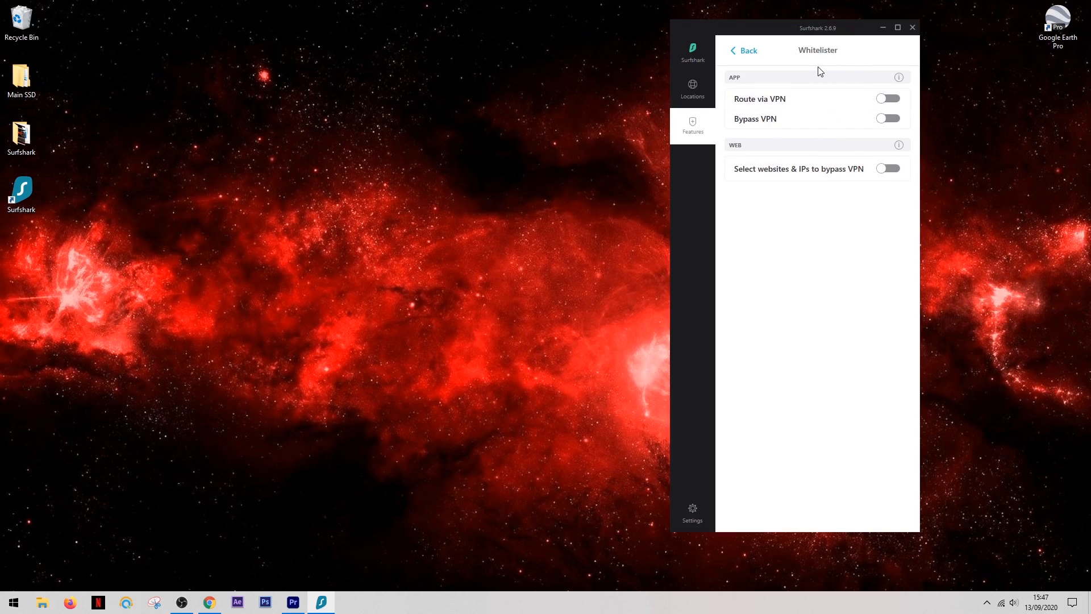
mouse_move(903, 64)
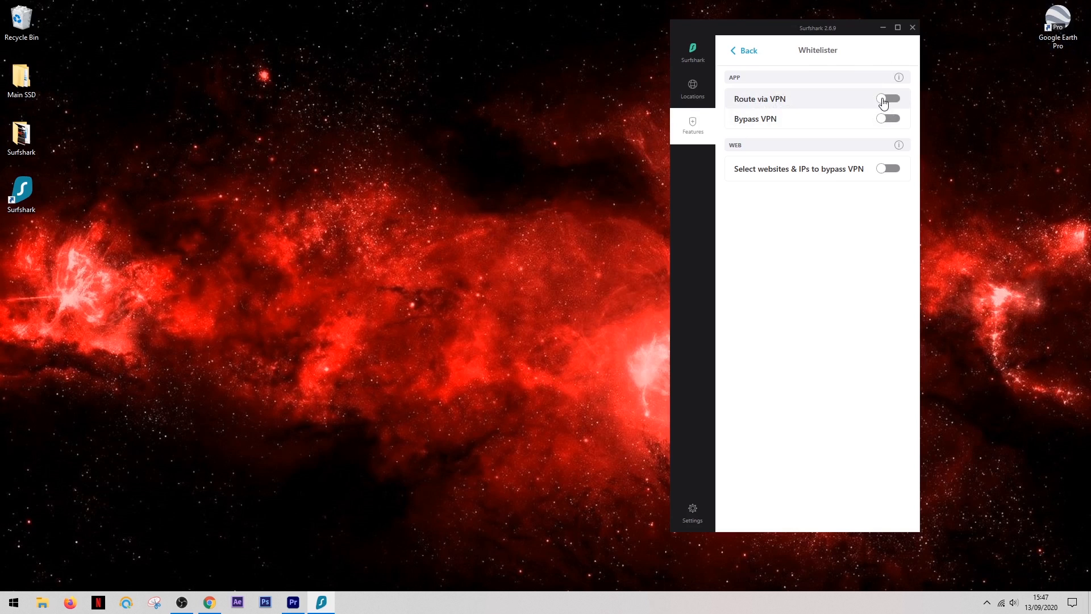
click(888, 98)
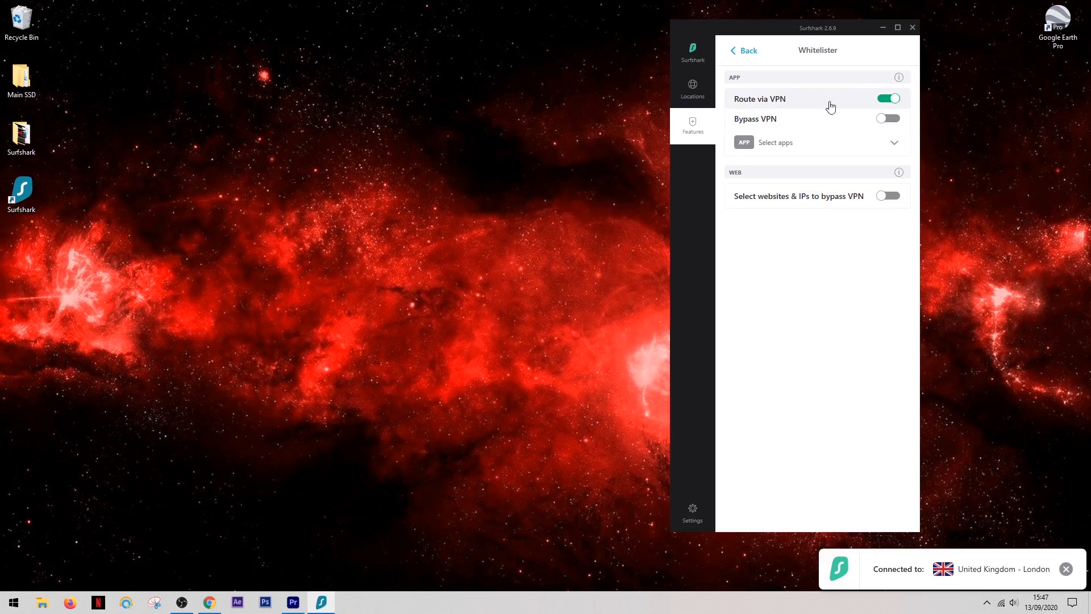
mouse_move(859, 101)
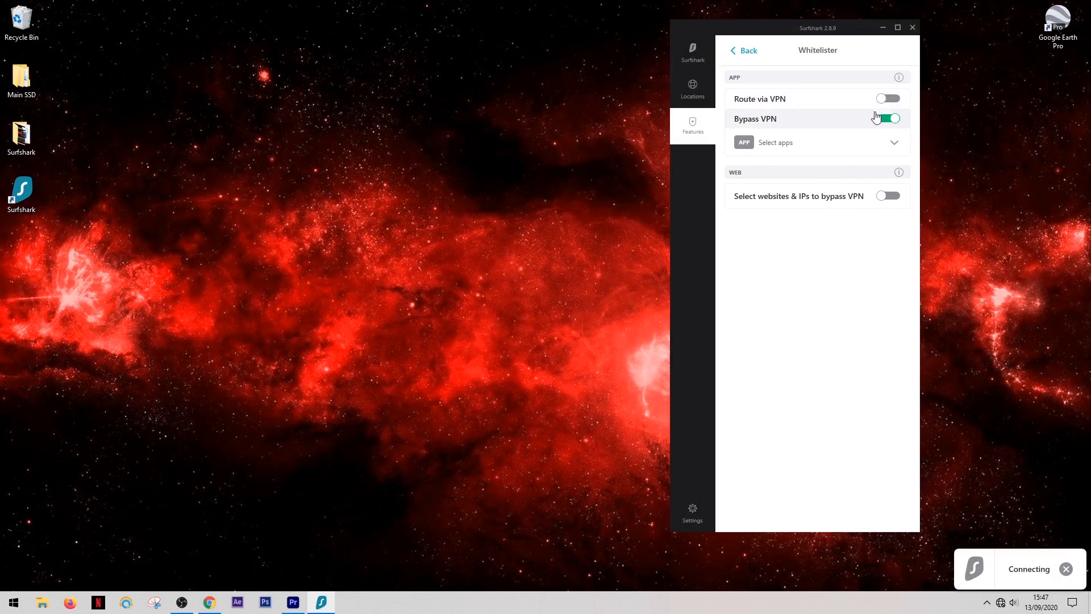
click(894, 142)
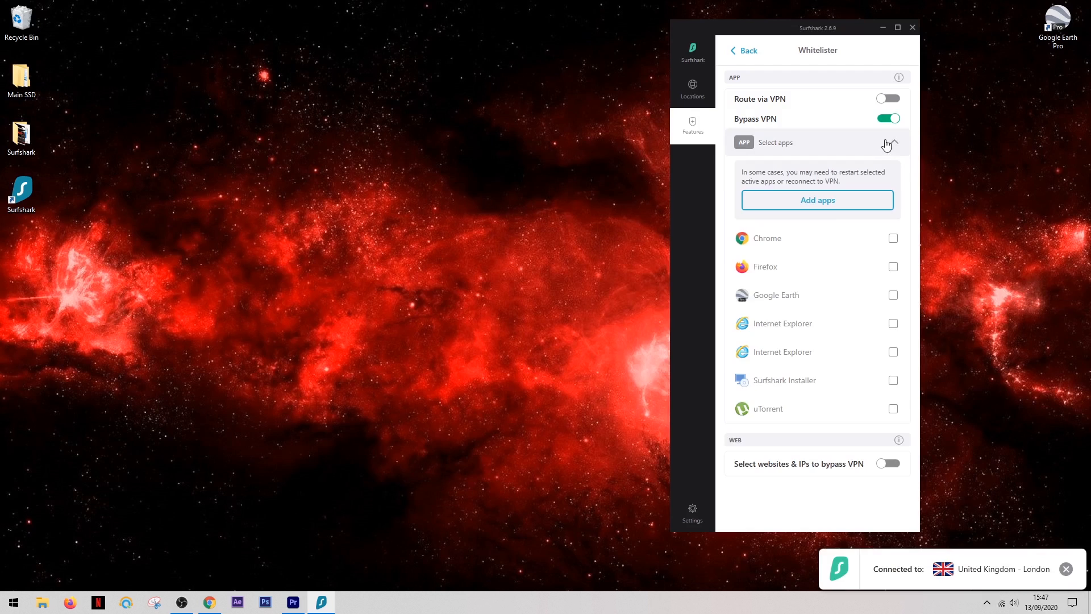
mouse_move(894, 295)
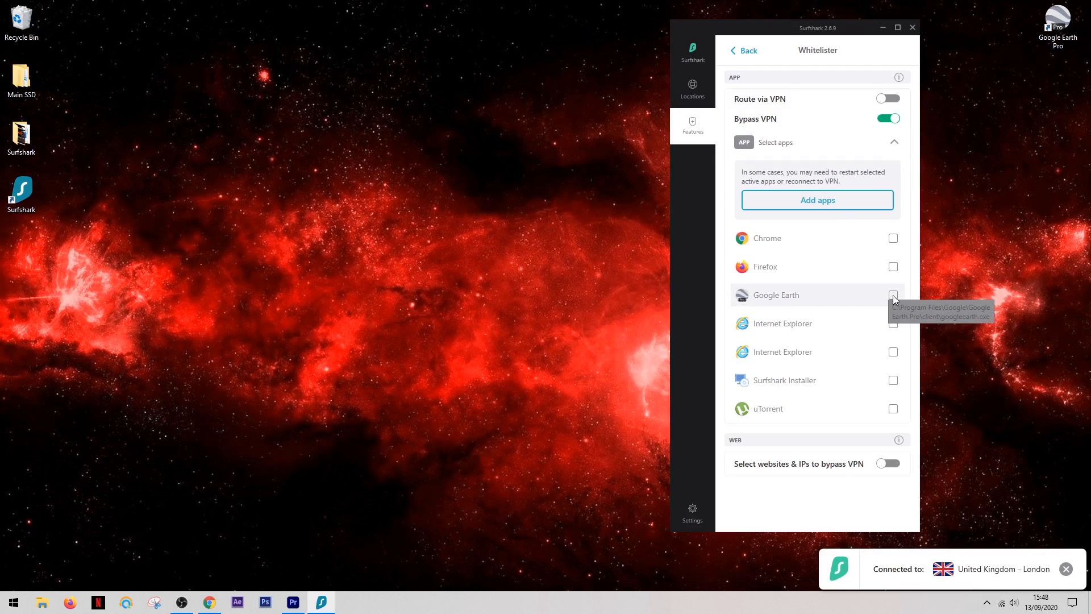
click(892, 295)
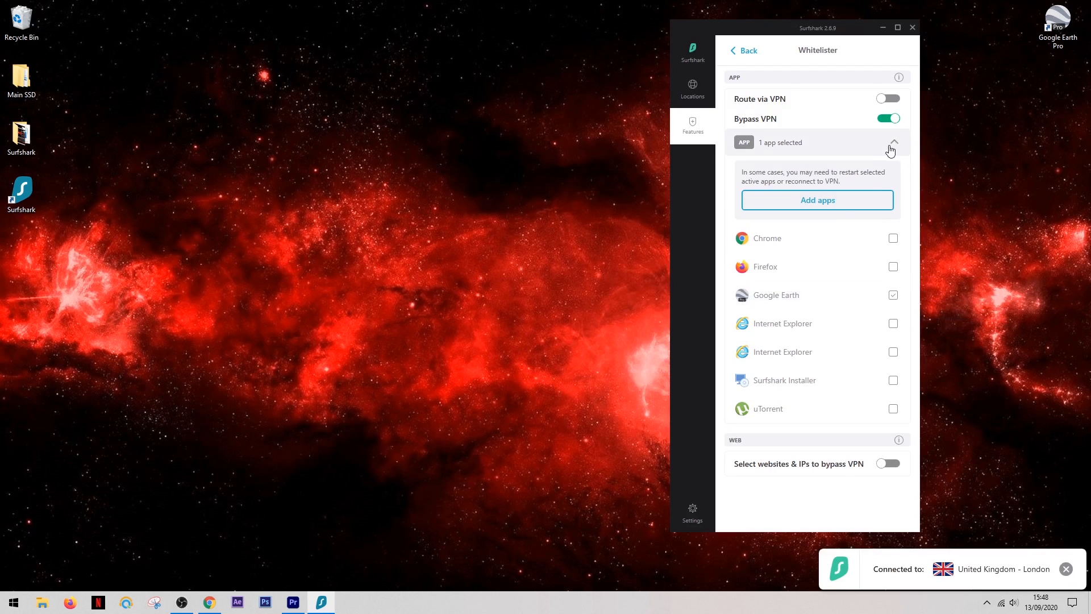
click(895, 142)
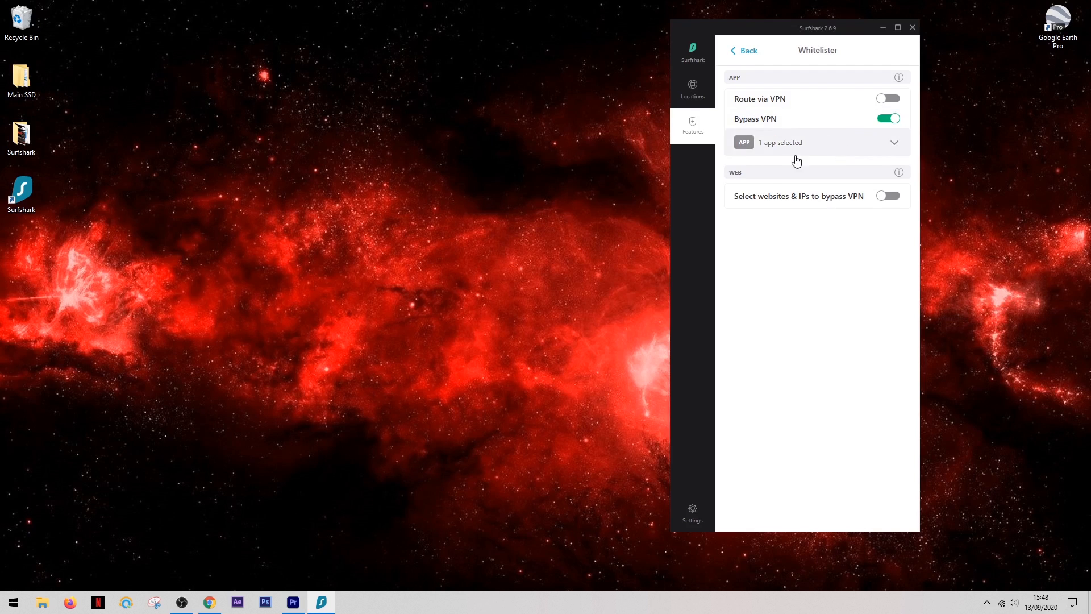
mouse_move(841, 185)
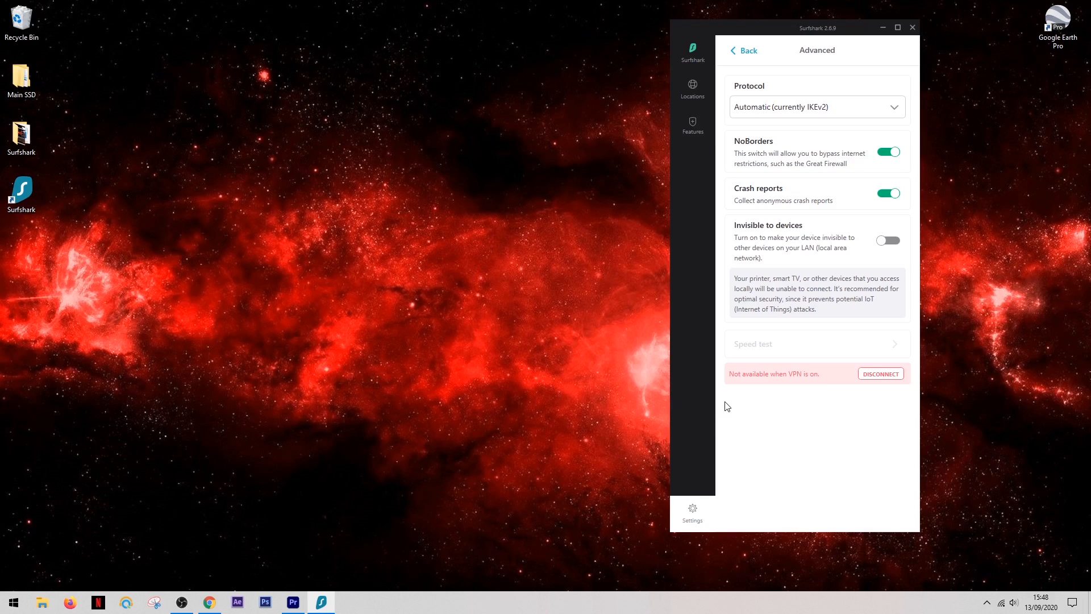
mouse_move(856, 130)
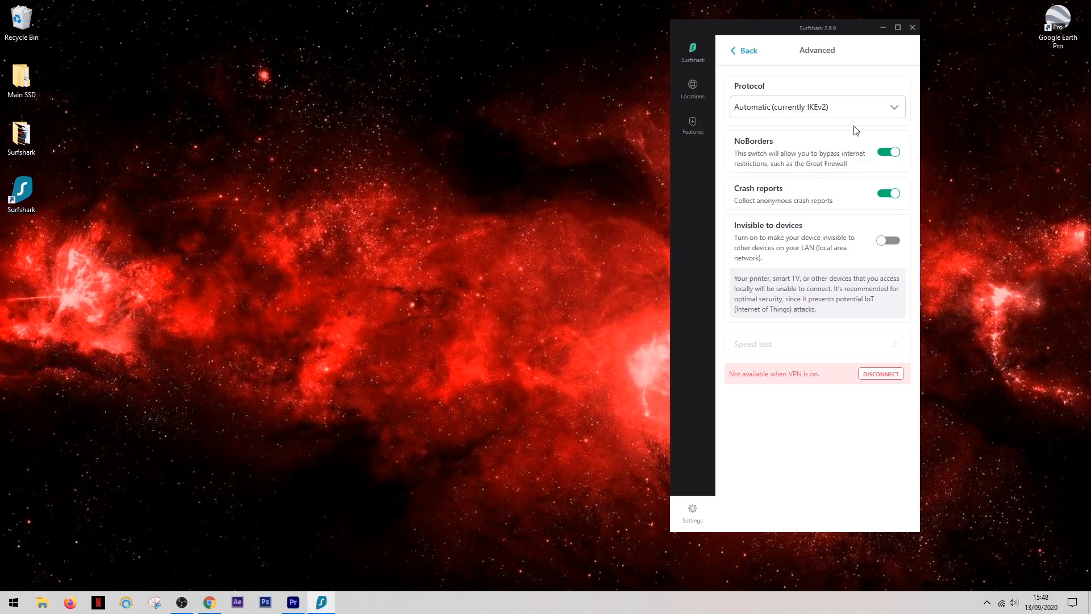
Review the Protocol options, leaving Automatic (now OpenVPN UDP), and confirm NoBorders is on.
click(816, 106)
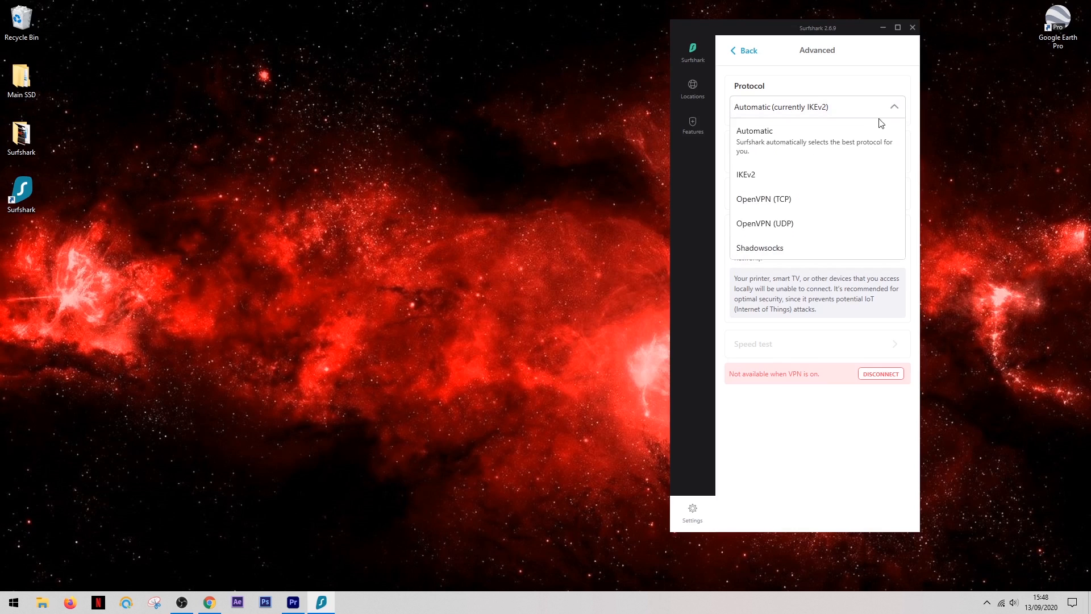
mouse_move(817, 167)
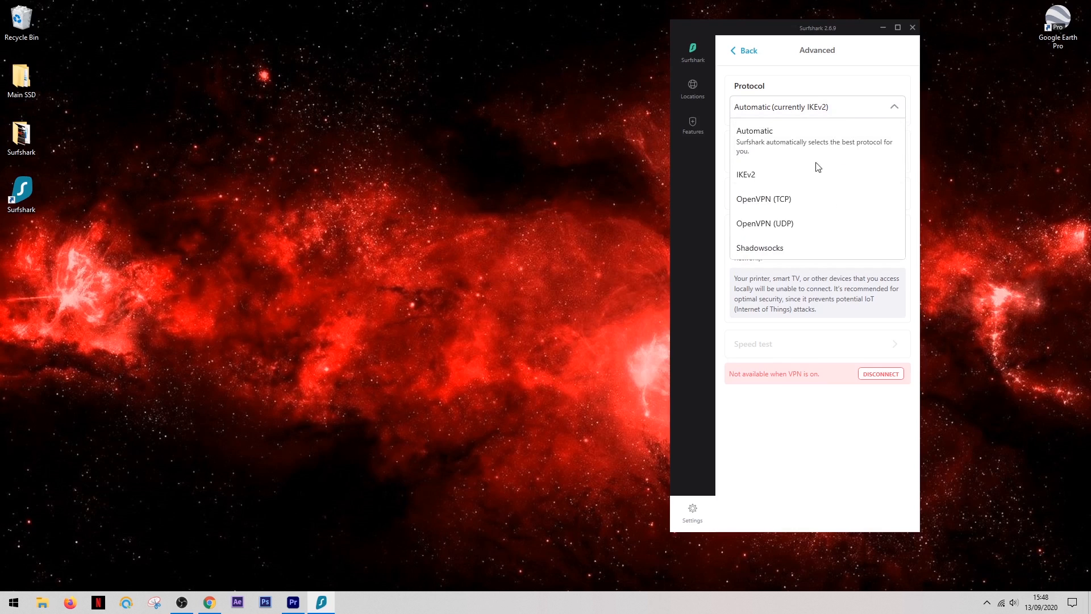
mouse_move(763, 248)
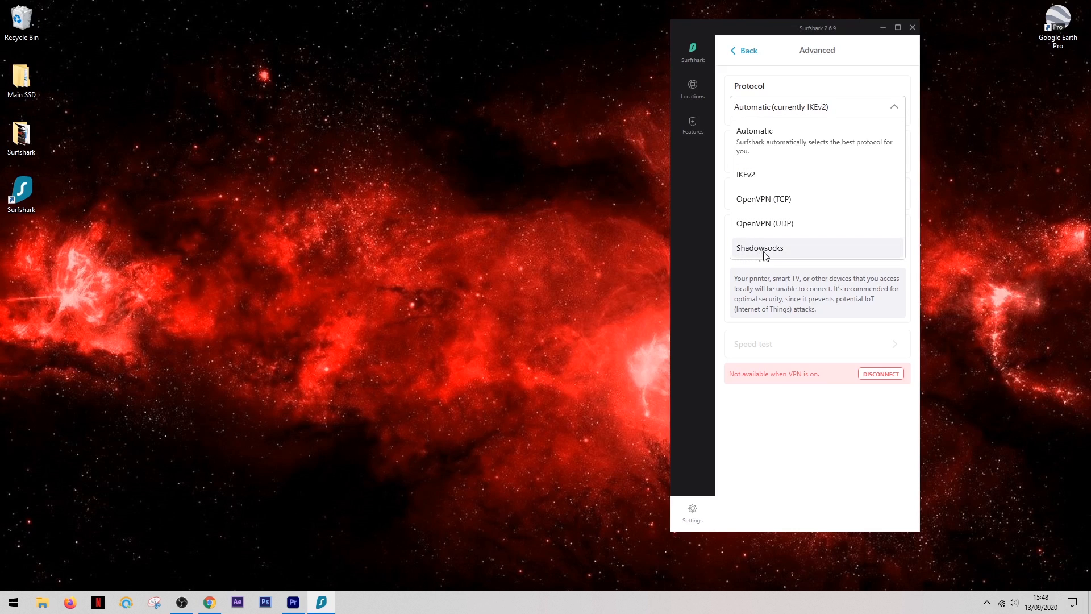
mouse_move(797, 191)
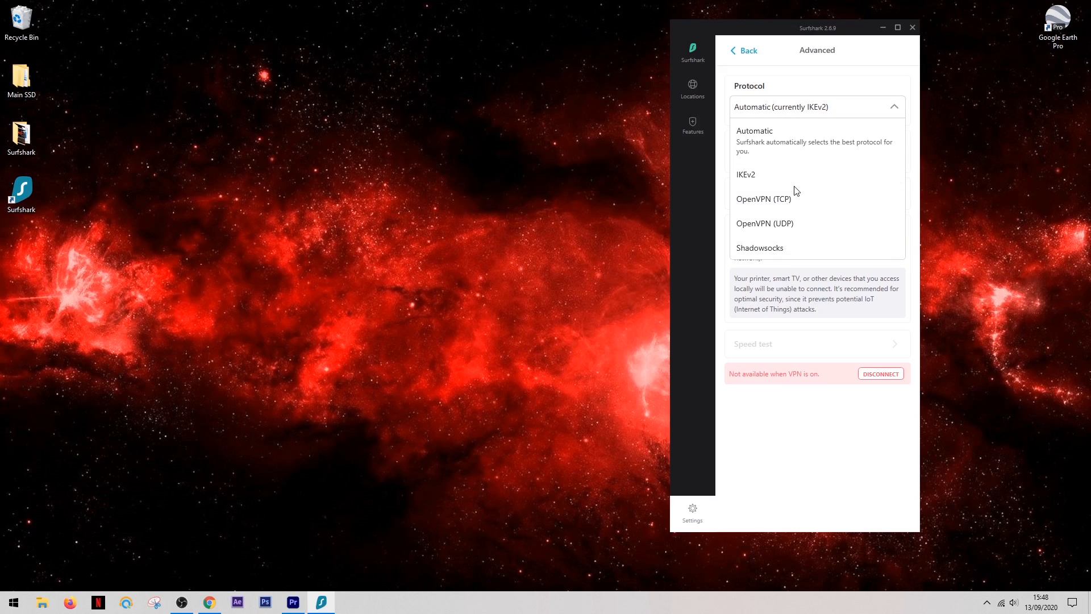
mouse_move(799, 181)
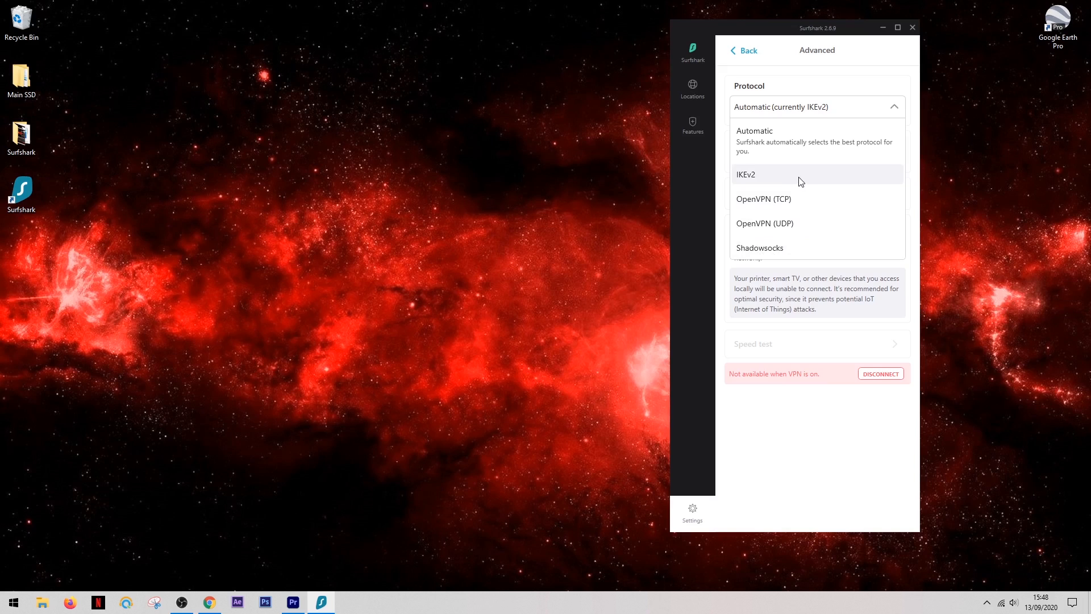
mouse_move(839, 182)
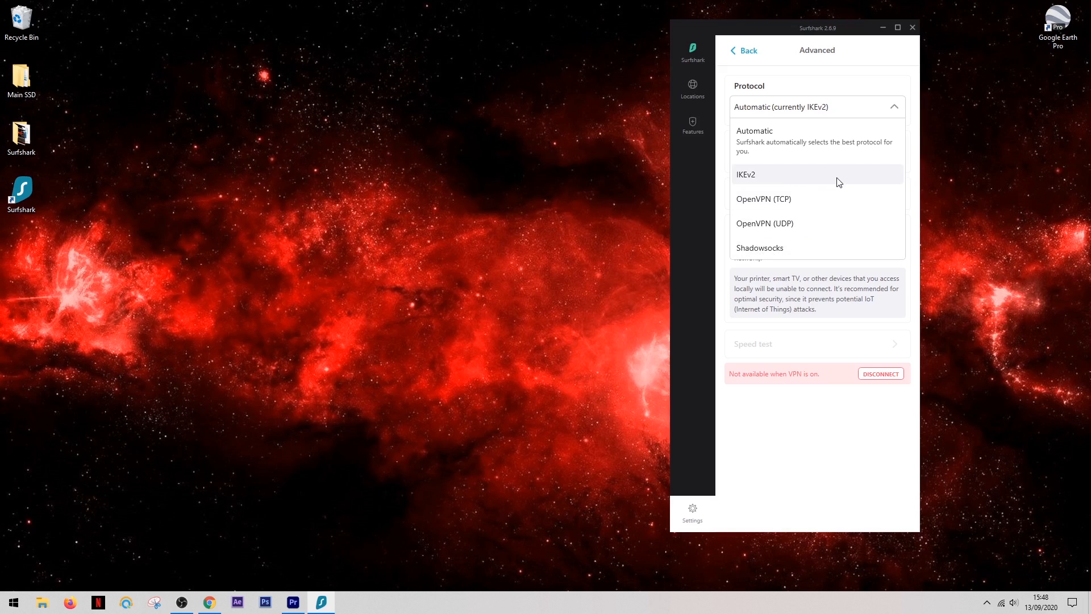
mouse_move(850, 247)
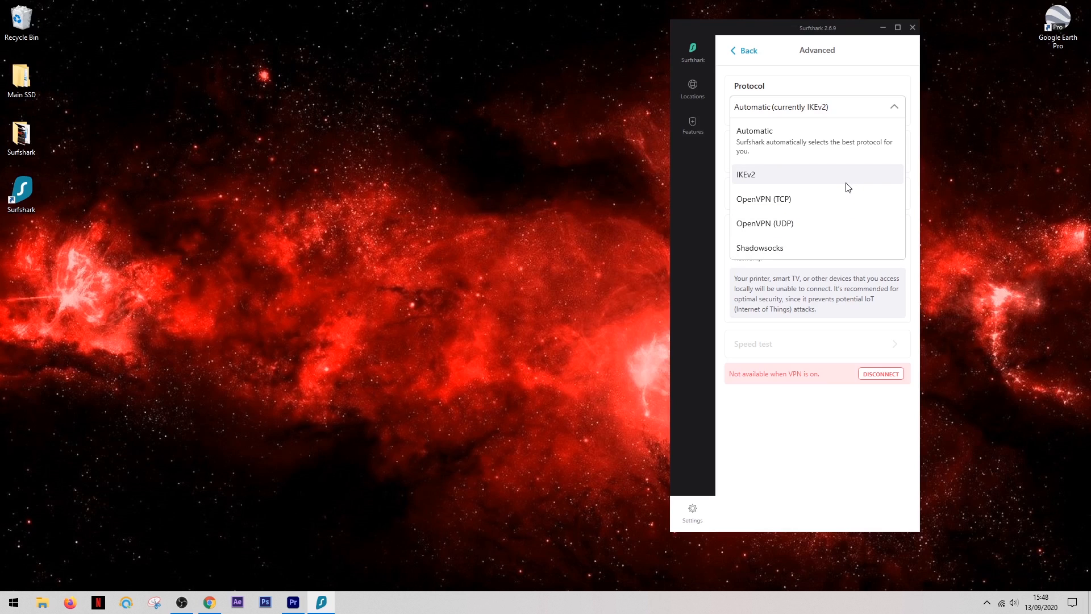
mouse_move(785, 141)
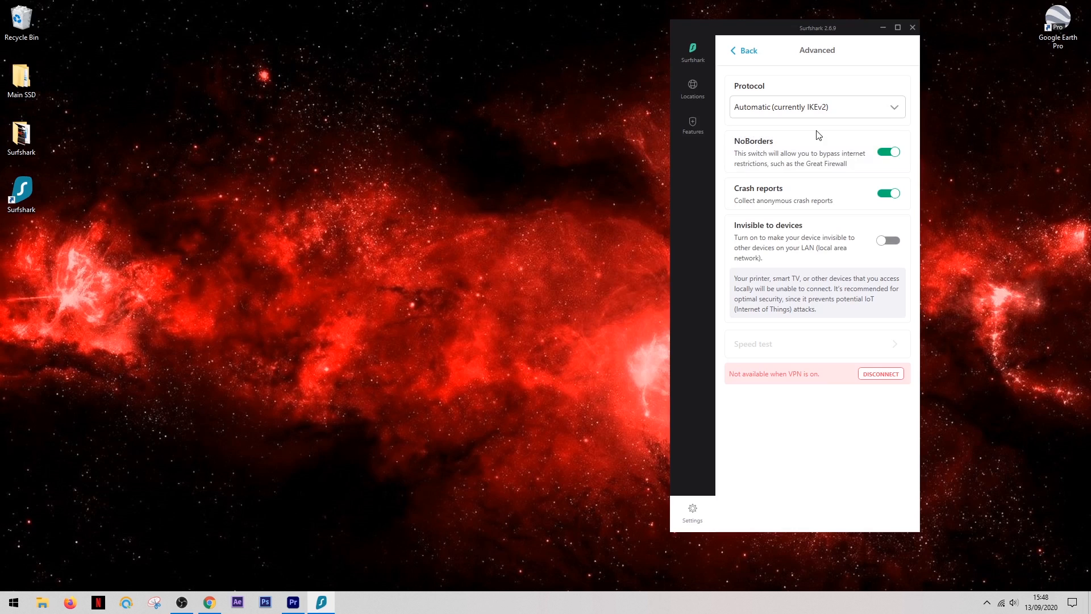
mouse_move(750, 146)
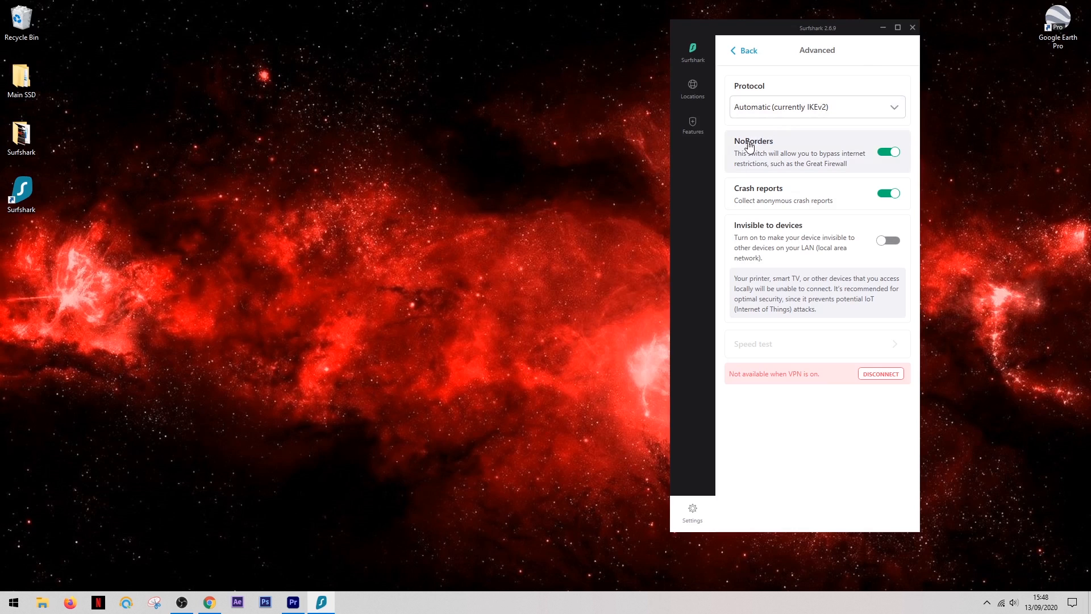
mouse_move(816, 160)
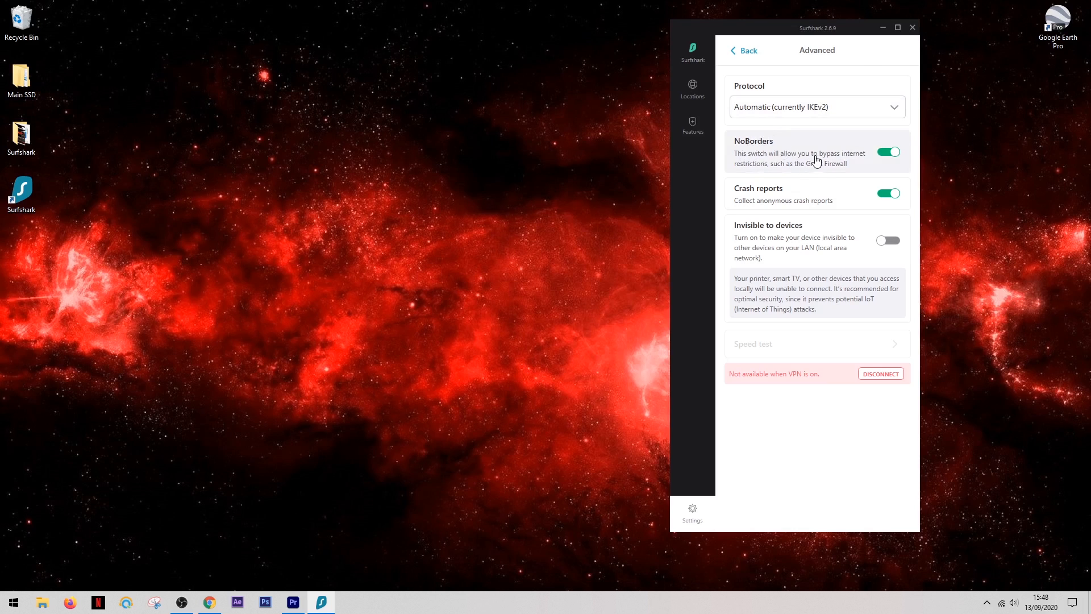
mouse_move(843, 155)
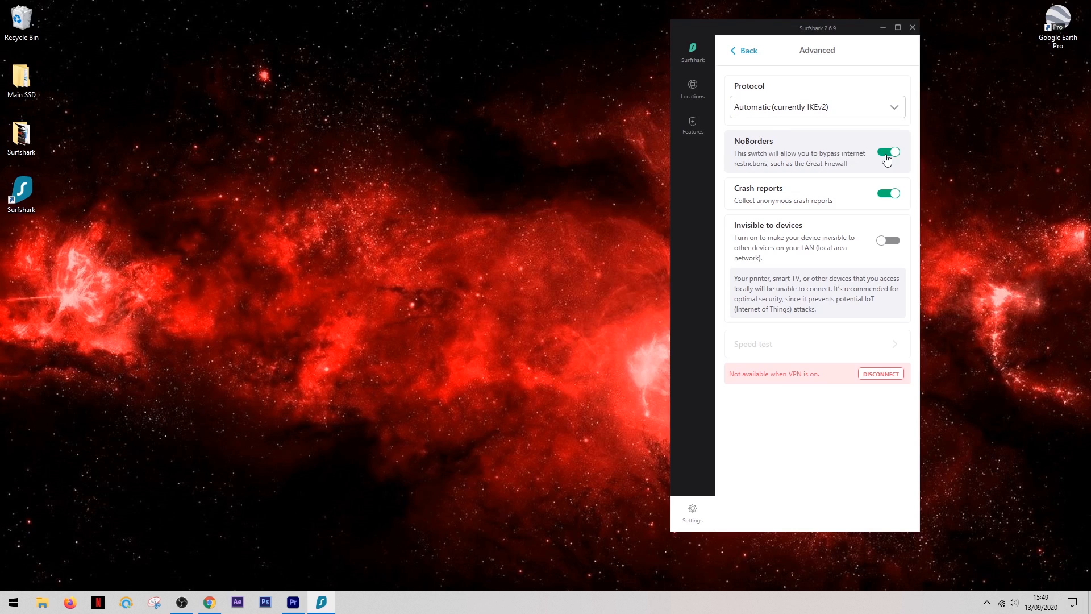
mouse_move(884, 158)
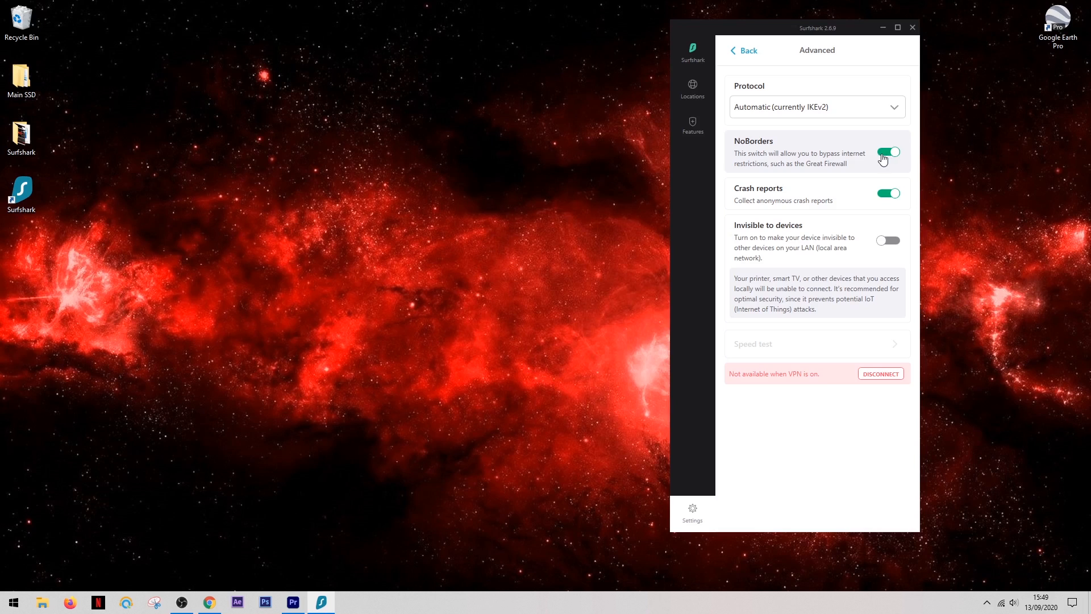
click(888, 152)
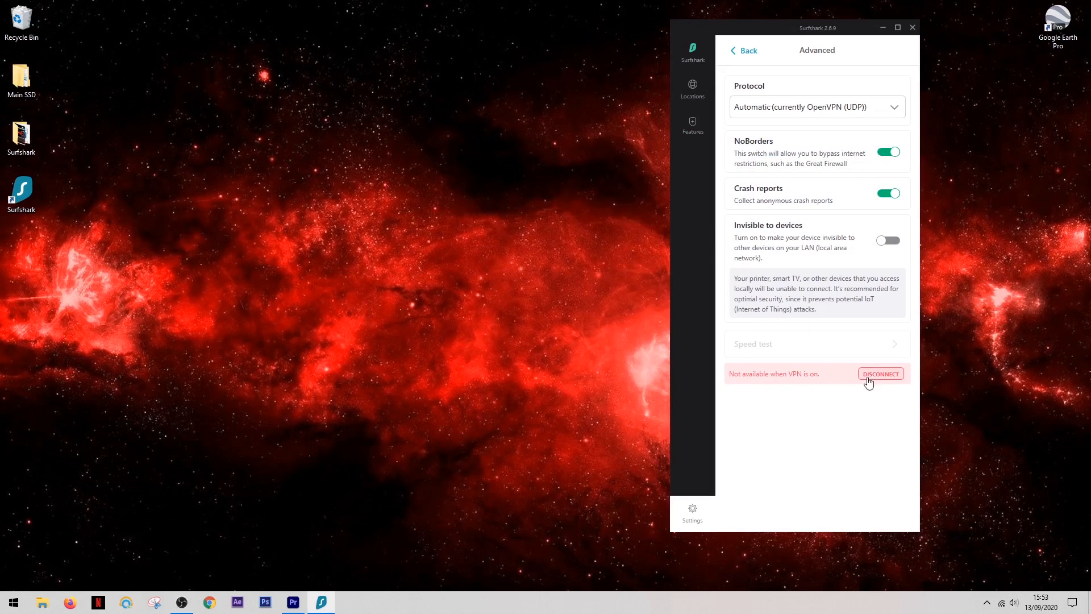
Run a speed test on the recommended servers, getting 15–17 Mbps upload speeds.
click(753, 343)
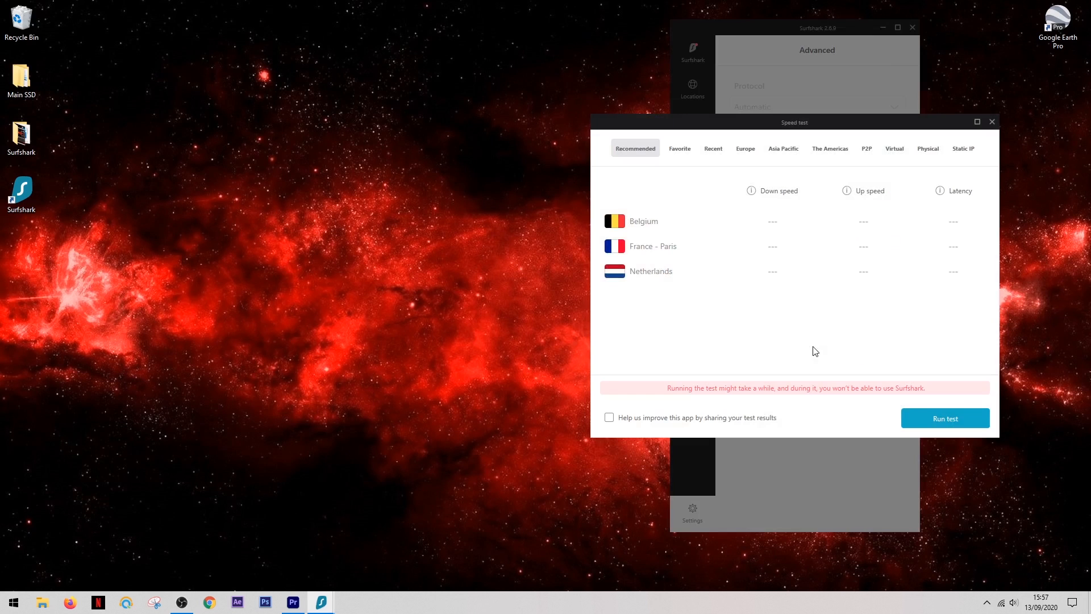
click(945, 418)
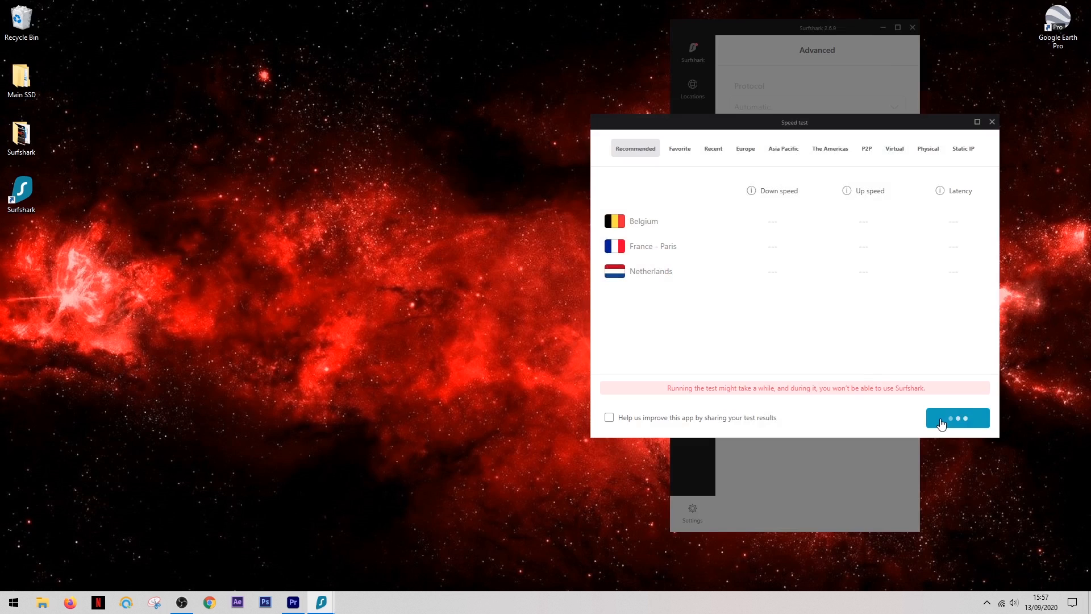
click(957, 418)
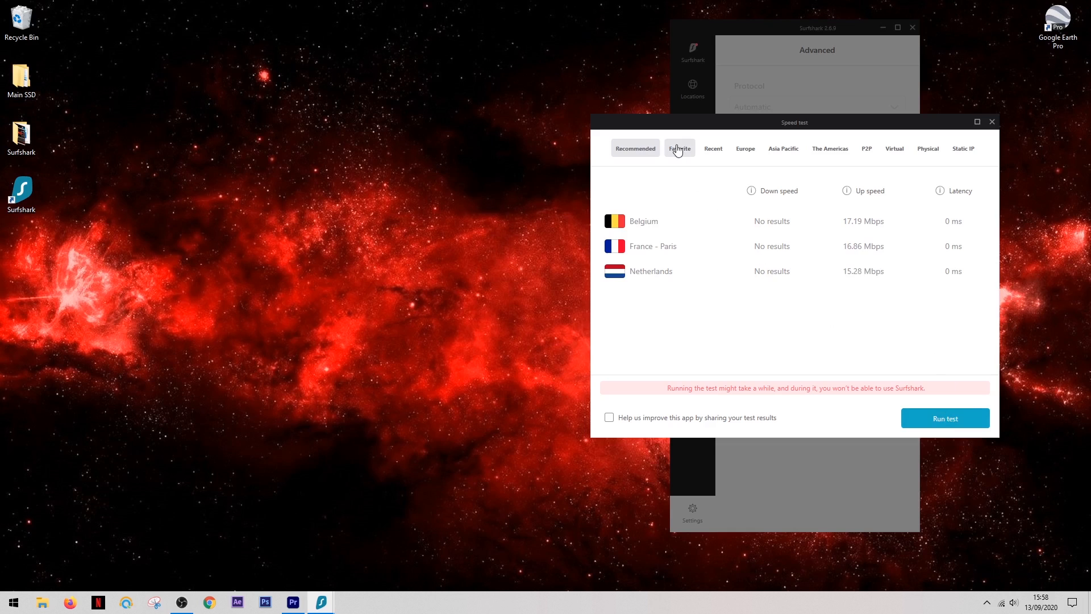
Browse the Europe, Americas and P2P server lists, then close and show surfshark.com in Chrome.
click(745, 148)
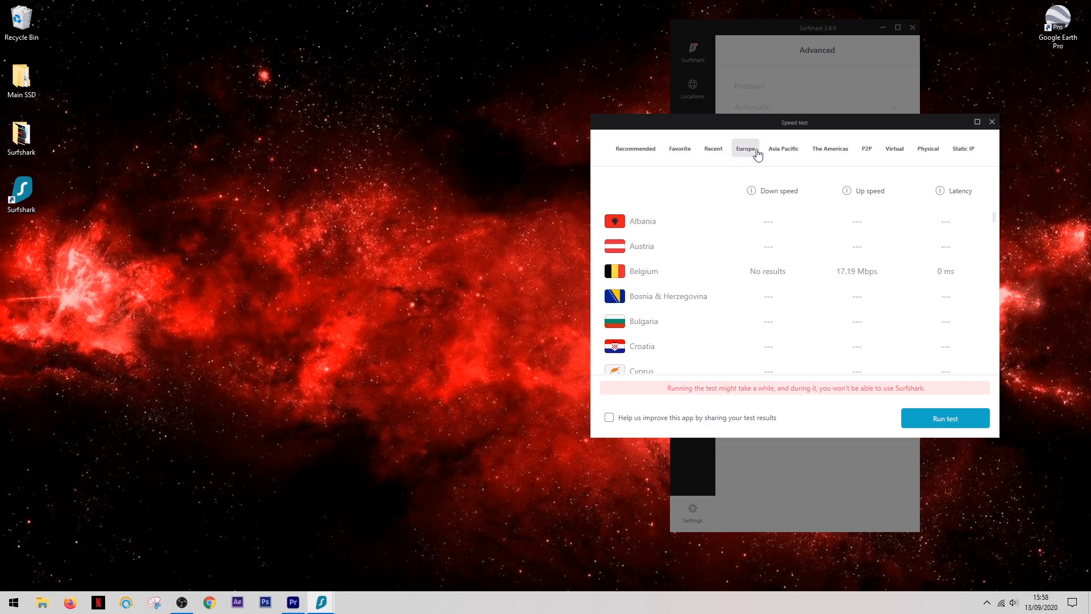
click(829, 149)
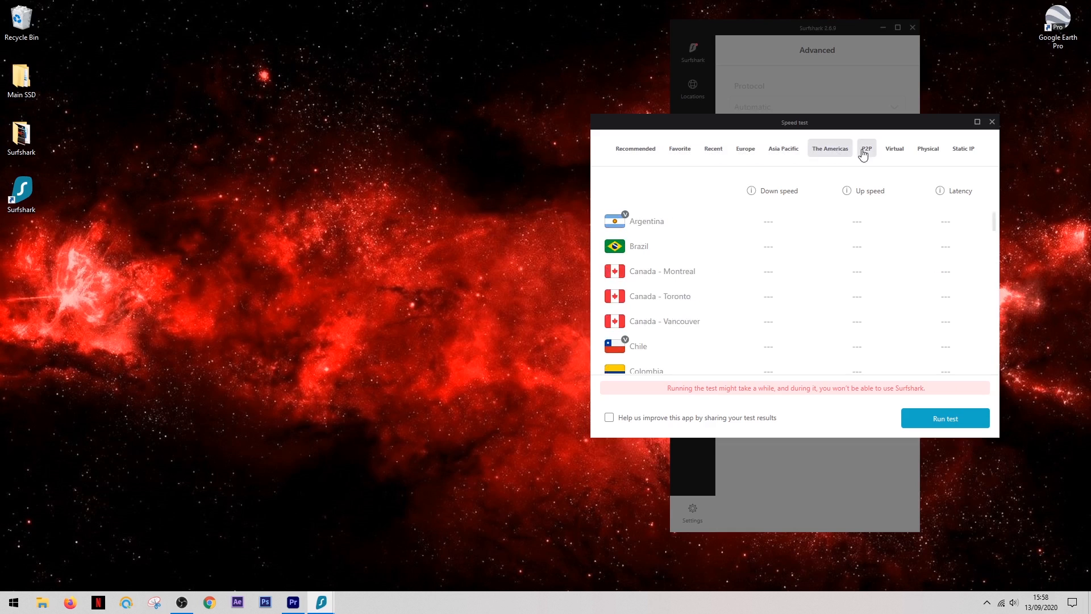
click(866, 149)
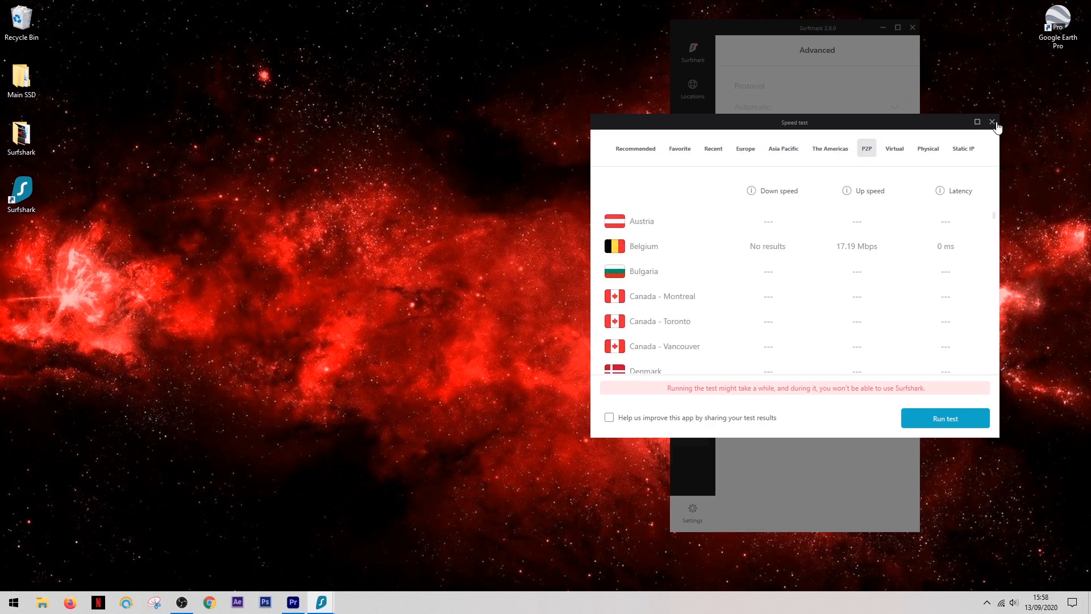
click(991, 122)
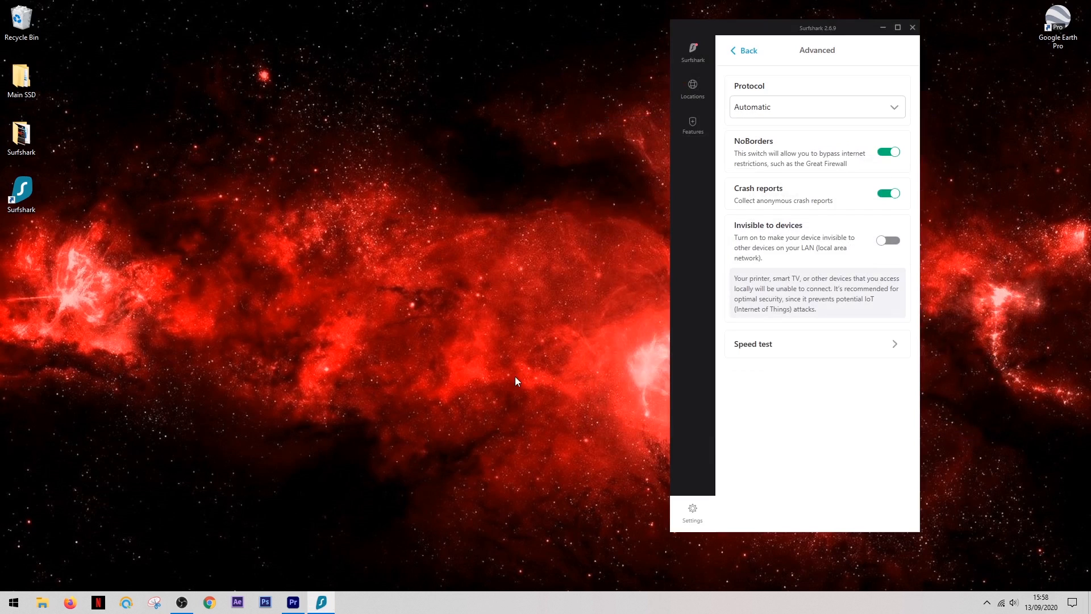
click(210, 603)
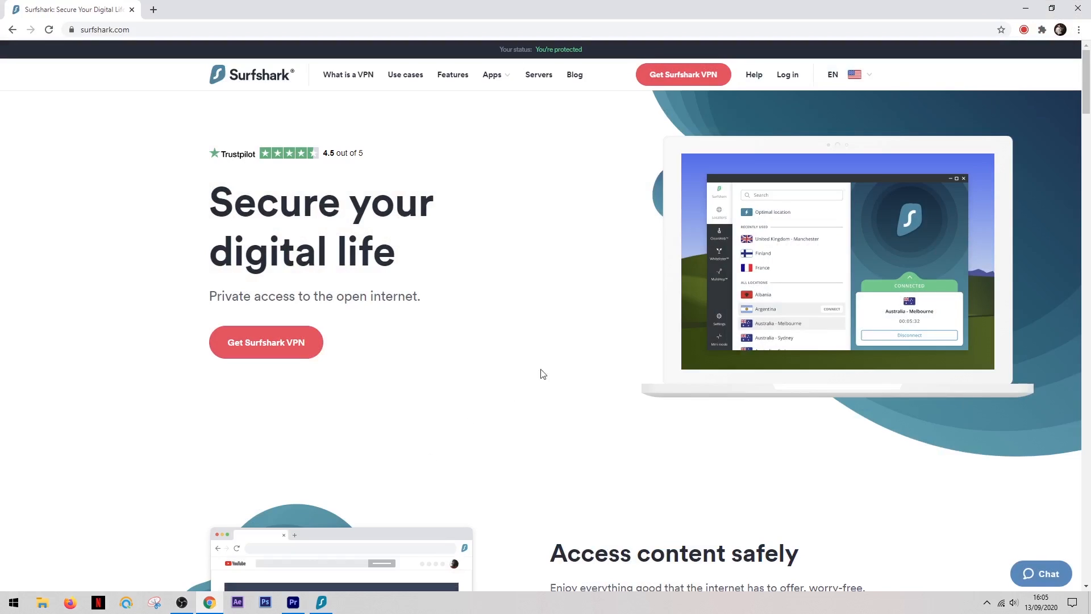
mouse_move(662, 332)
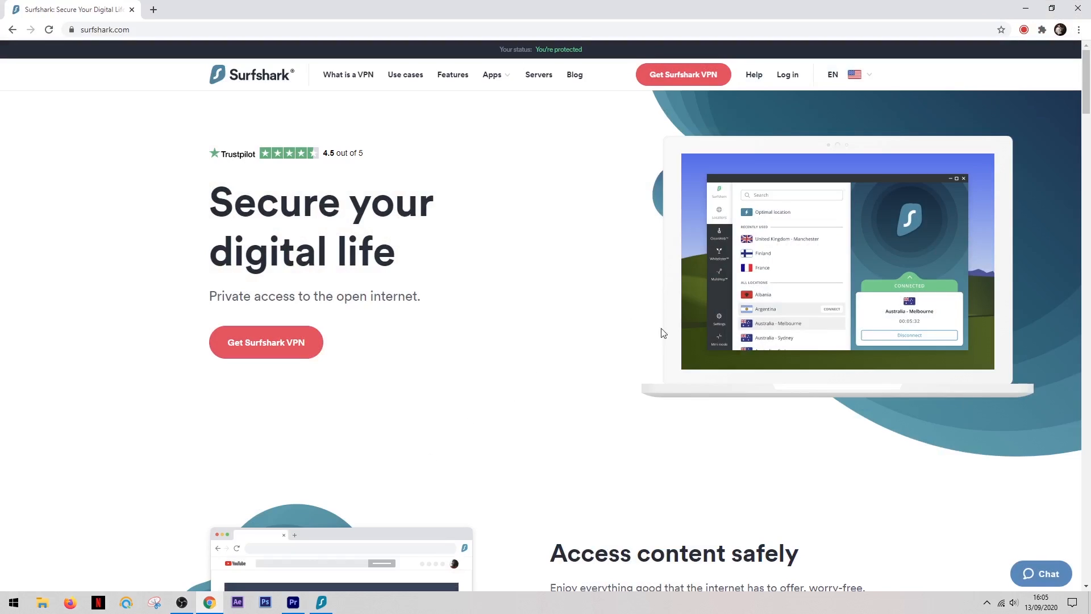
mouse_move(1035, 572)
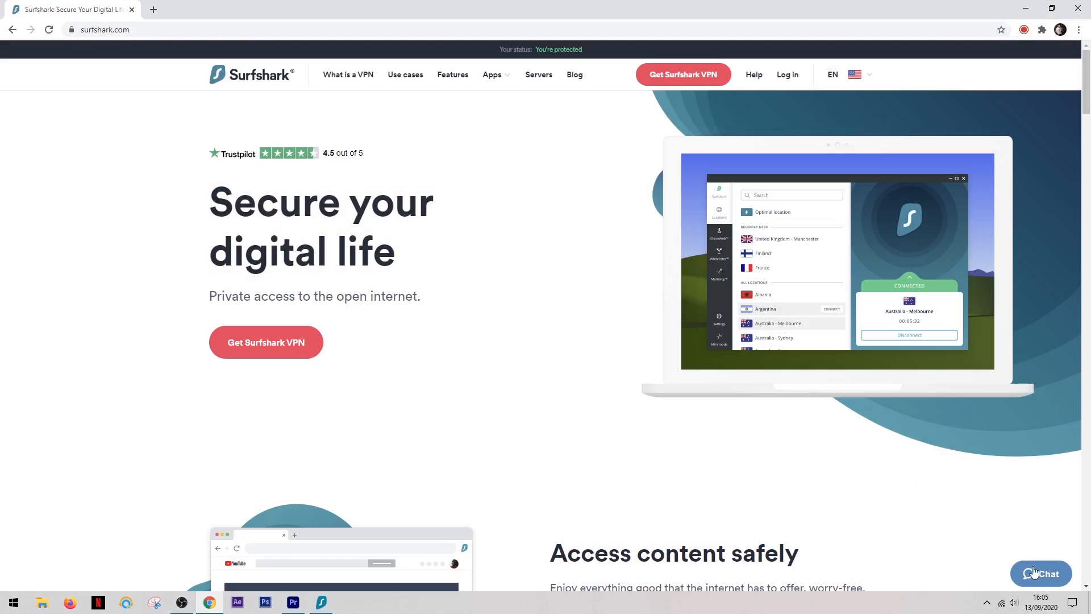
Search the website's support chat for 'will this work with netflix'.
click(1040, 573)
text(will)
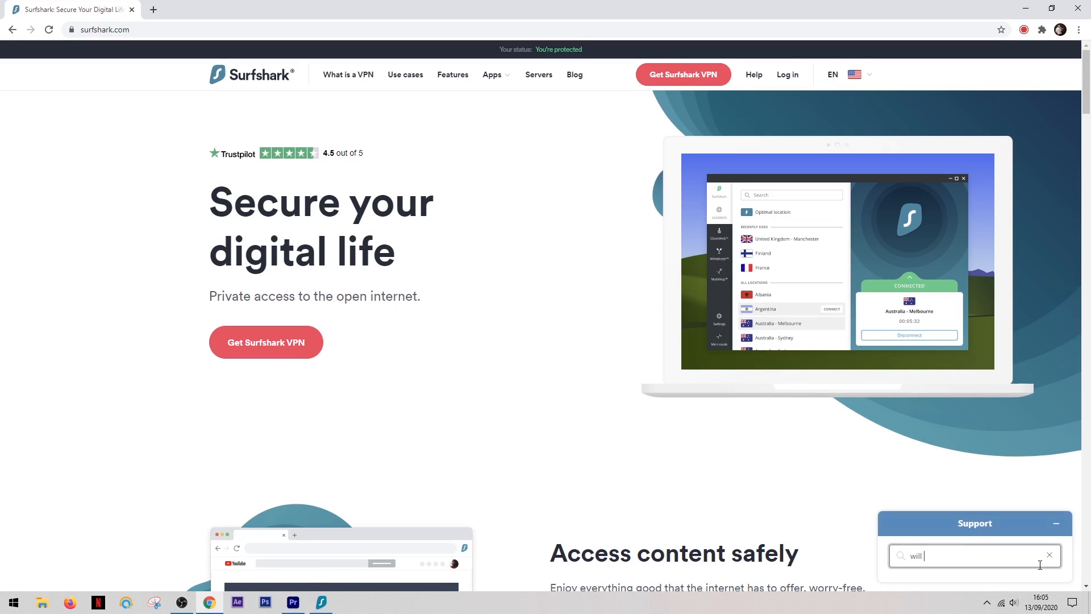
text(this work)
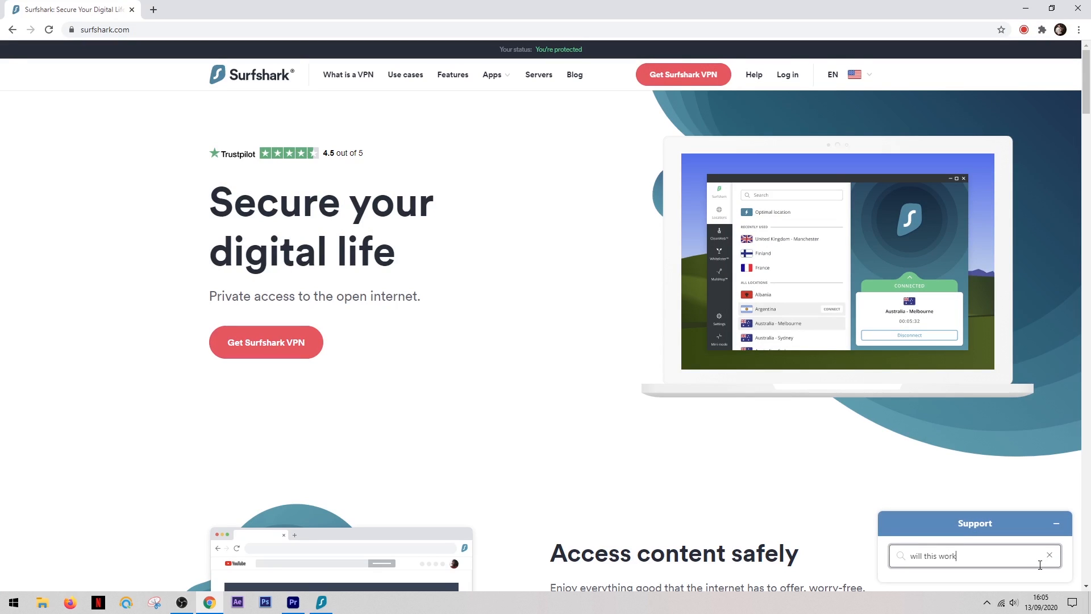
text(with ne)
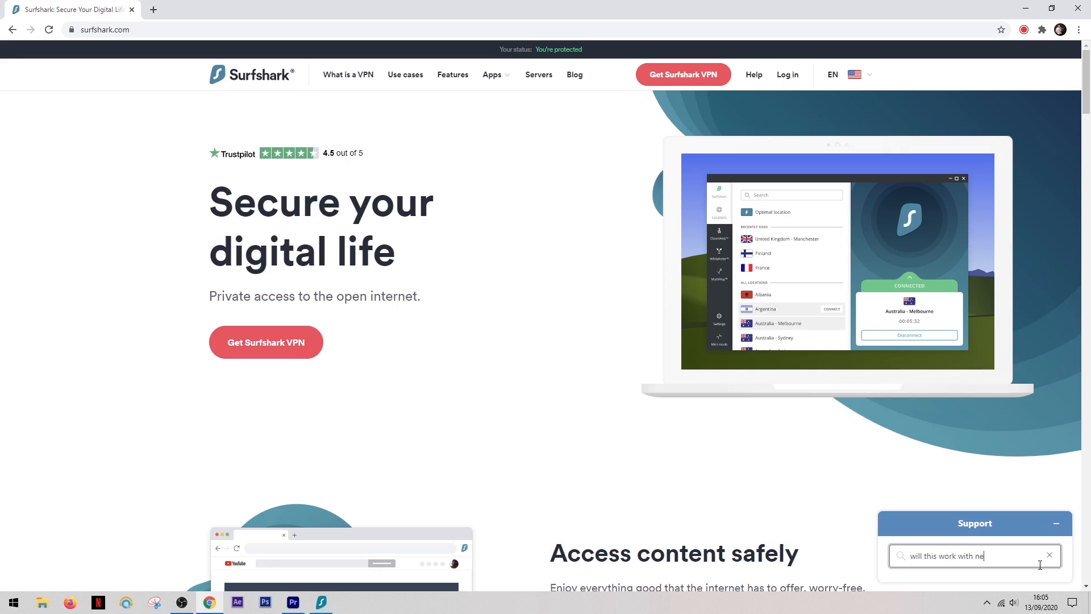
text(tflix)
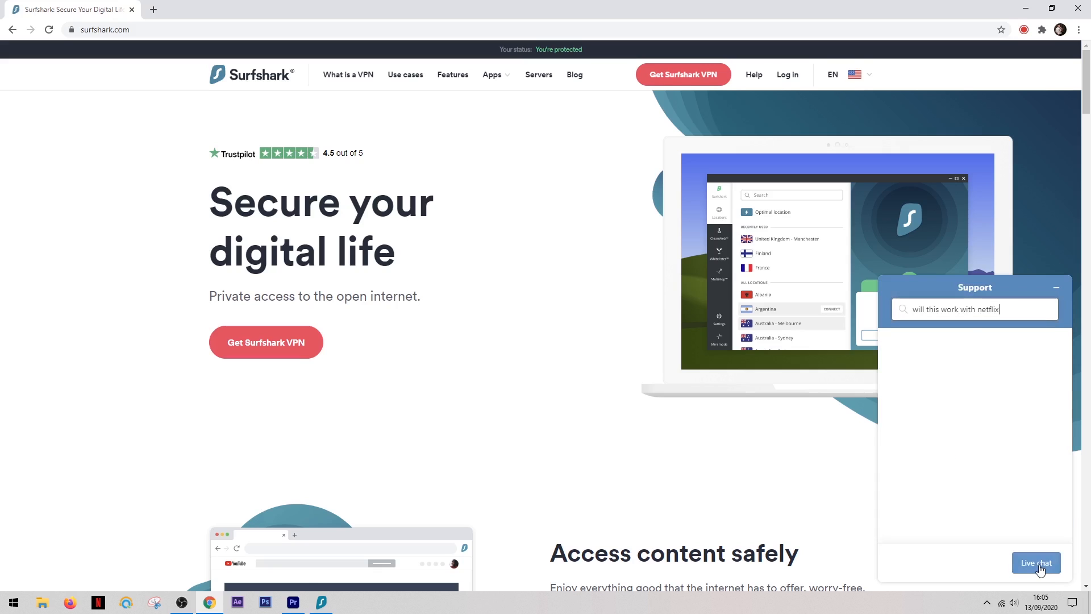
key(Return)
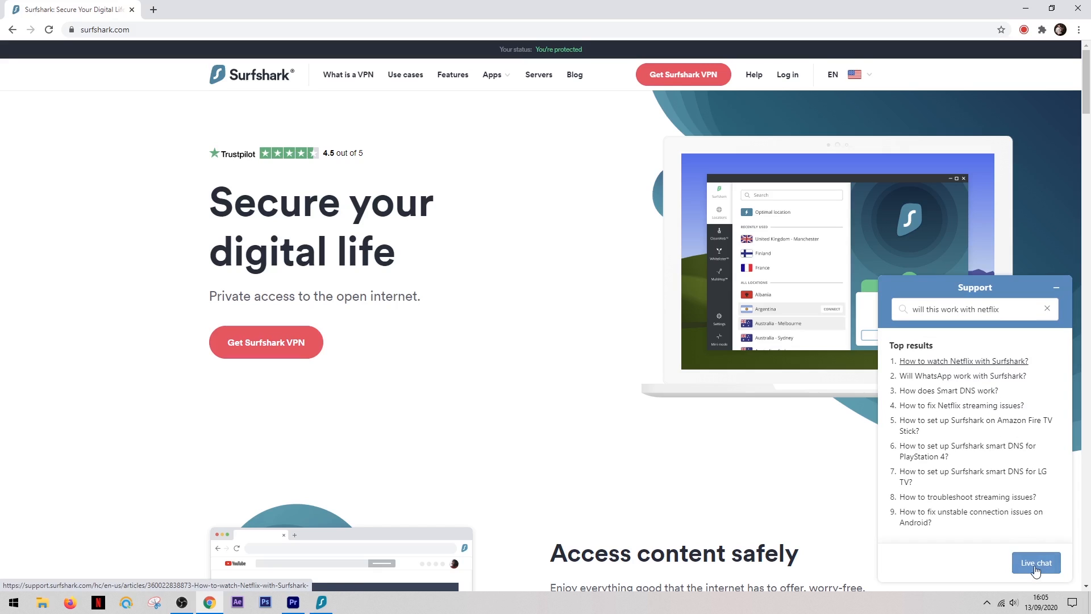
mouse_move(615, 163)
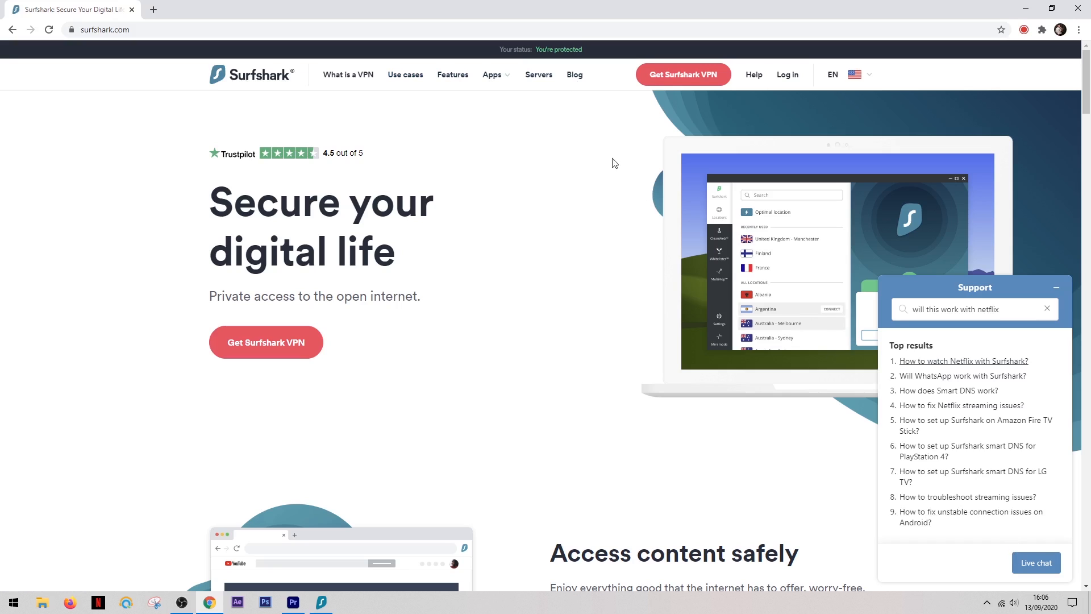
mouse_move(538, 80)
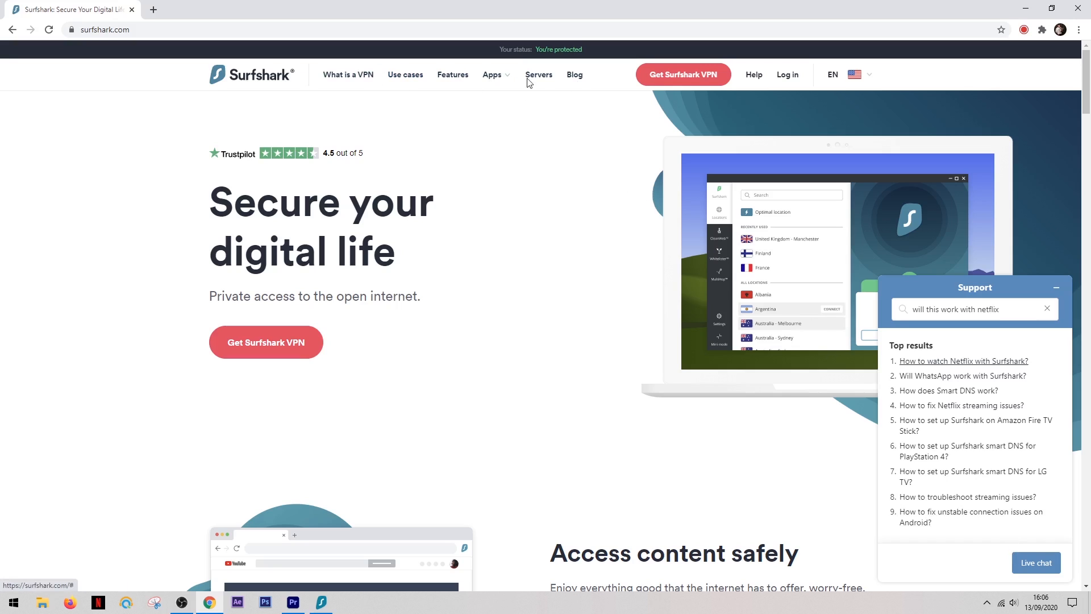
click(574, 74)
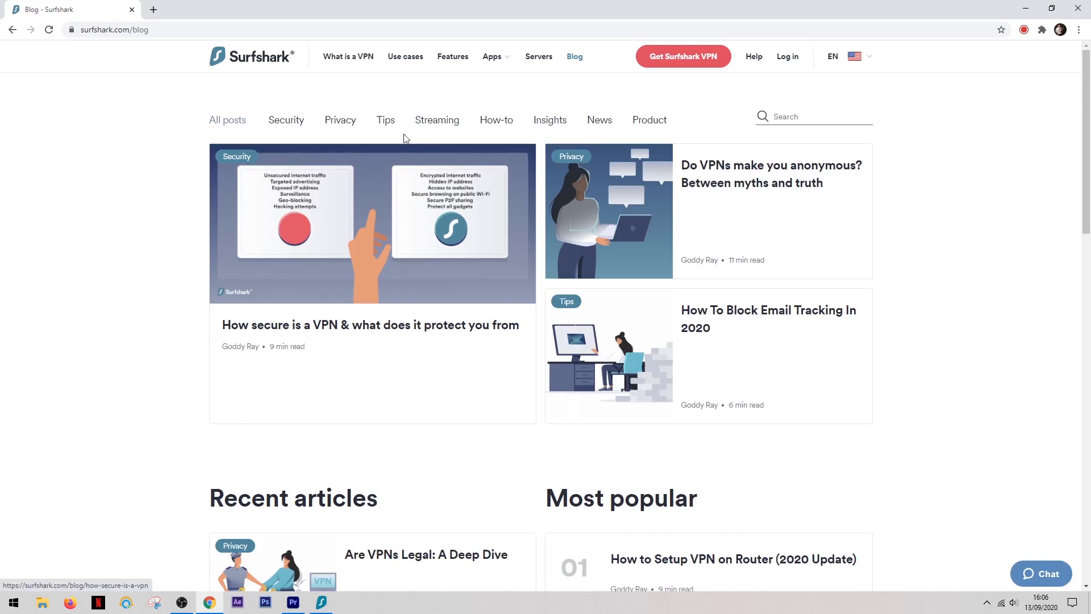
mouse_move(570, 121)
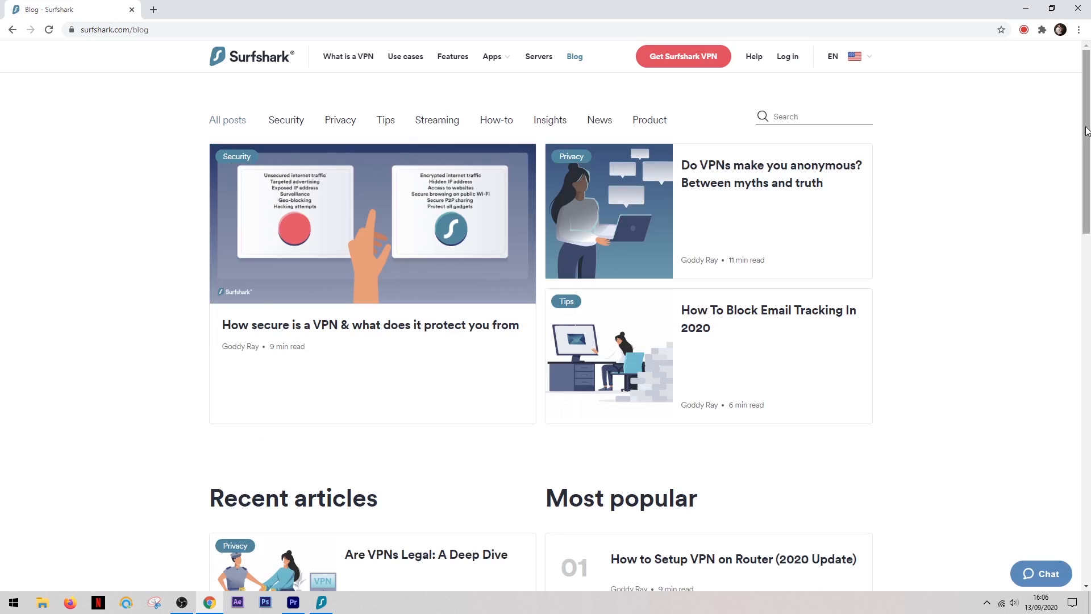
scroll(down, 3)
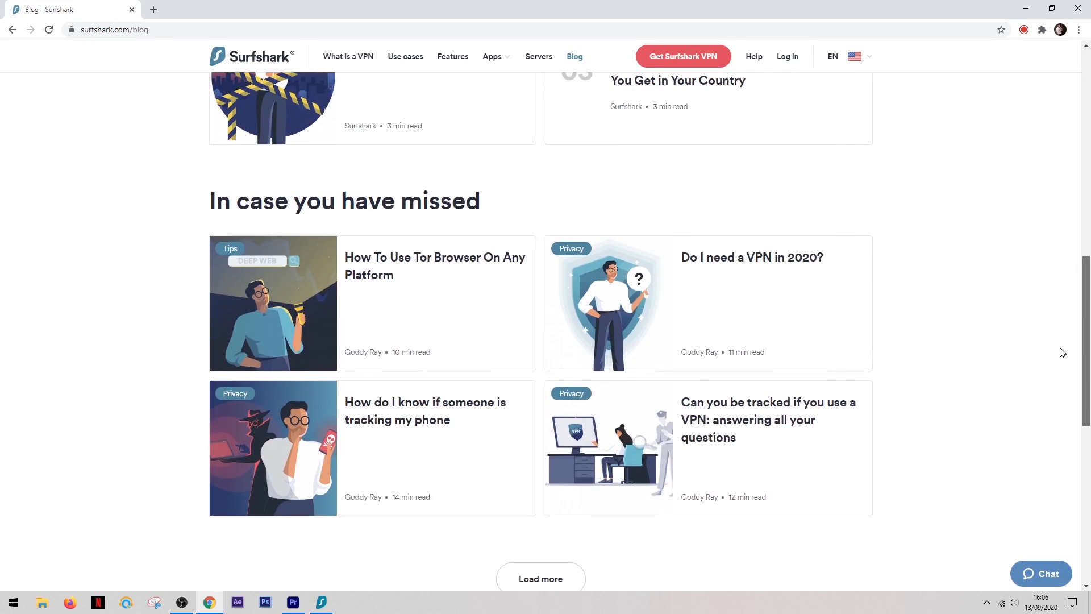
scroll(down, 3)
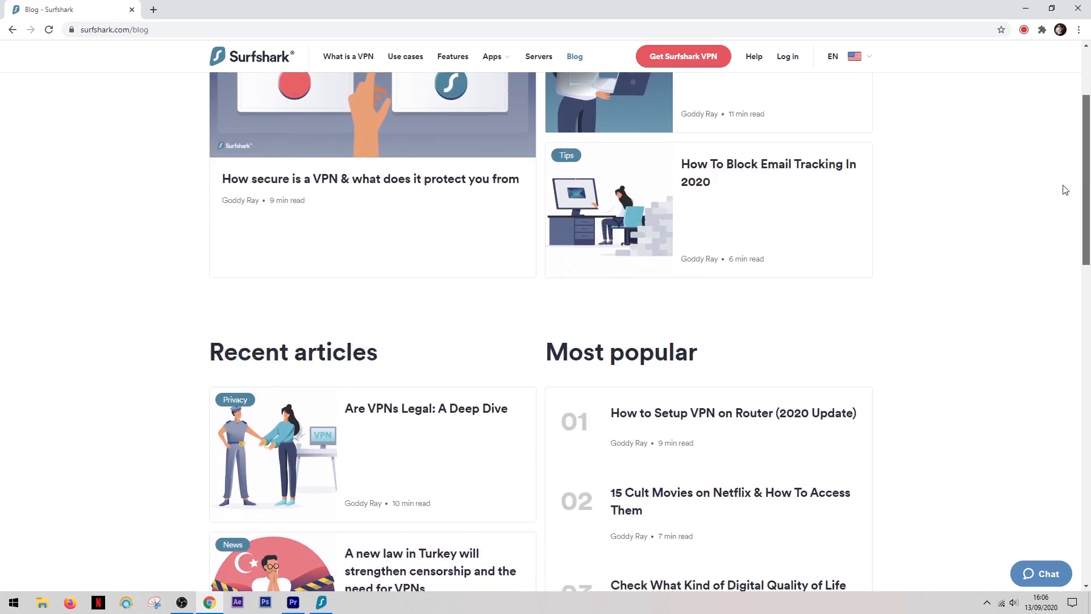
scroll(up, 3)
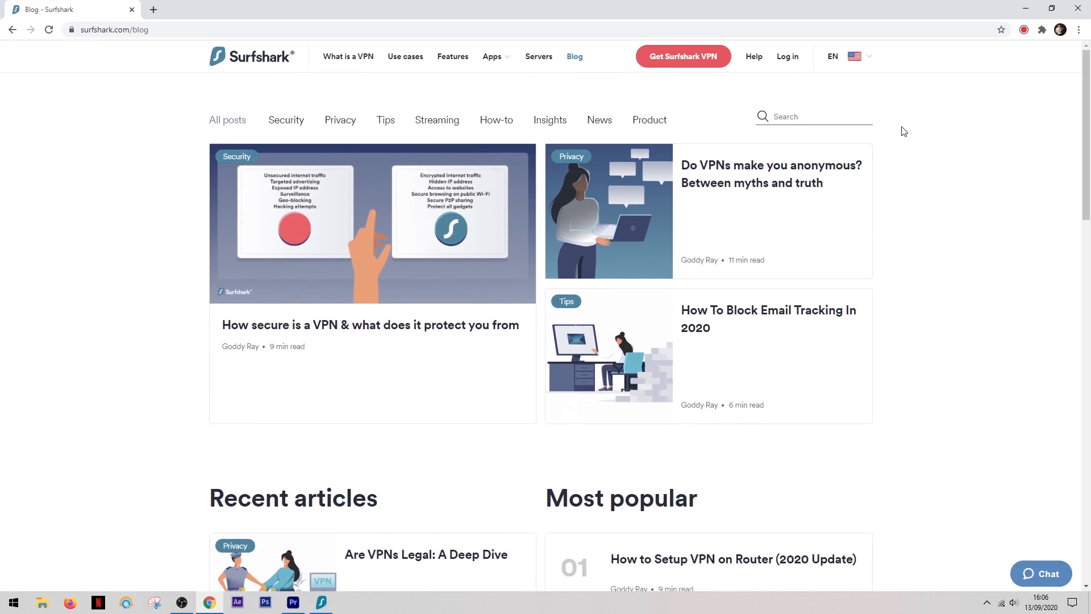
mouse_move(744, 104)
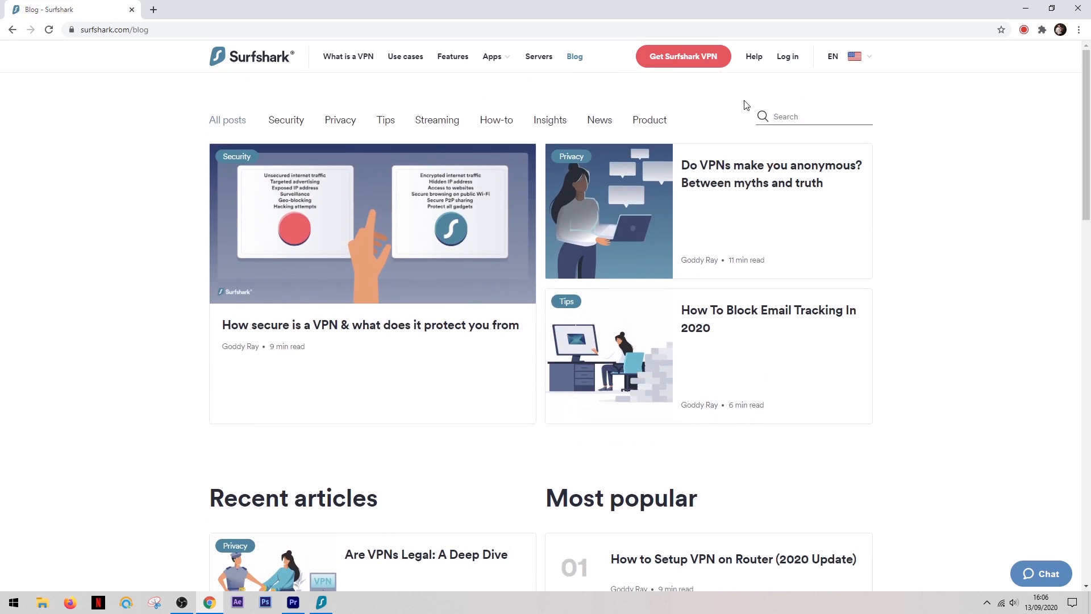
Open the 'Get Surfshark VPN' order page, showing the 12-month plan at USD 2.49/mo.
click(683, 56)
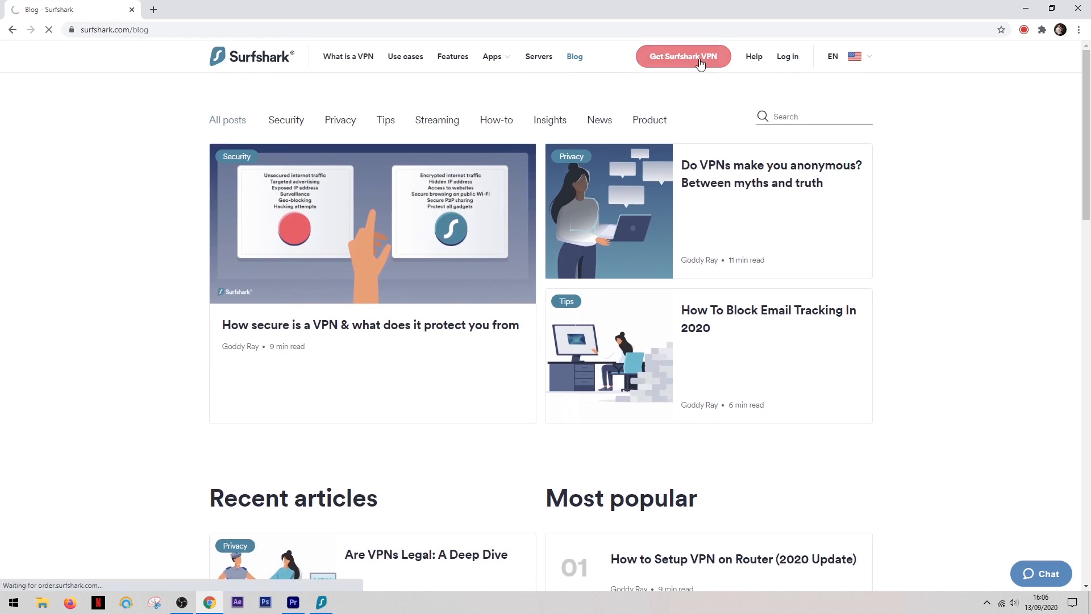
click(683, 57)
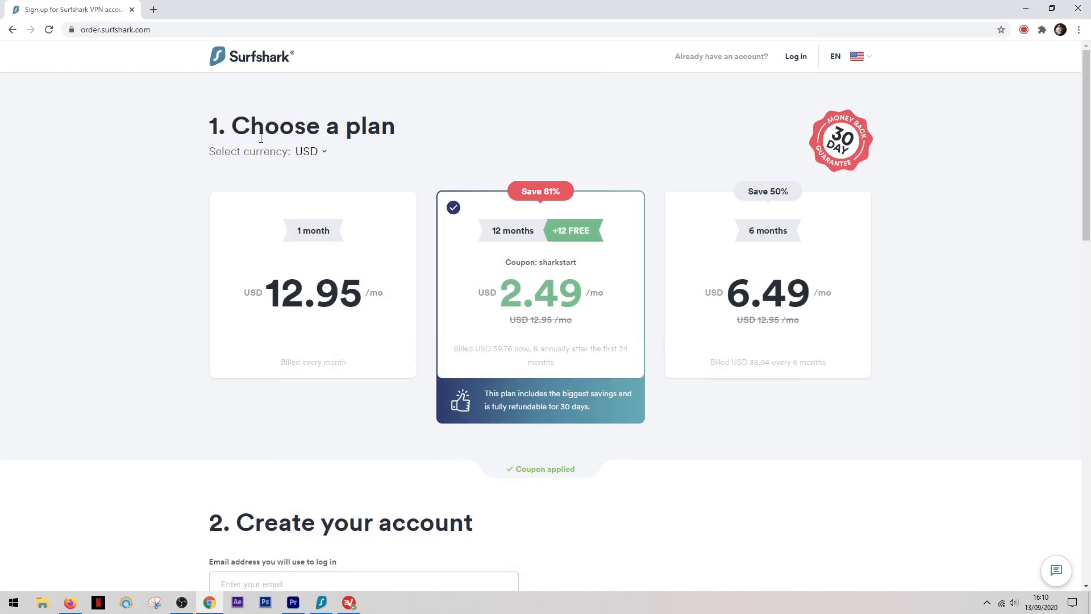
mouse_move(251, 372)
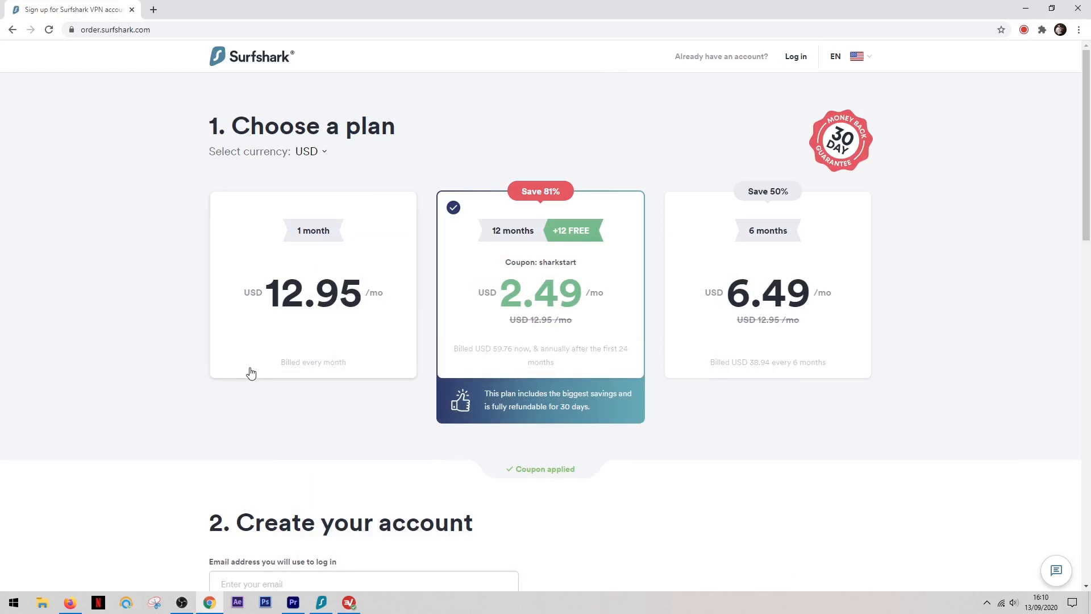
mouse_move(438, 459)
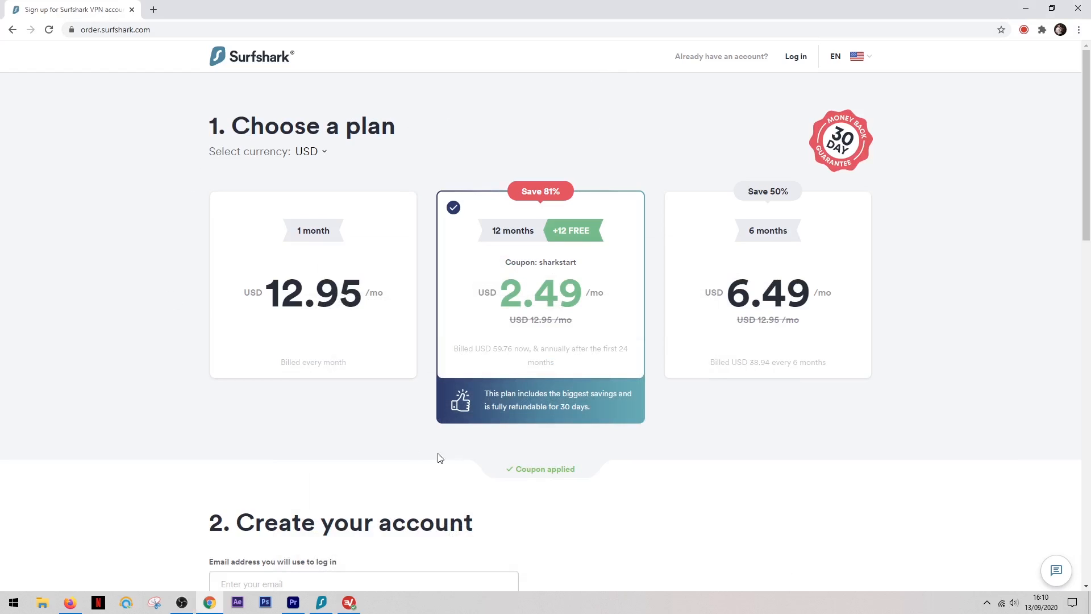
mouse_move(730, 466)
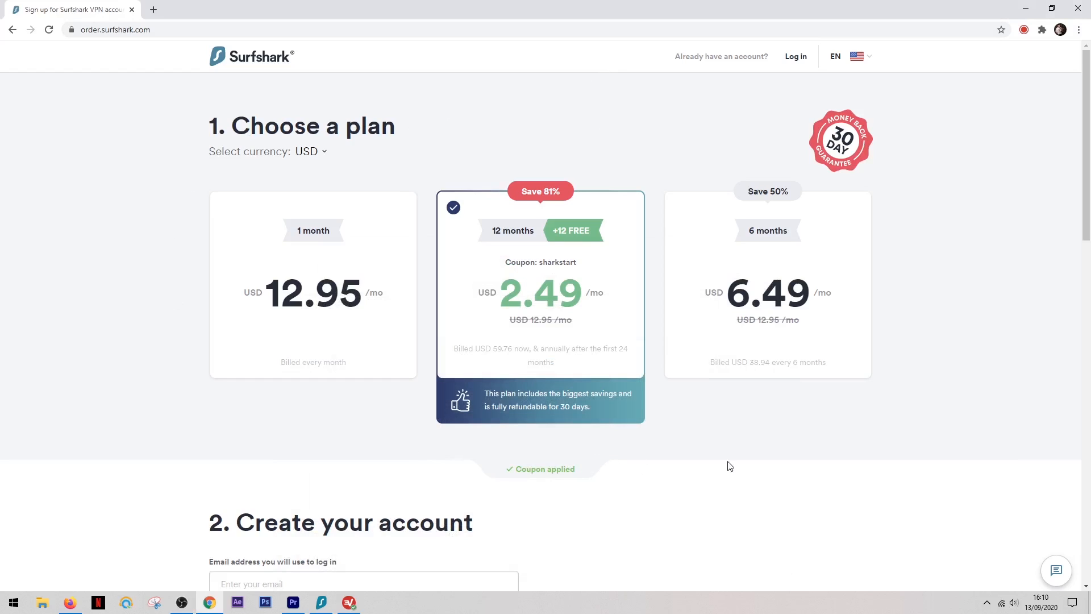
mouse_move(936, 361)
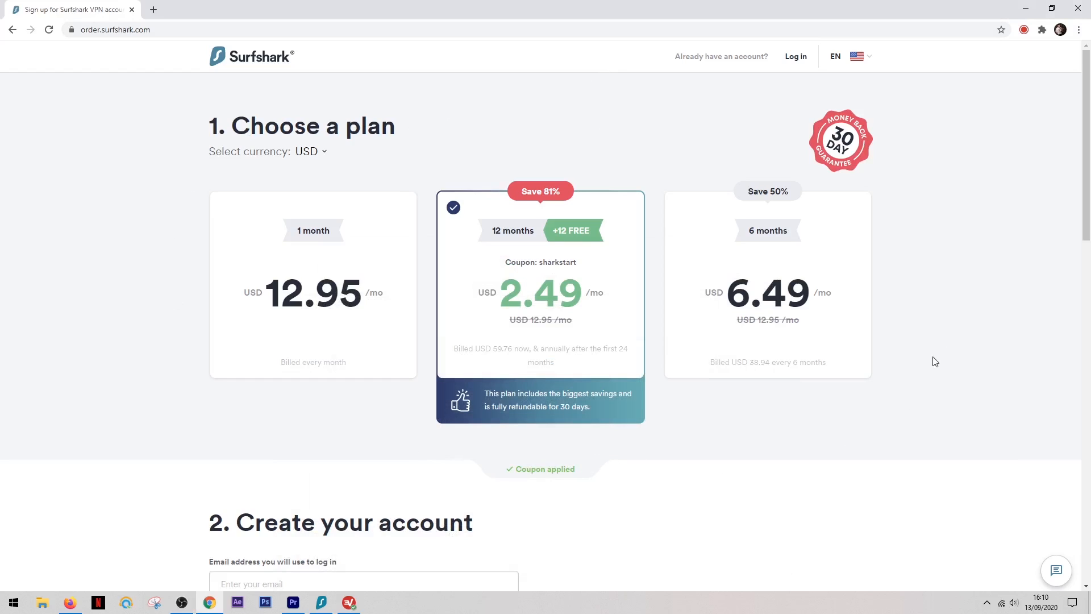
mouse_move(927, 260)
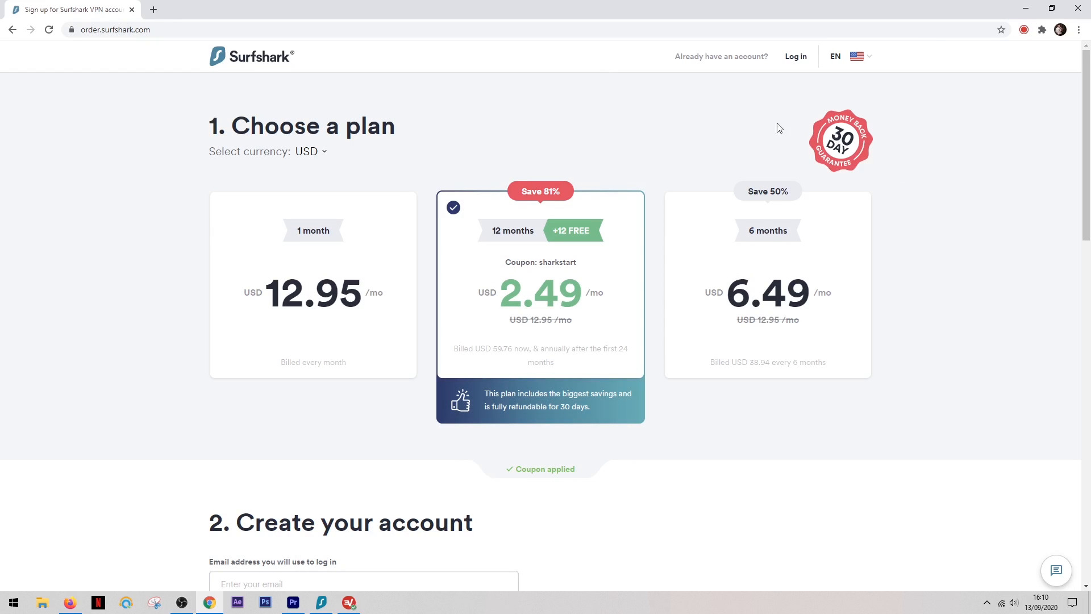
mouse_move(670, 121)
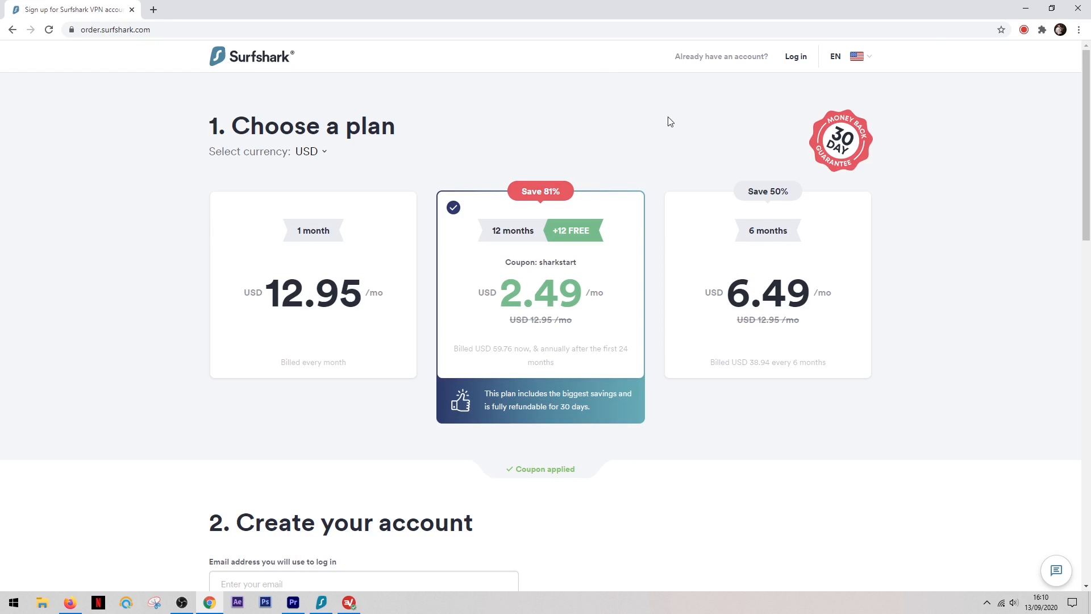
mouse_move(525, 103)
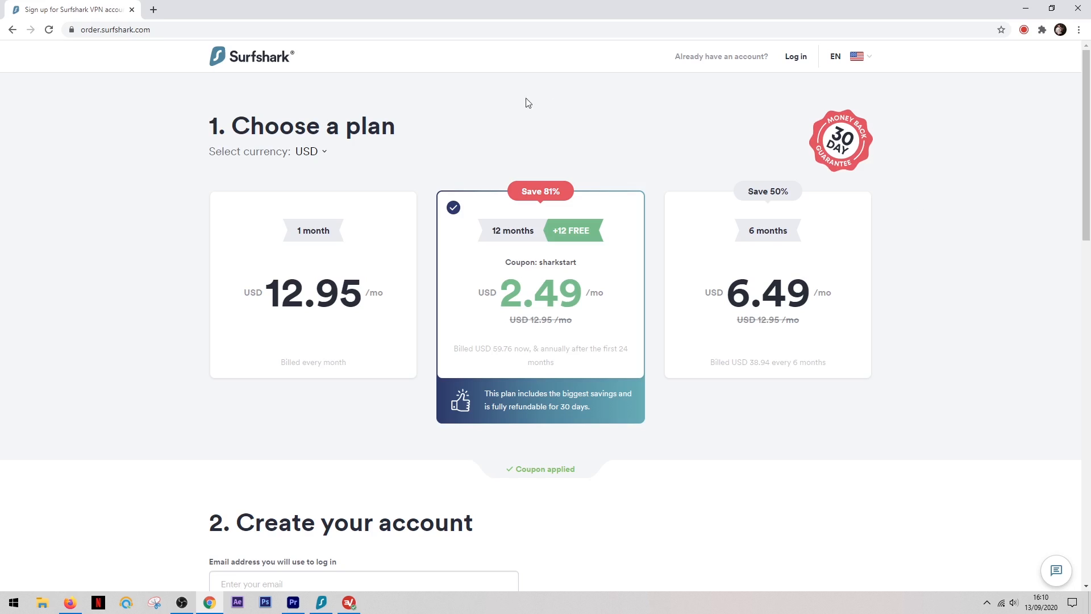
mouse_move(432, 115)
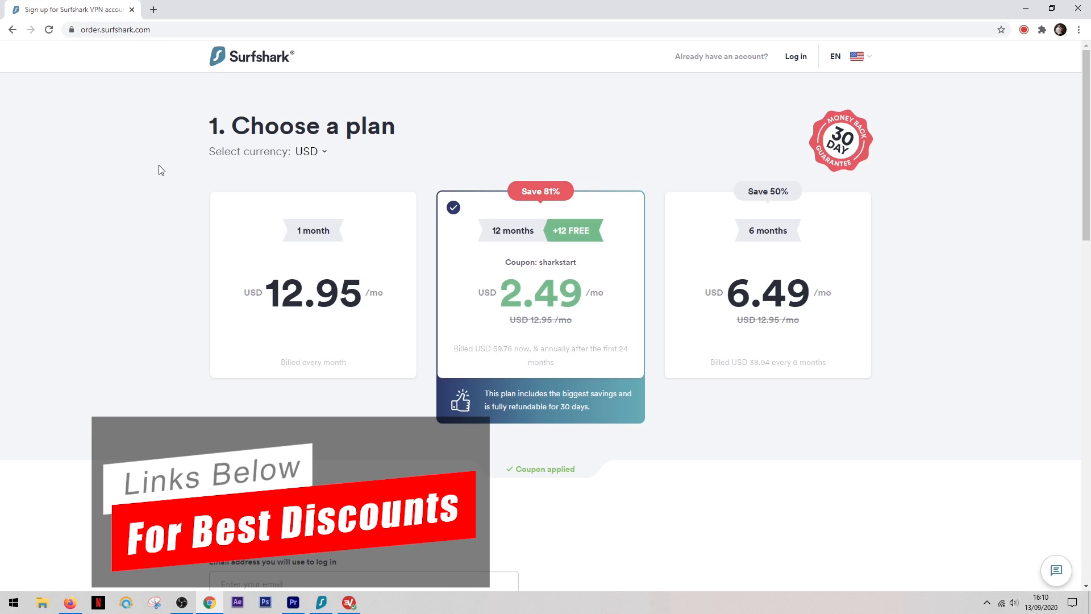
mouse_move(126, 177)
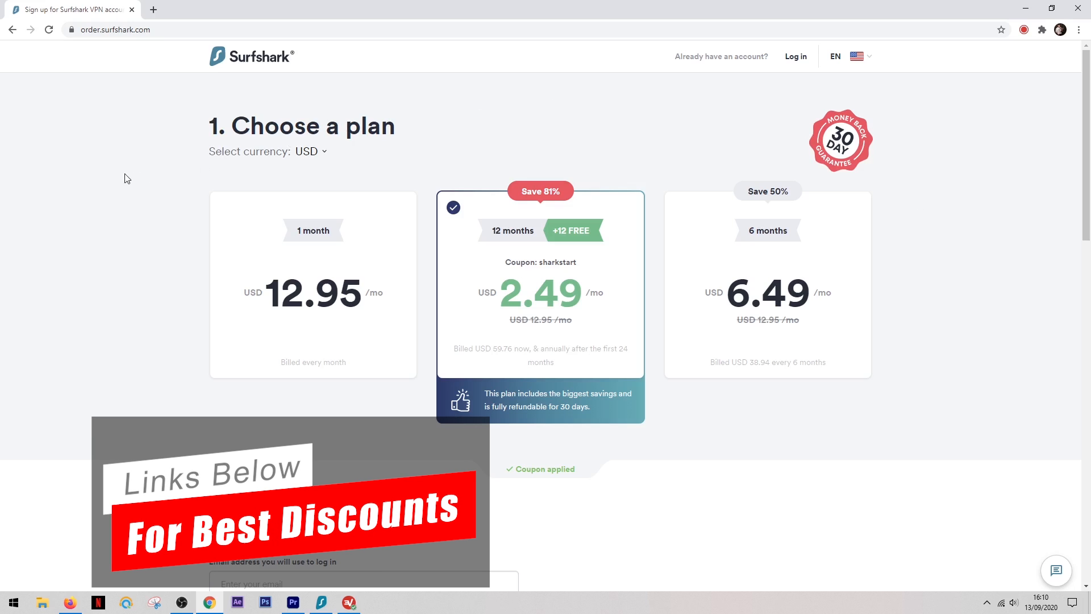
mouse_move(101, 188)
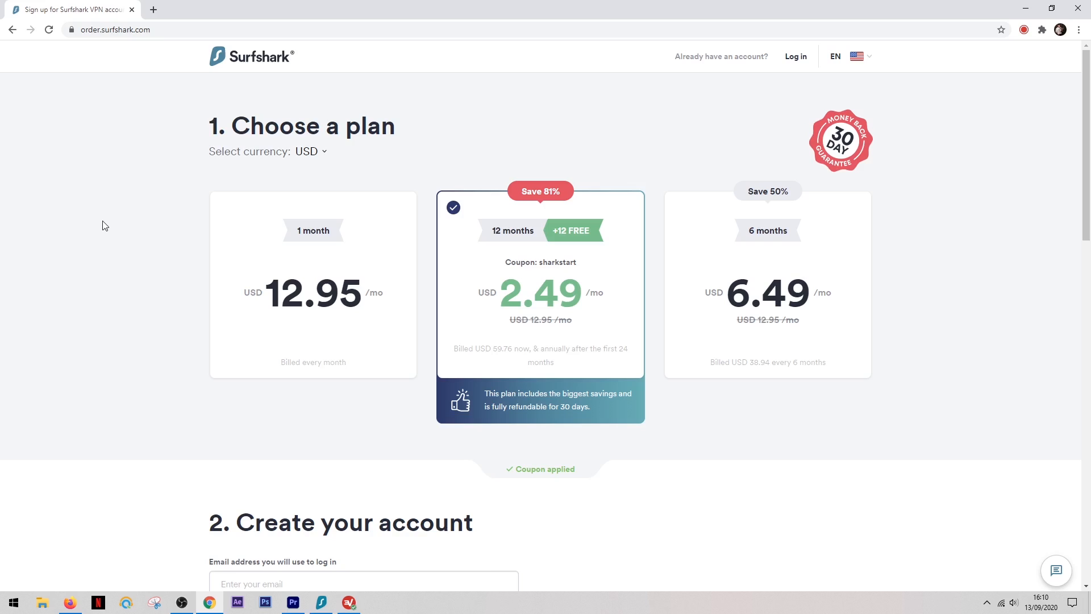
mouse_move(108, 254)
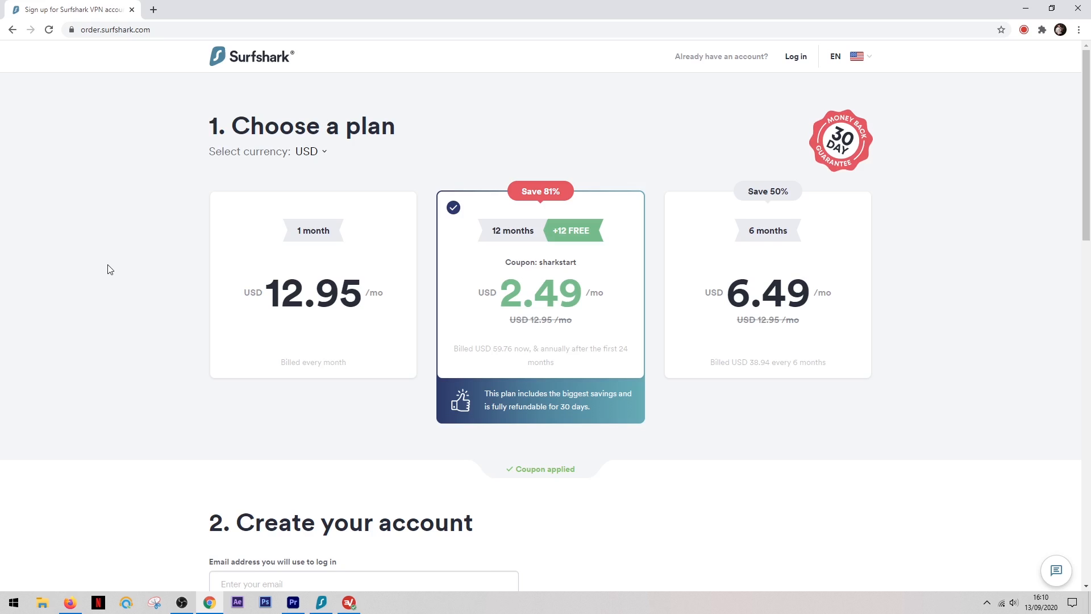
mouse_move(114, 280)
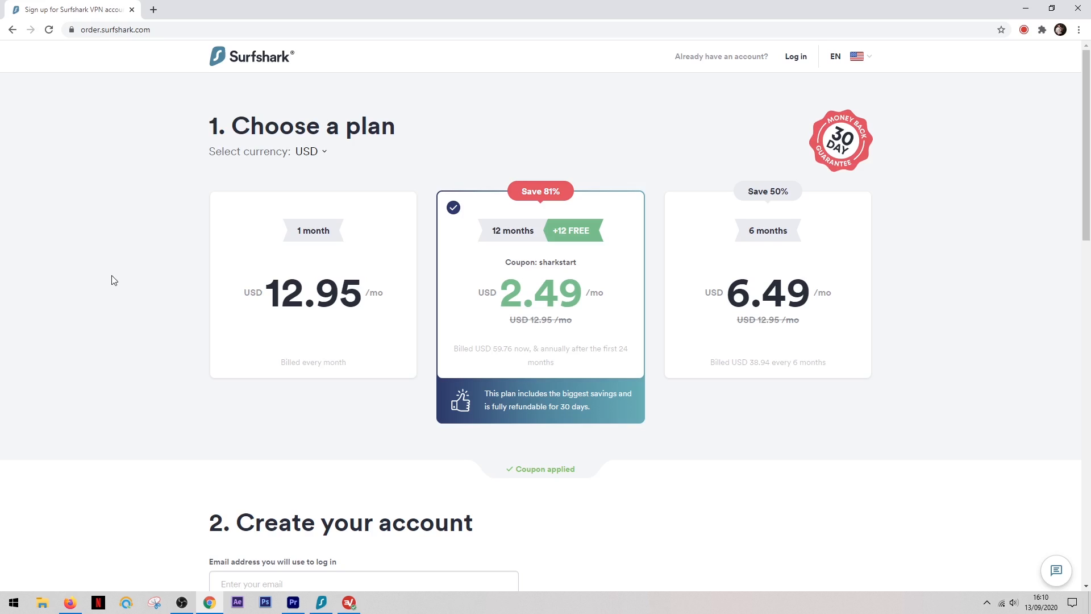
mouse_move(121, 297)
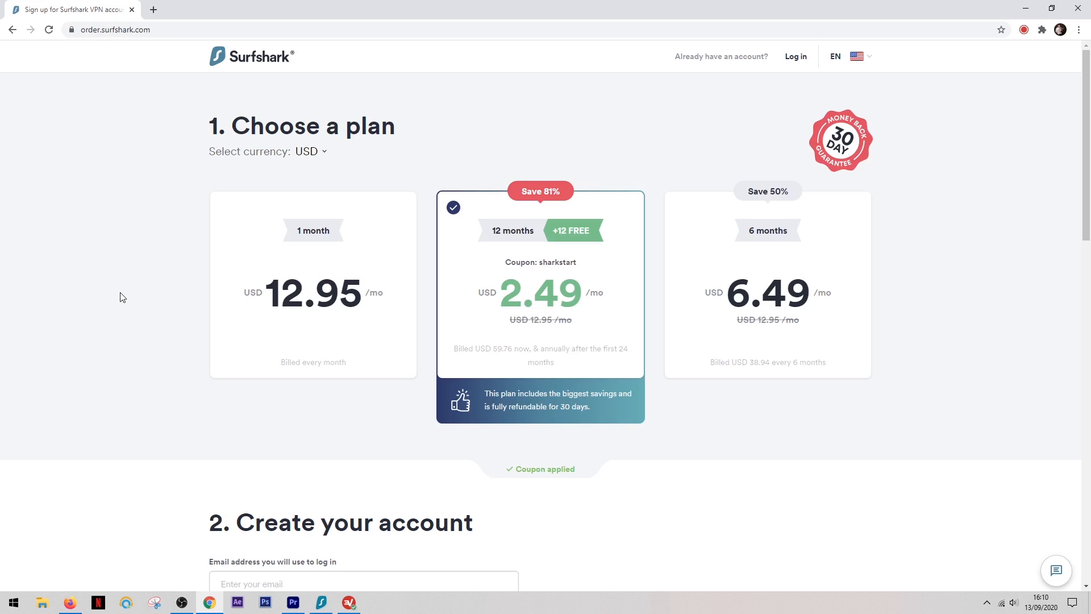
mouse_move(124, 306)
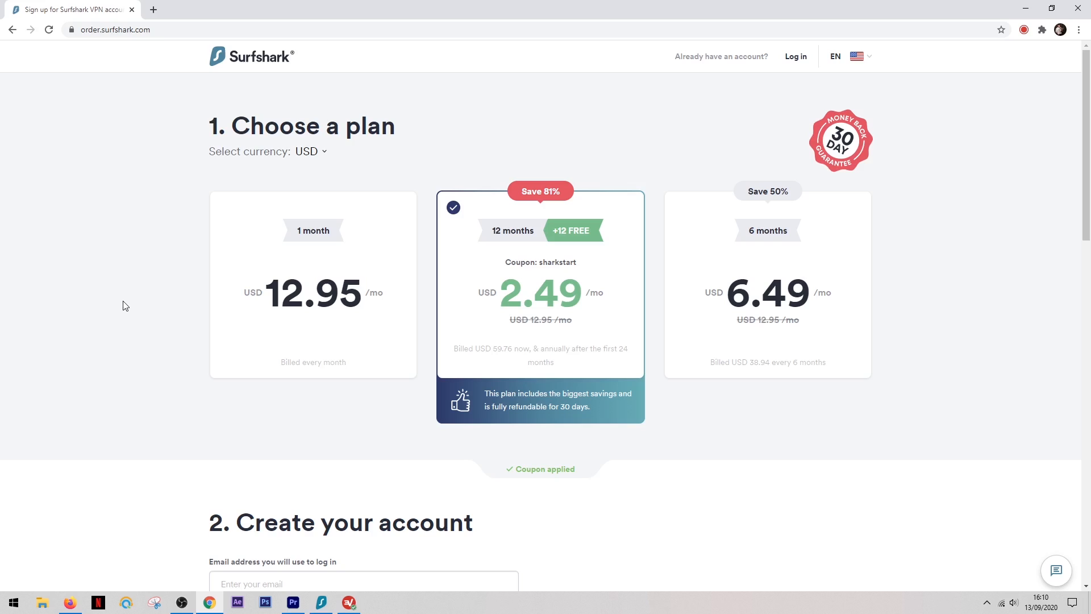
mouse_move(135, 328)
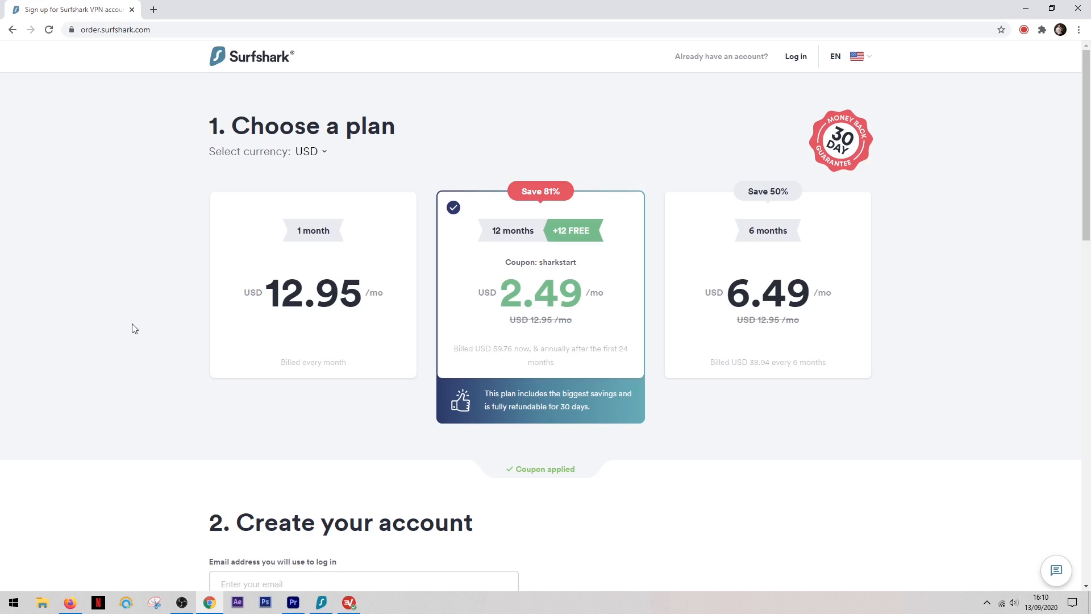
mouse_move(143, 351)
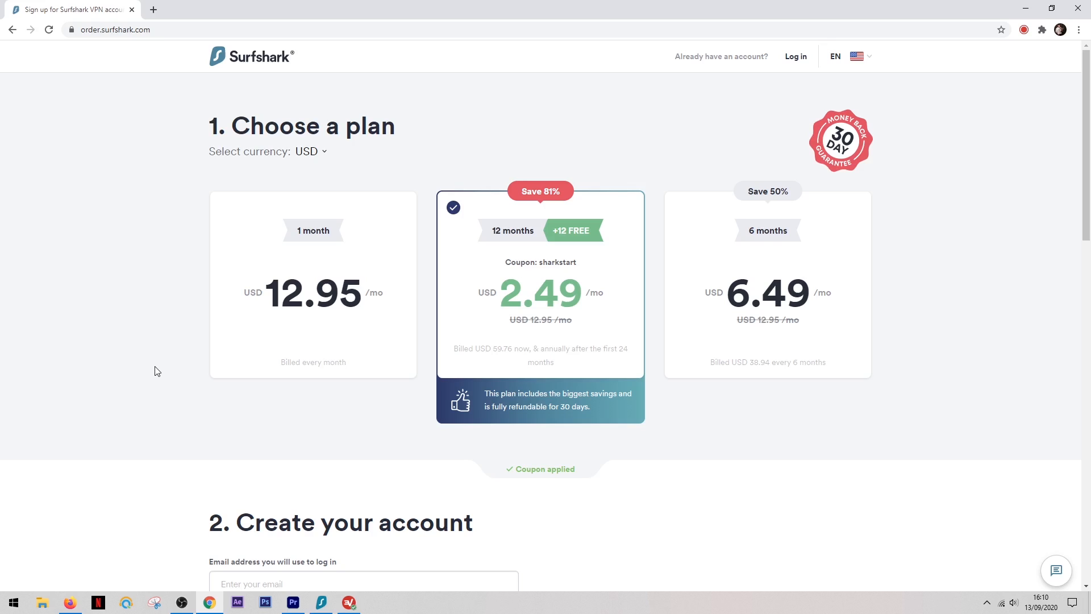
mouse_move(173, 390)
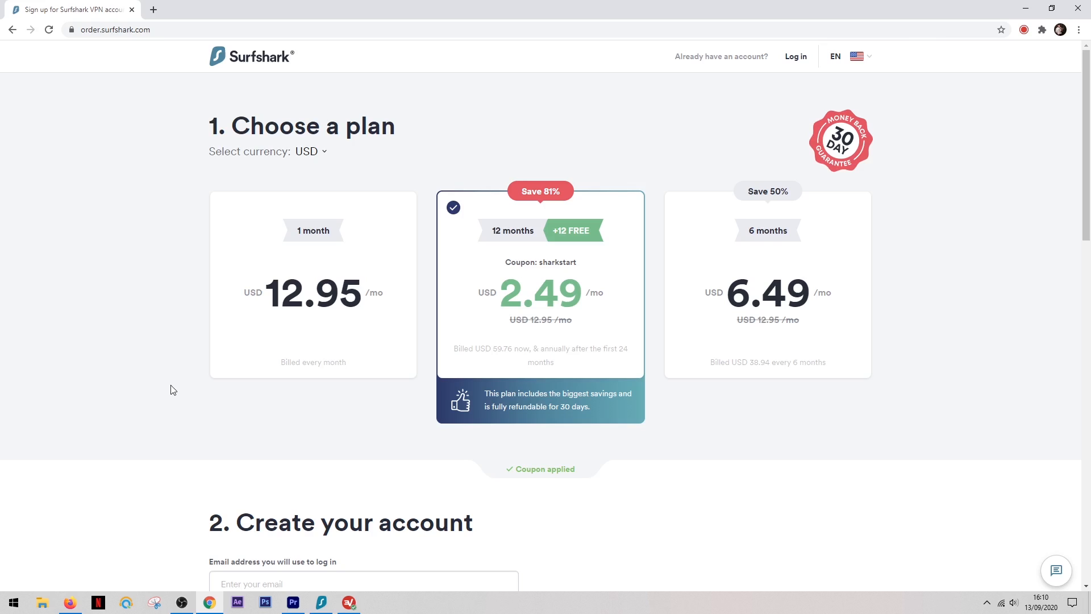
mouse_move(191, 397)
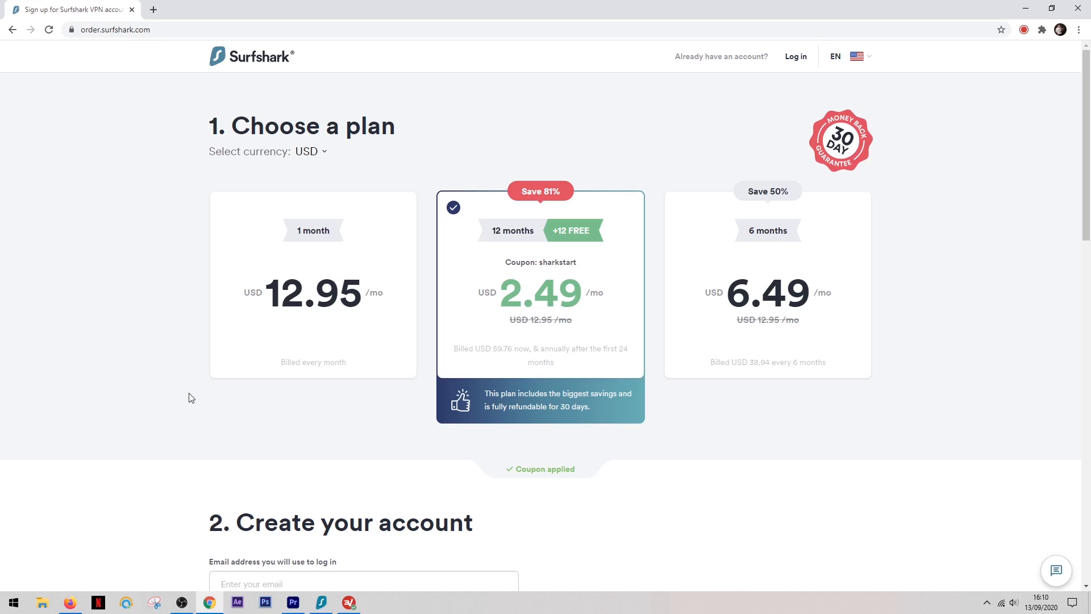
mouse_move(217, 409)
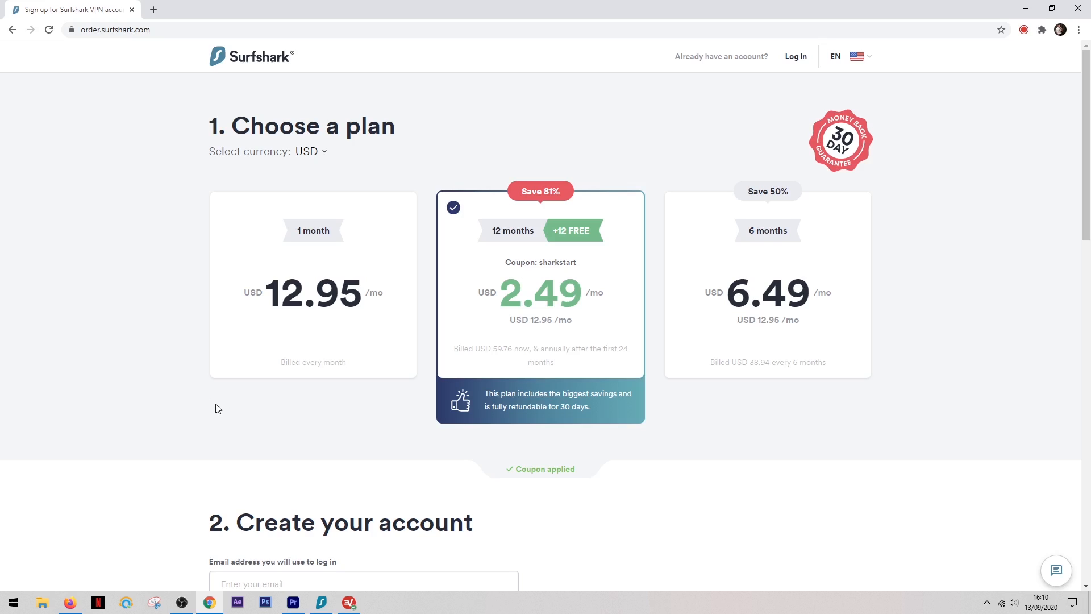
mouse_move(249, 423)
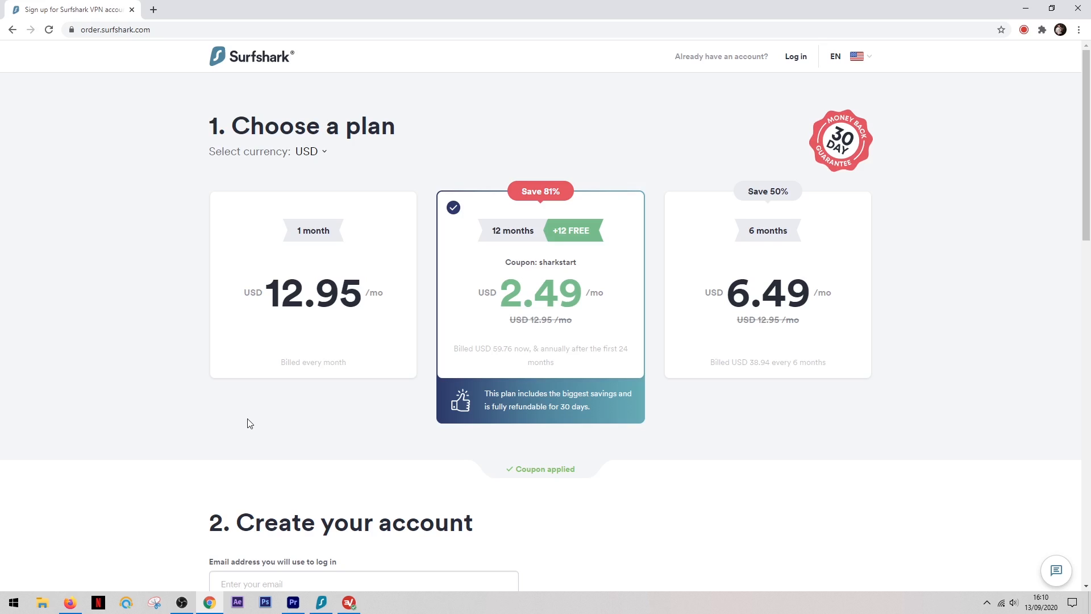
mouse_move(297, 438)
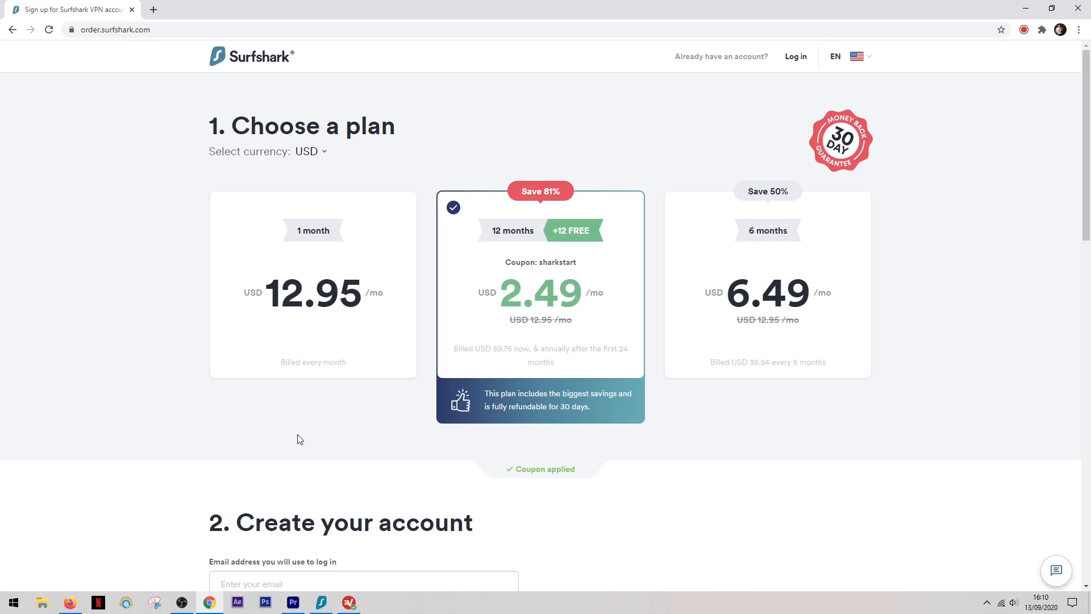
mouse_move(320, 447)
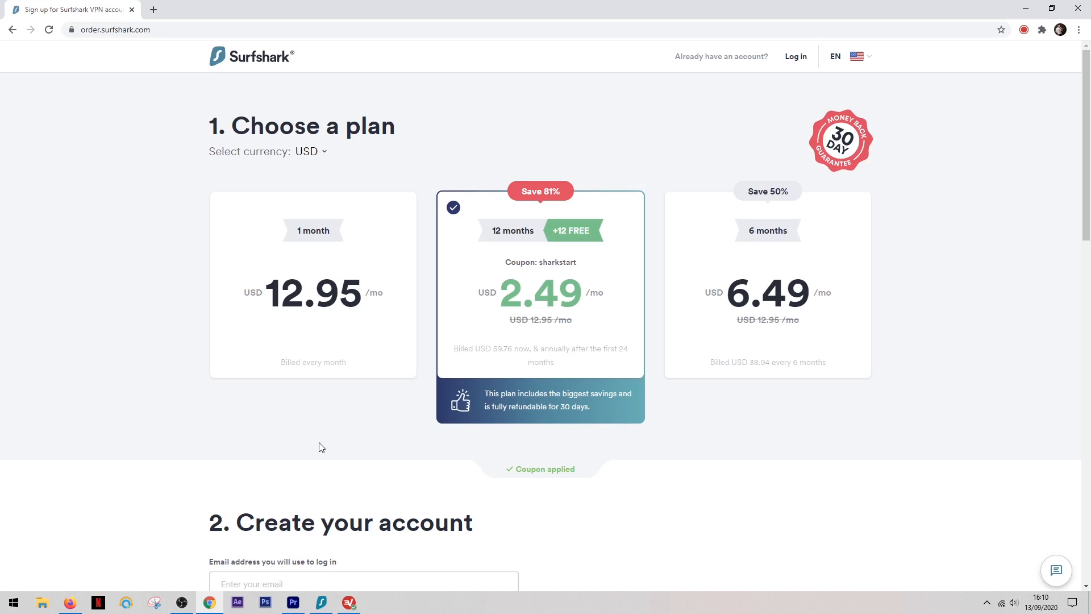
mouse_move(341, 451)
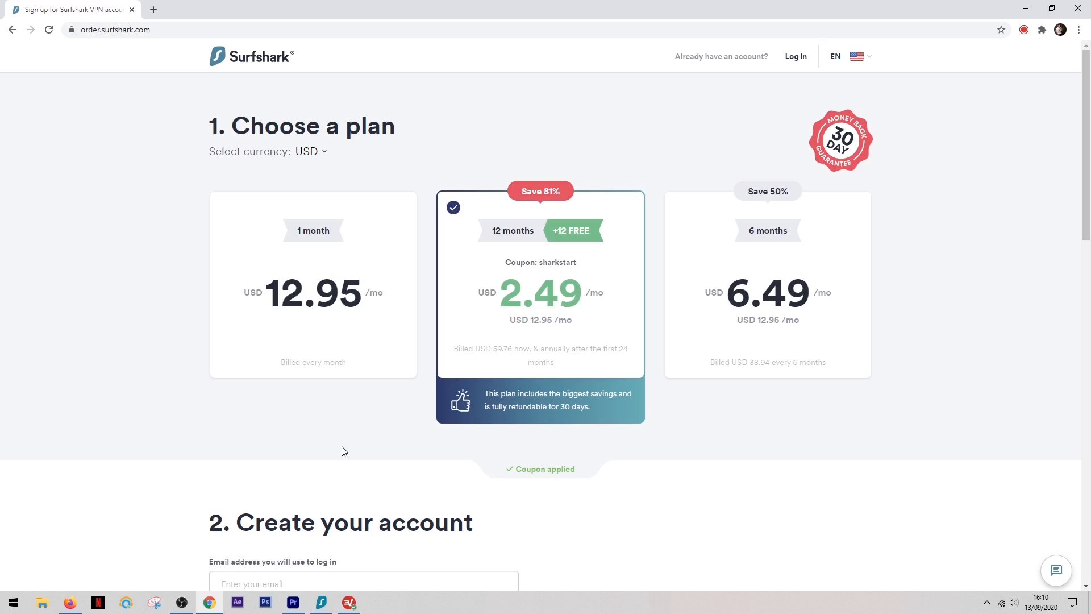
mouse_move(366, 450)
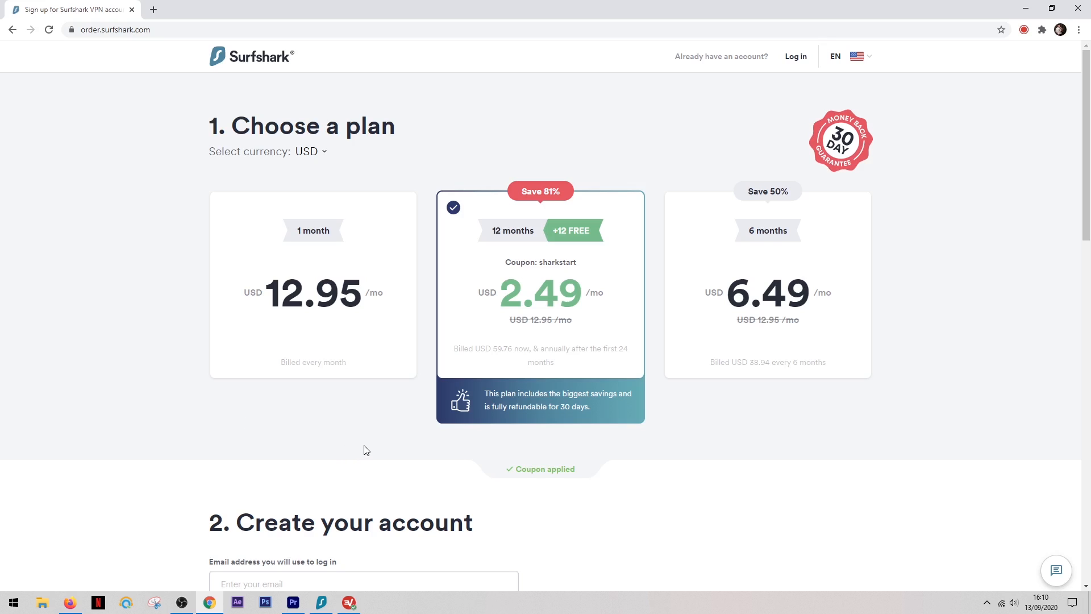
mouse_move(386, 449)
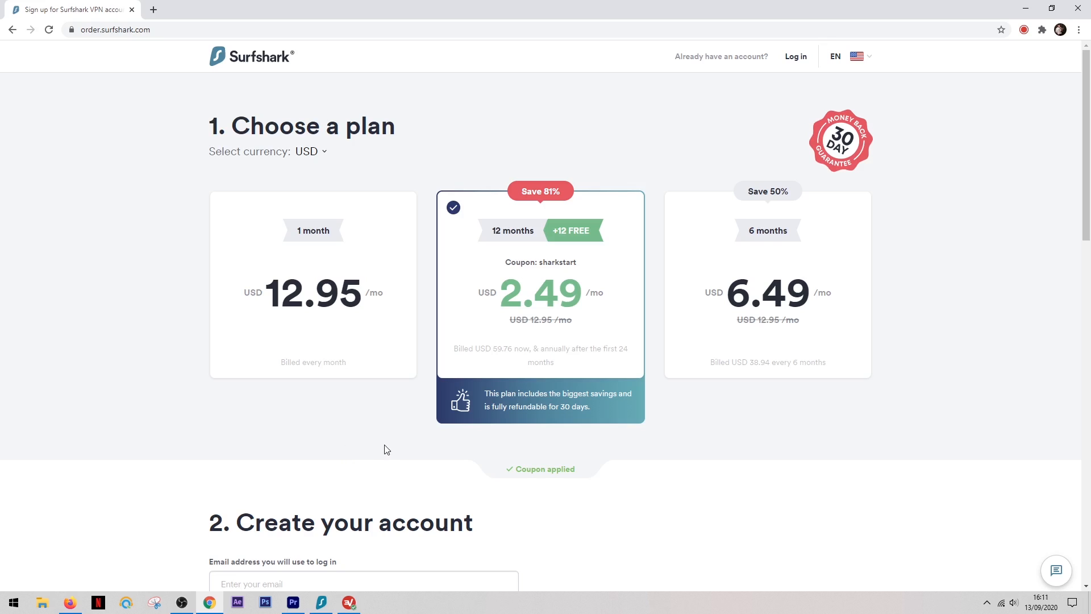